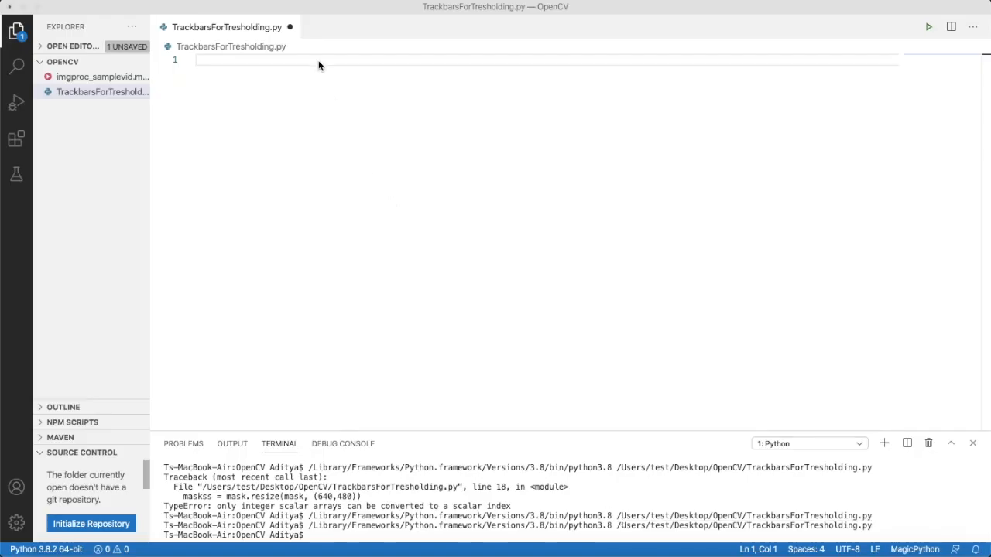
- Import cv2 and numpy as np at the top of the empty Python file
text(import)
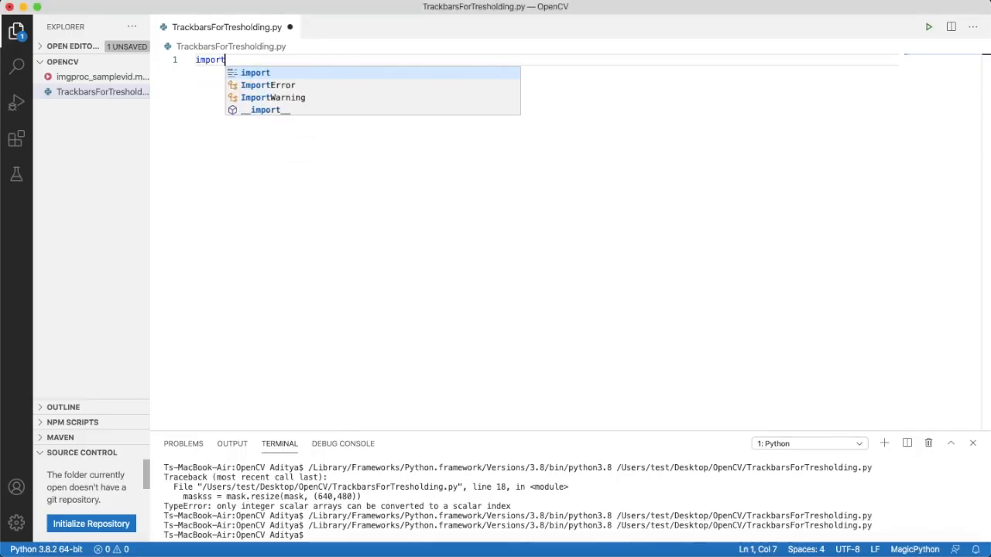
text(cv2)
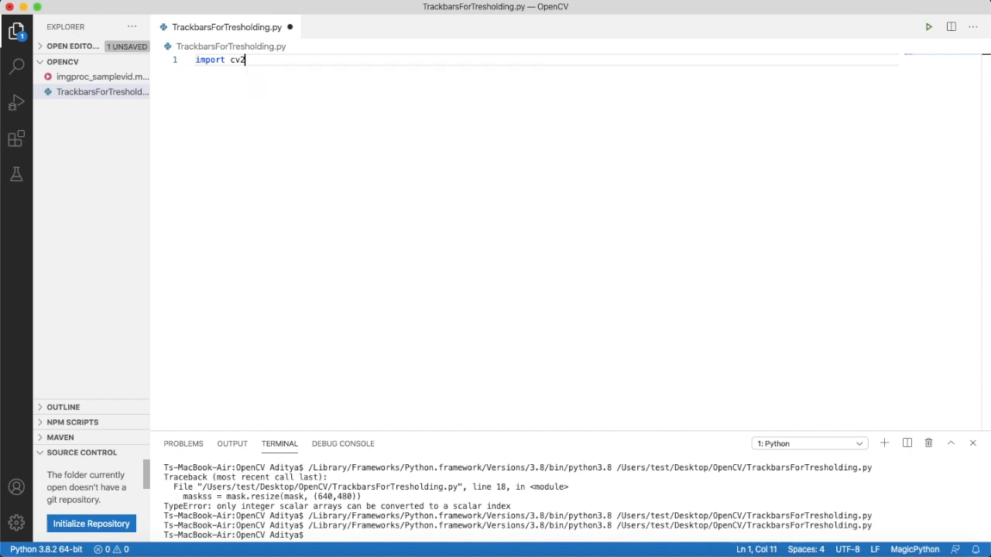
text(impor)
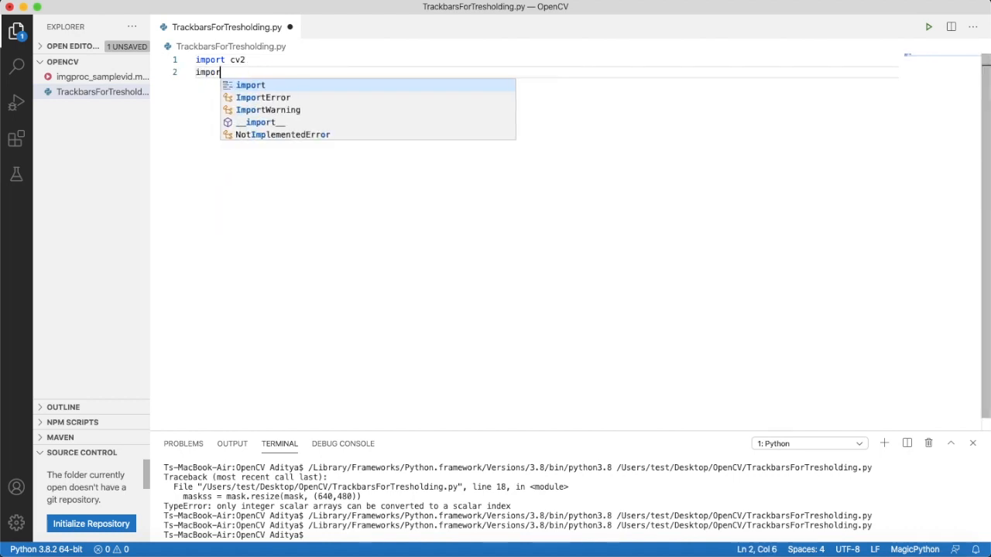
text(numpy as)
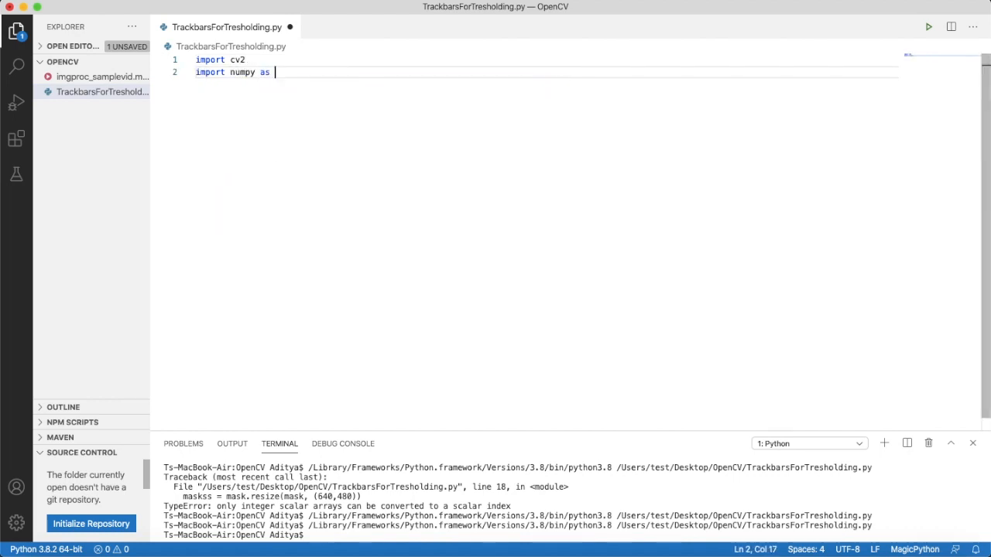
text(np)
text(cap)
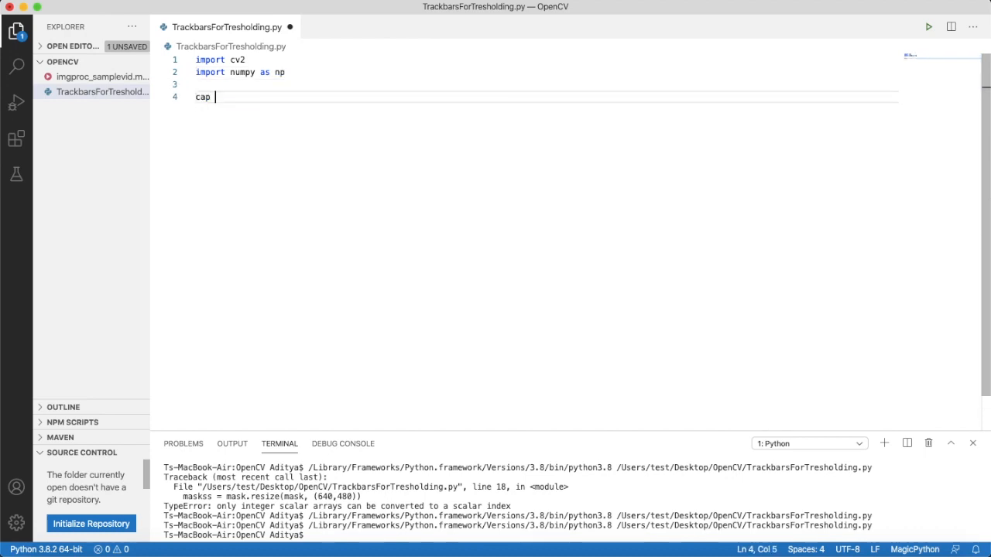
- Create cap = cv2.VideoCapture("imgproc_samplevid.mp4") using the sample video's copied file name
text(= cv)
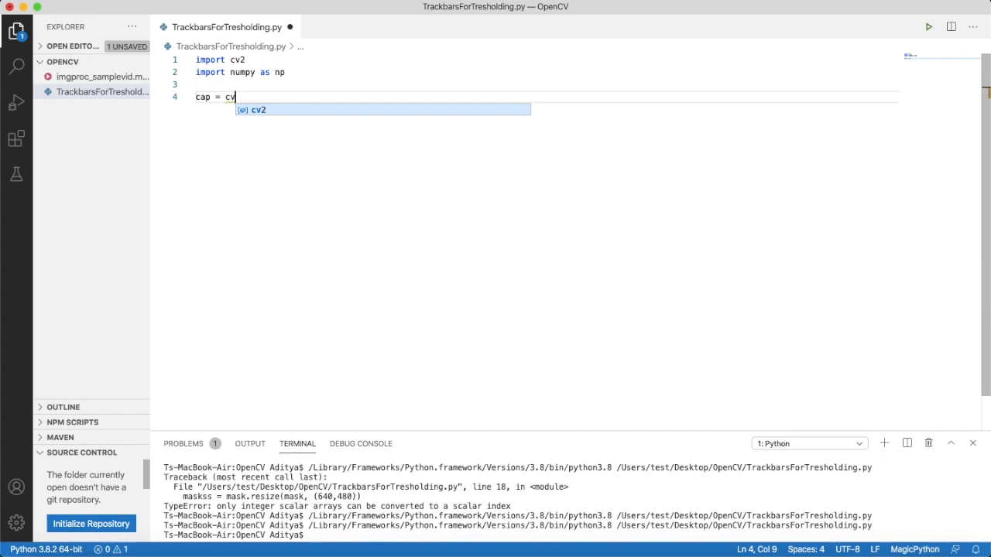
text(.Video)
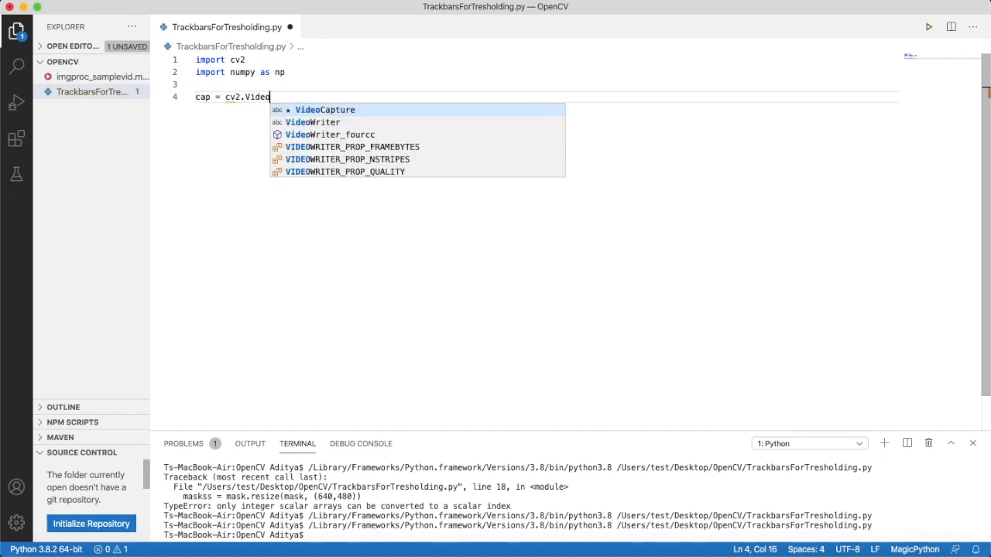
key(Tab)
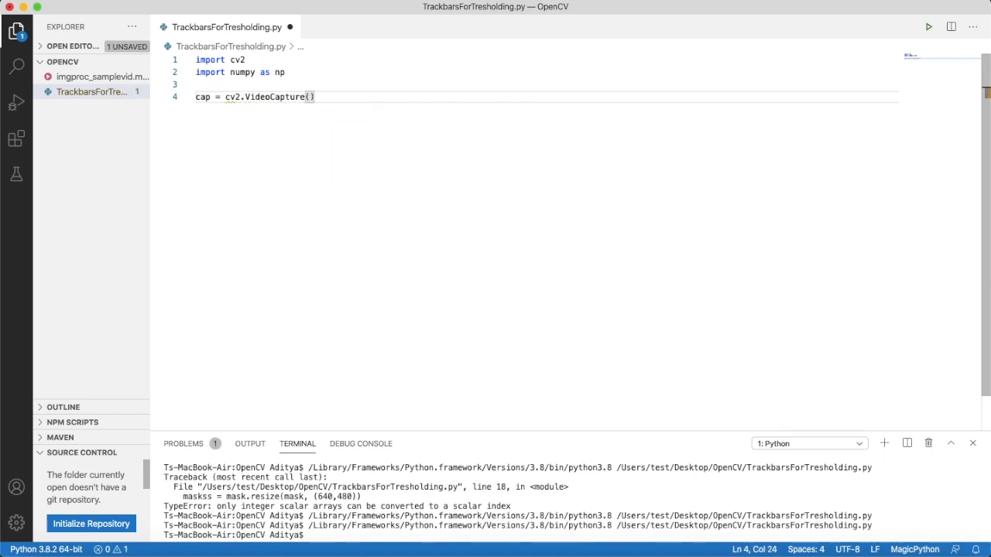
click(100, 76)
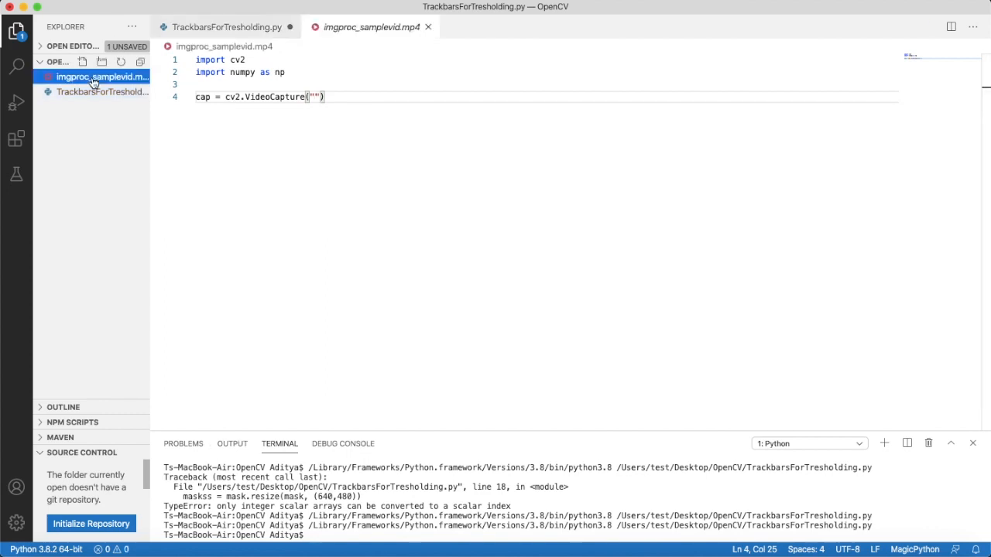
right_click(102, 75)
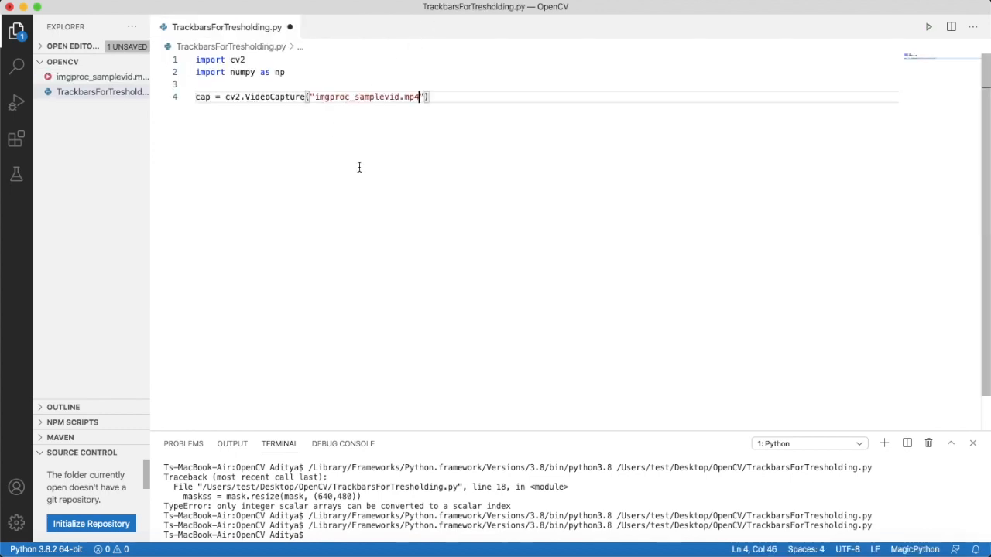
key(enter)
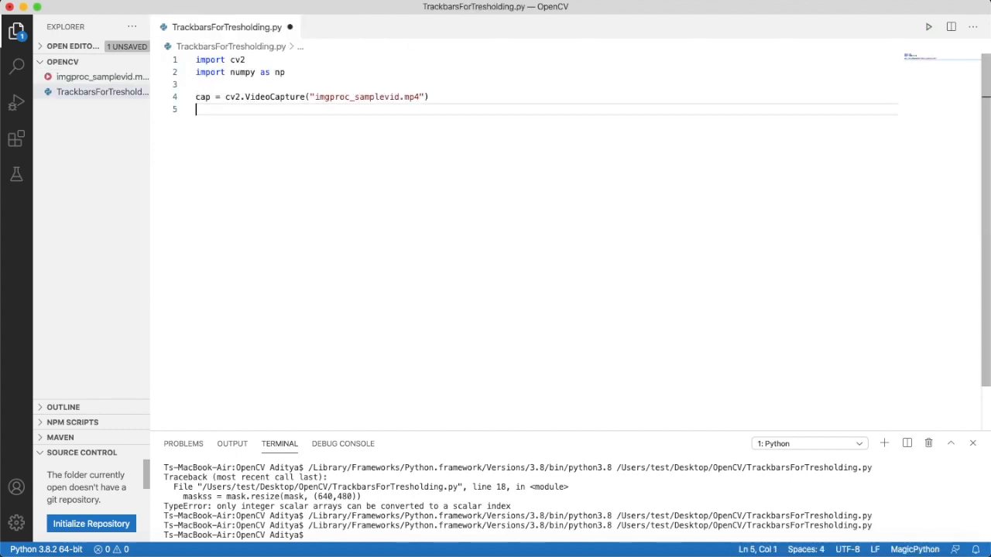
- Read the first frame with success, frame = cap.read()
text(suc)
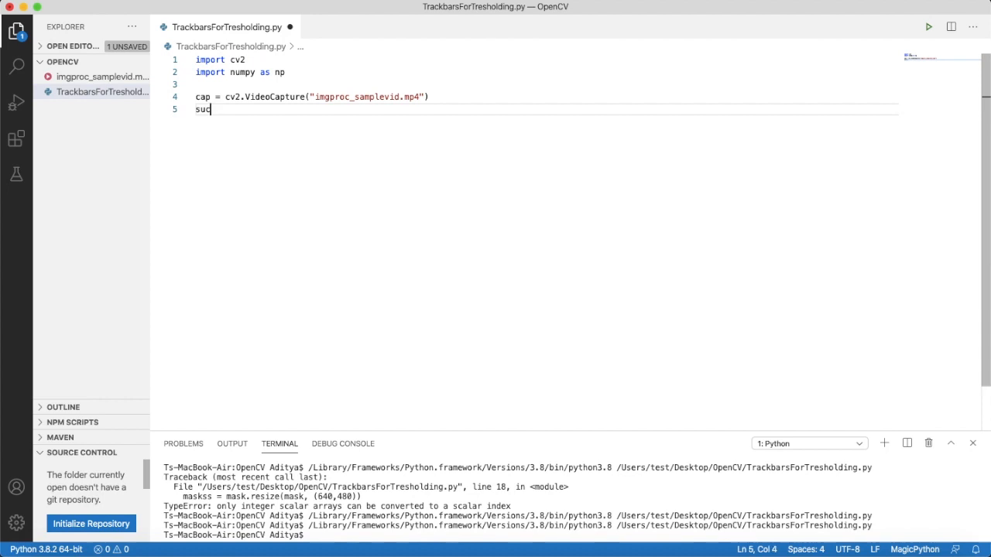
text(cess, frame =)
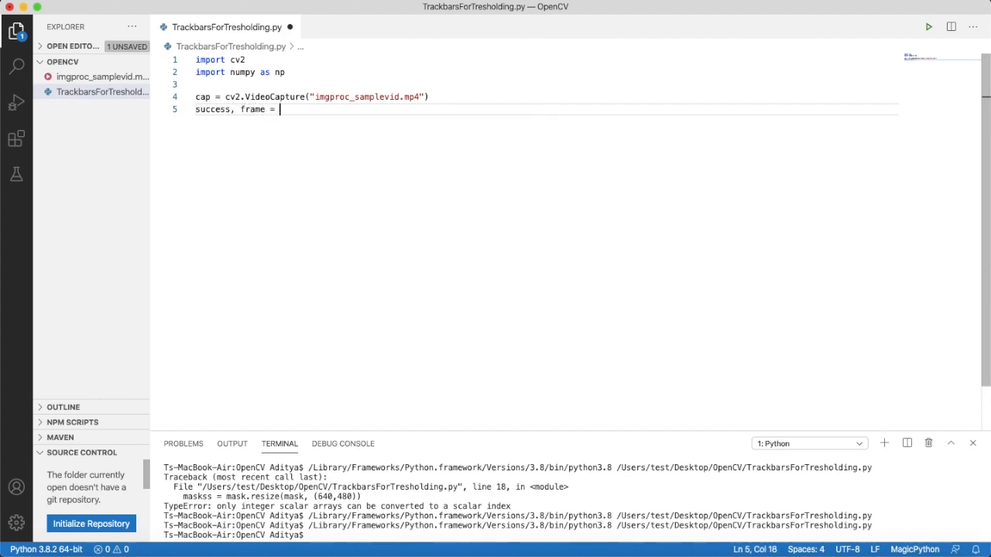
text(cap.)
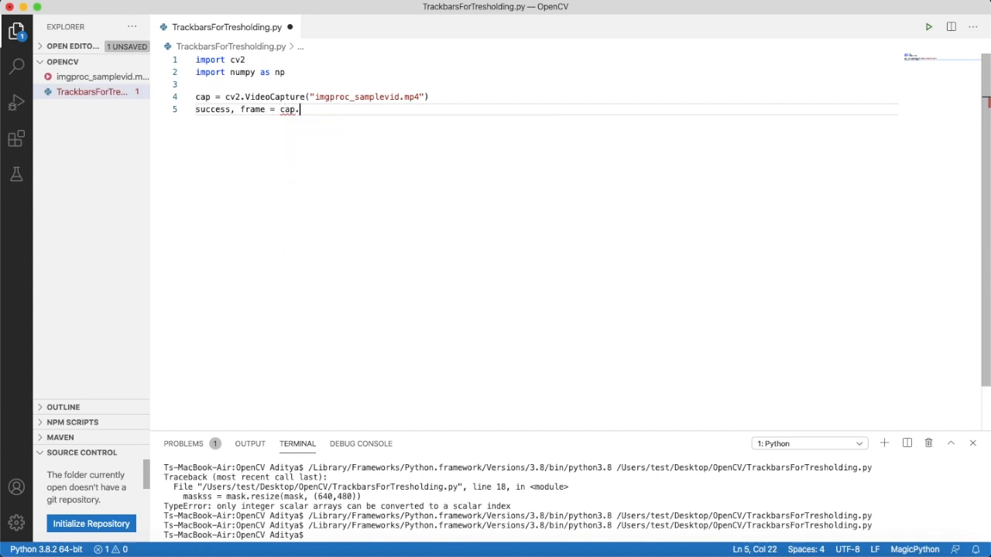
text(rea)
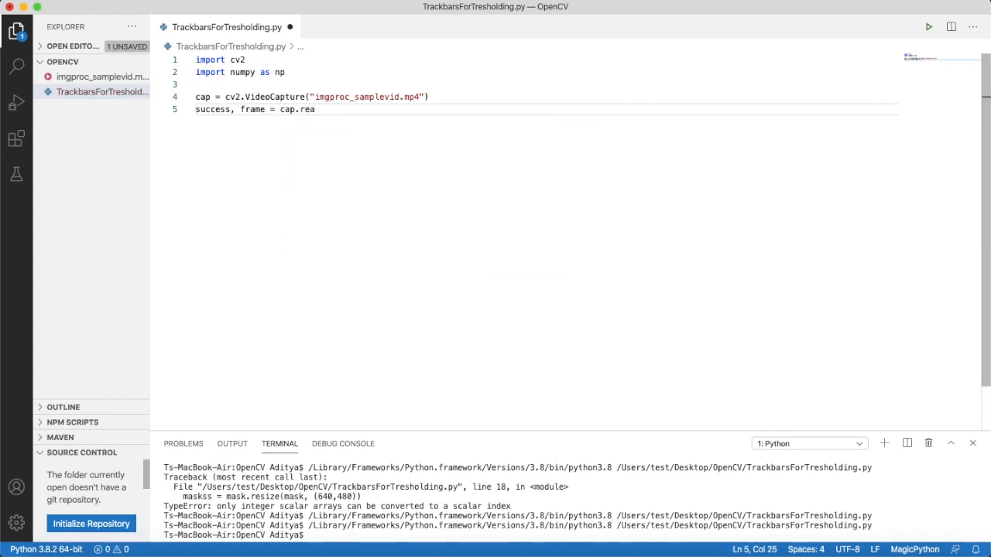
text(d())
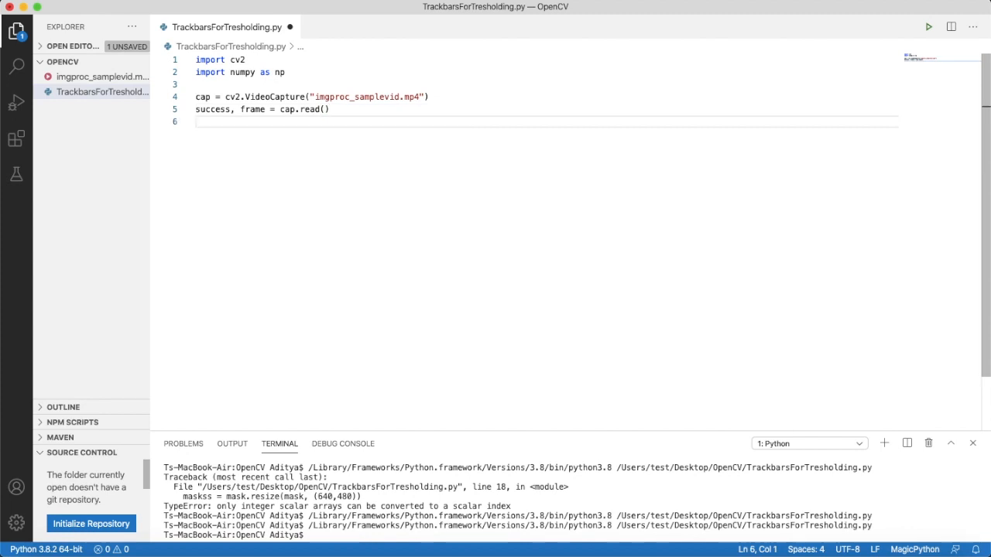
- Start a while True loop that reads success, frame = cap.read() each pass
key(enter)
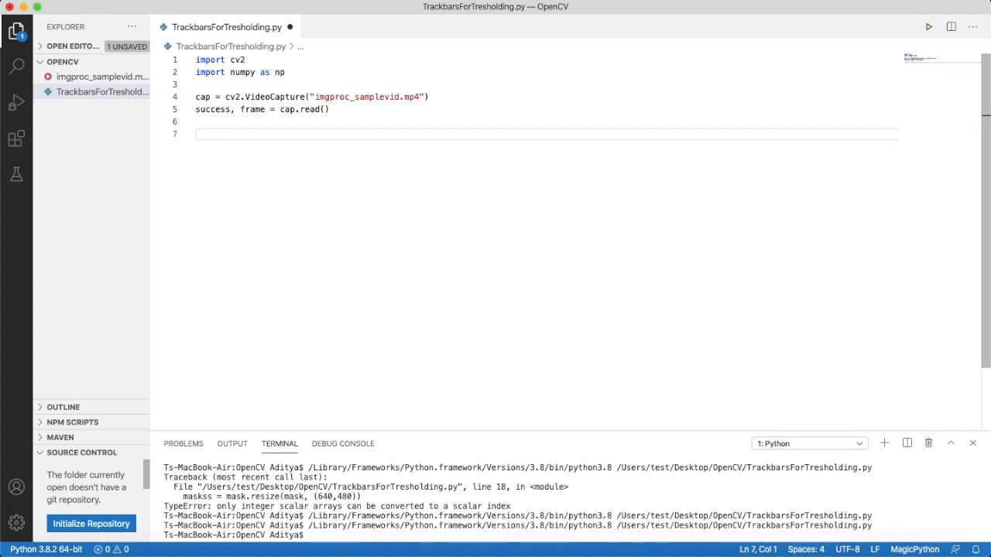
text(while True:)
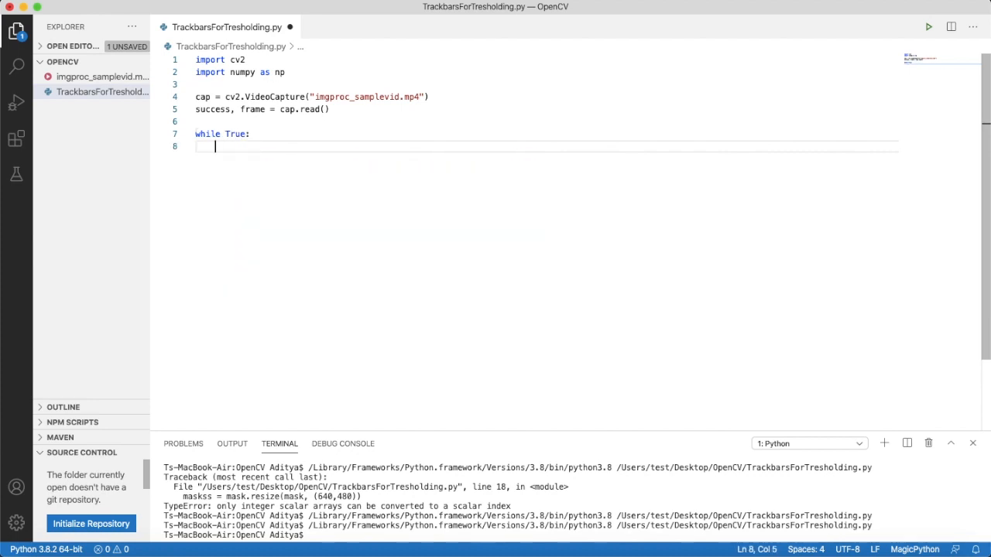
text(sucess,)
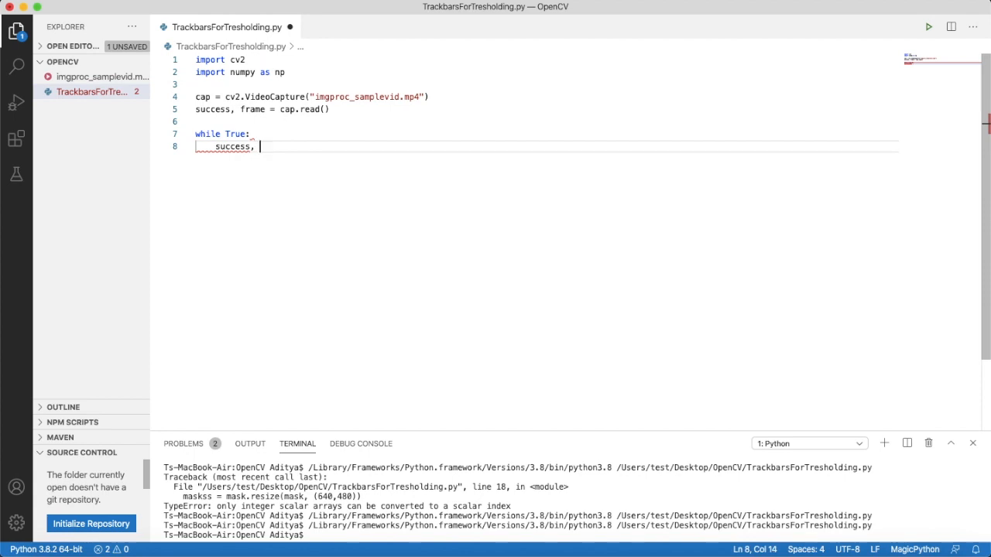
text(frame =)
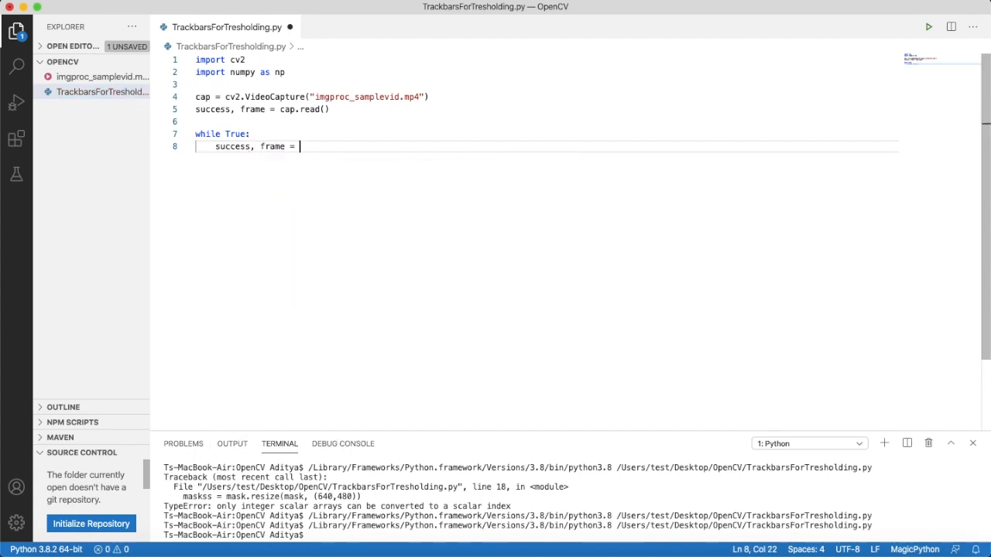
text(cap.read()
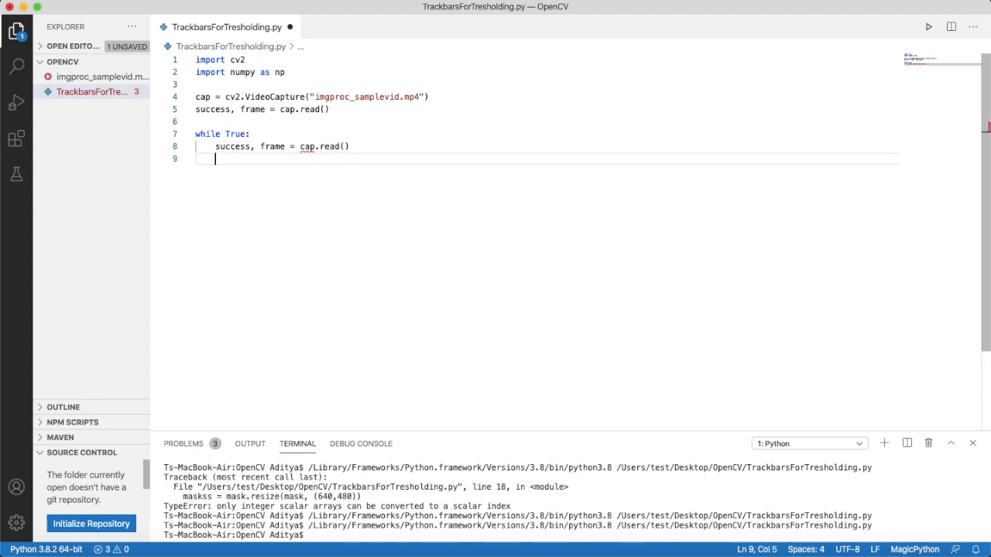
- Convert the frame to HSV with hsv = cv2.cvtColor(frame, cv2.COLOR_BGR2HSV)
text(h)
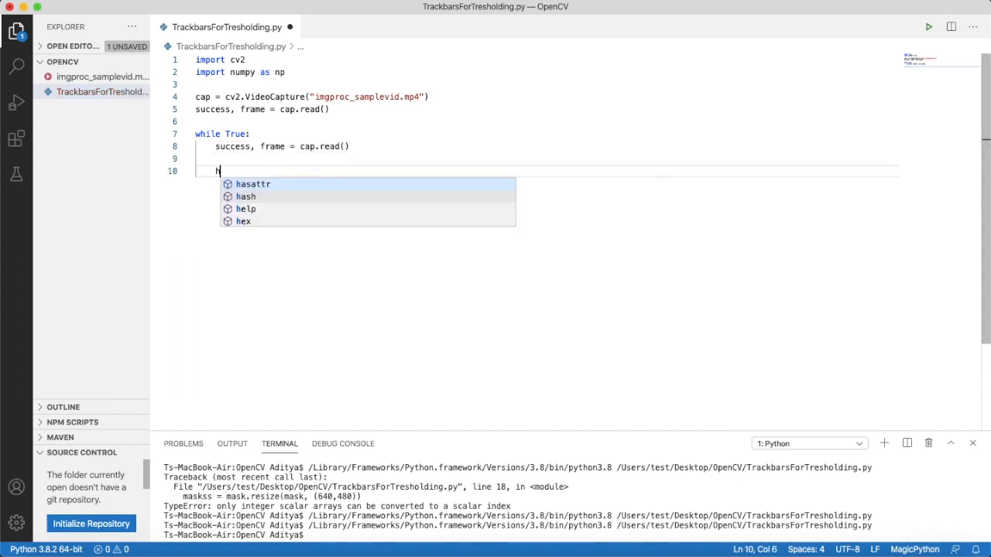
text(sv = cv2)
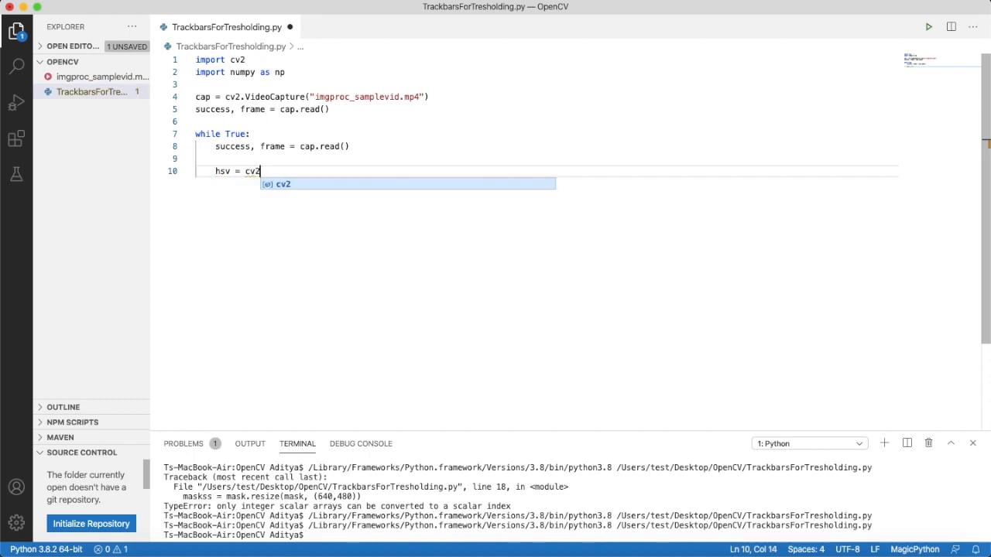
text(.cvtColor)
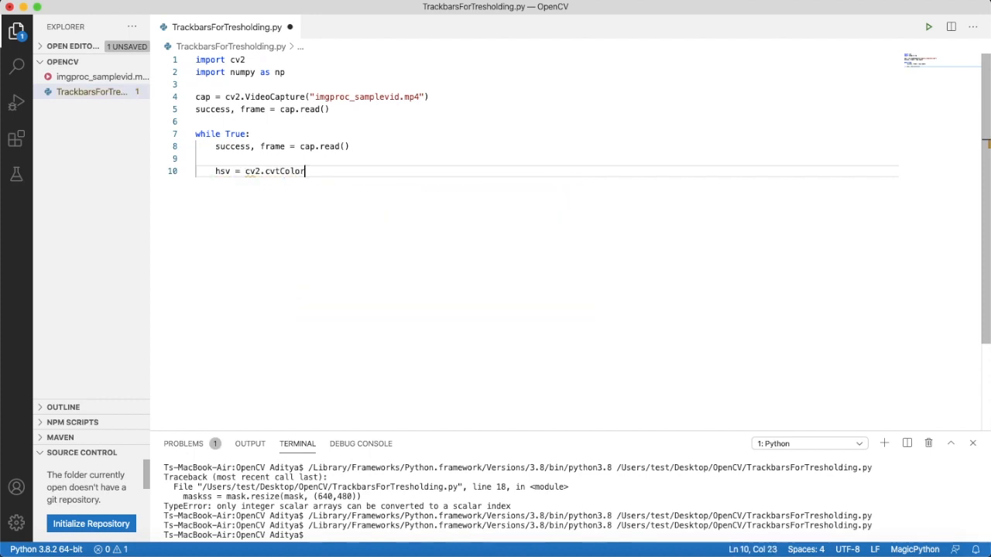
text(()
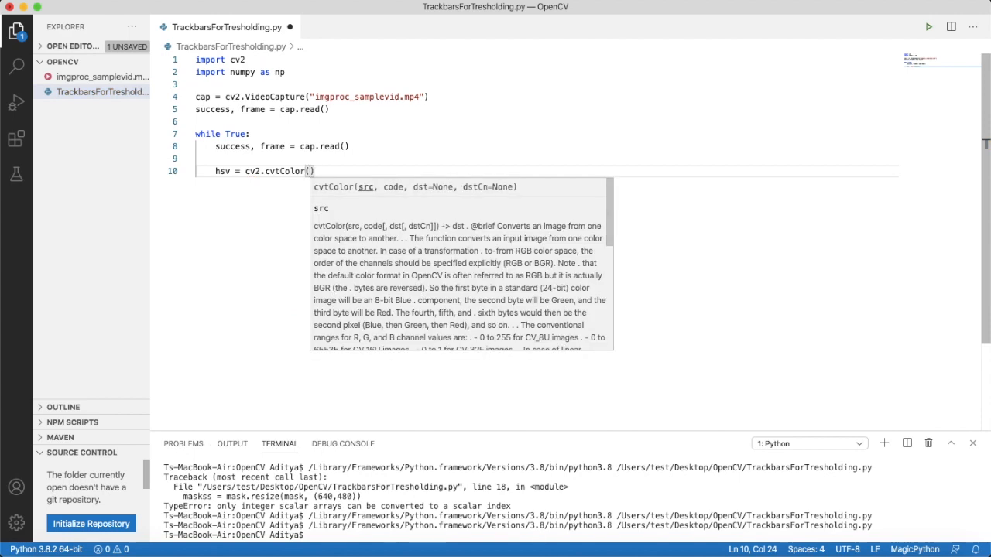
text(frame)
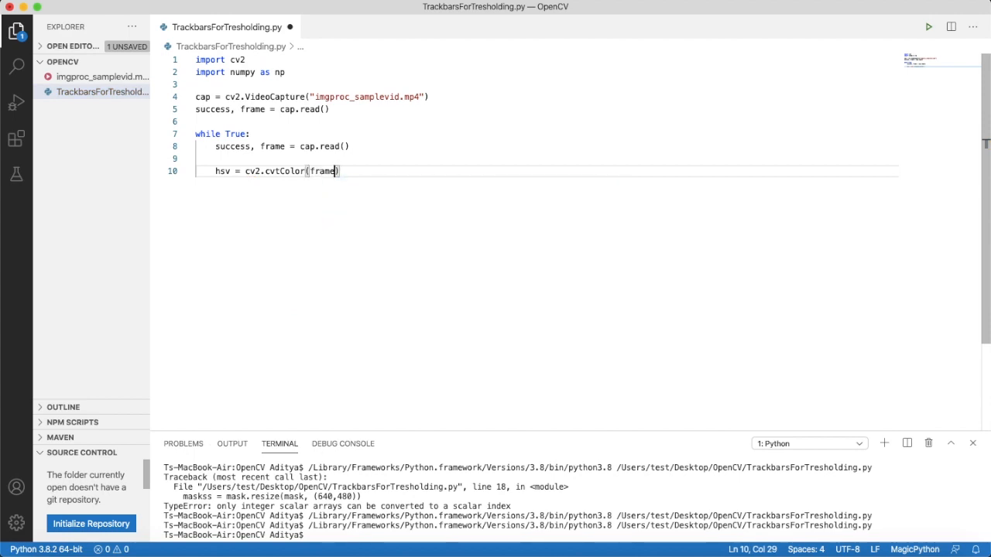
text(,)
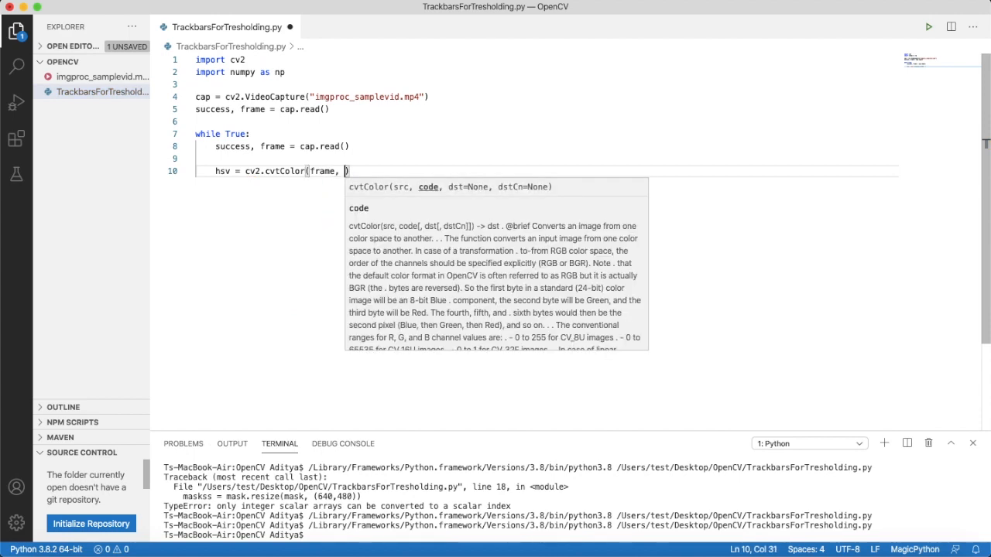
text(cv2,)
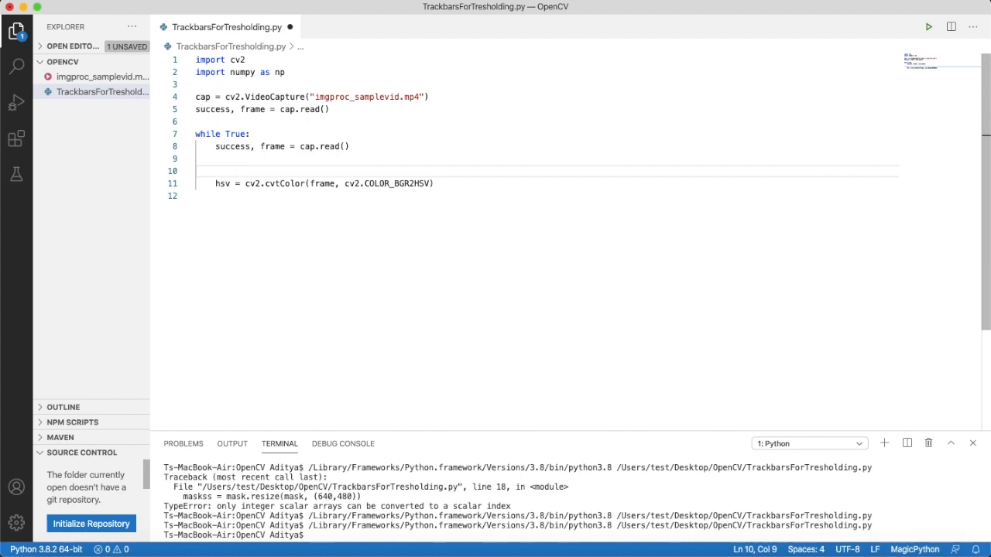
- Add frame = frame.resize(frame, (640,480)) on a line before the HSV conversion
key(enter)
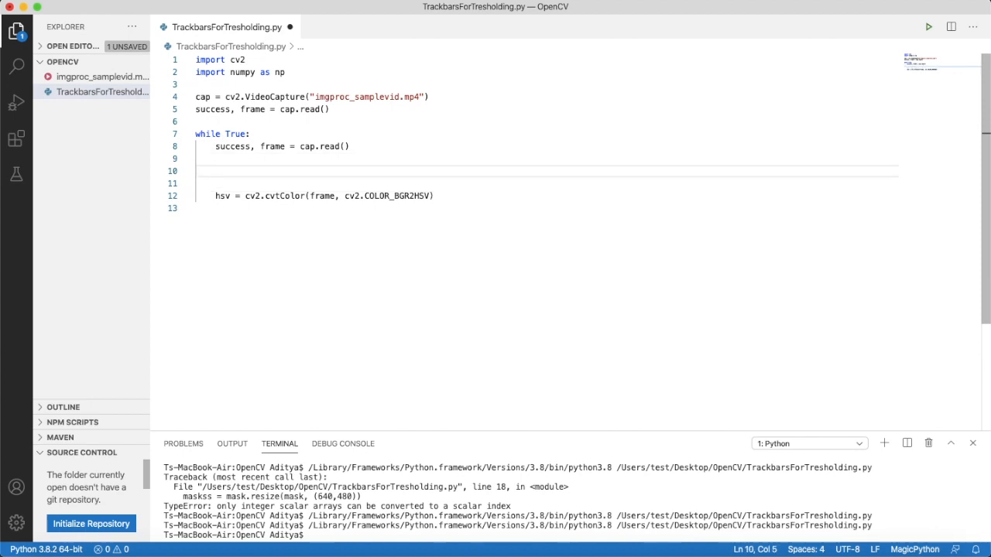
text(frame =)
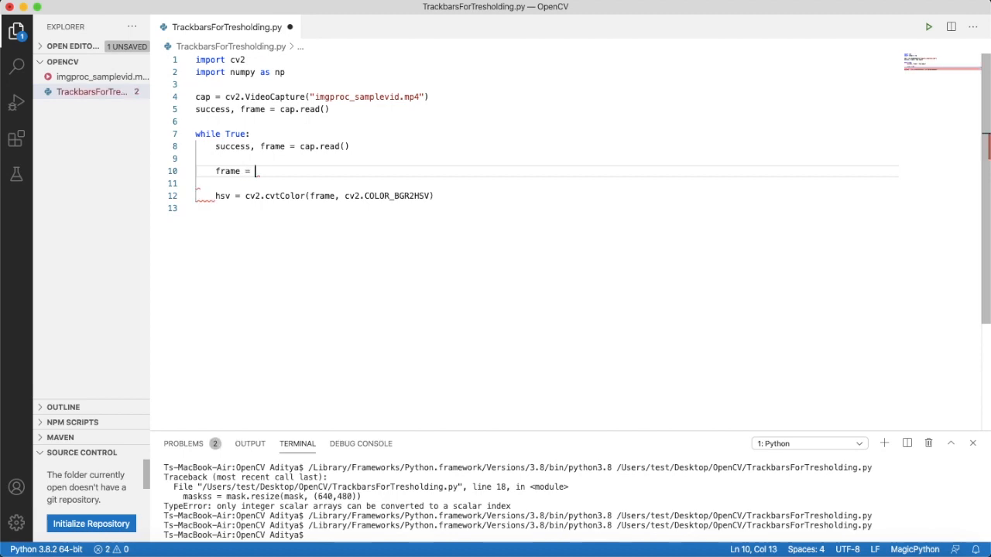
text(frame.)
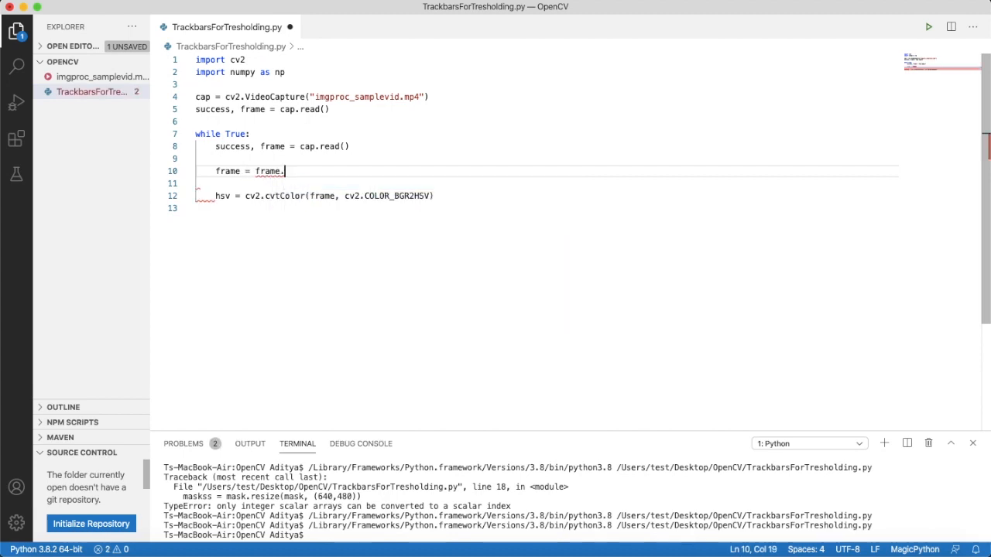
text(resixe)
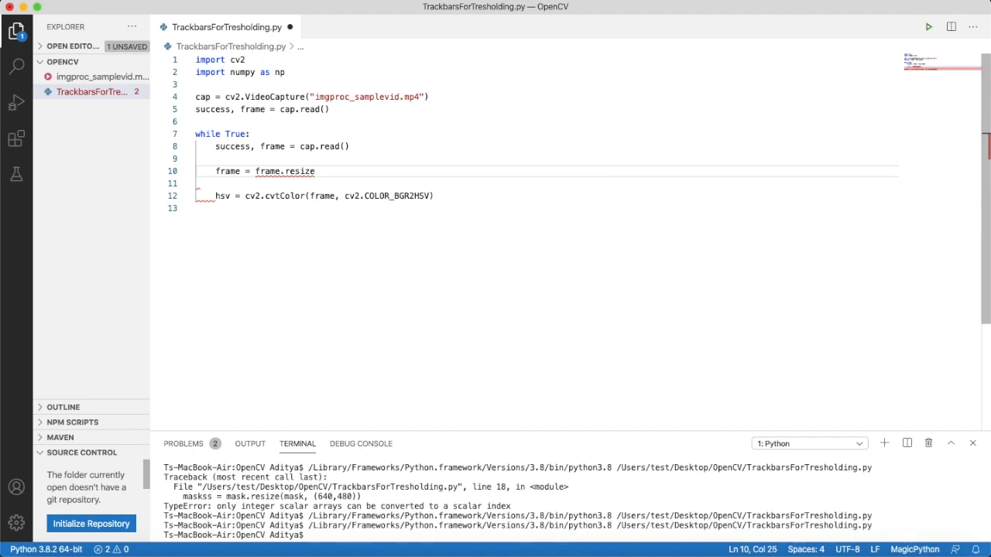
text(())
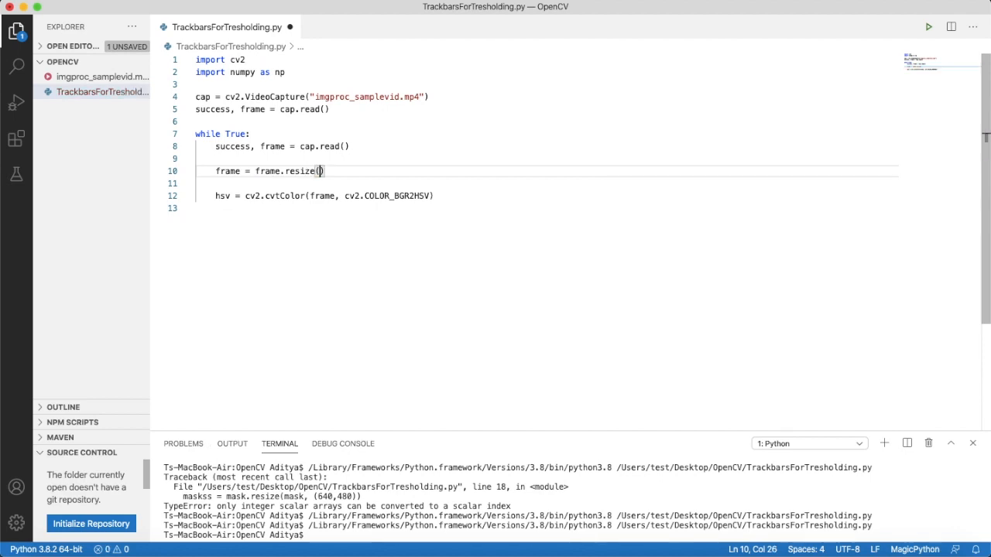
text(frame)
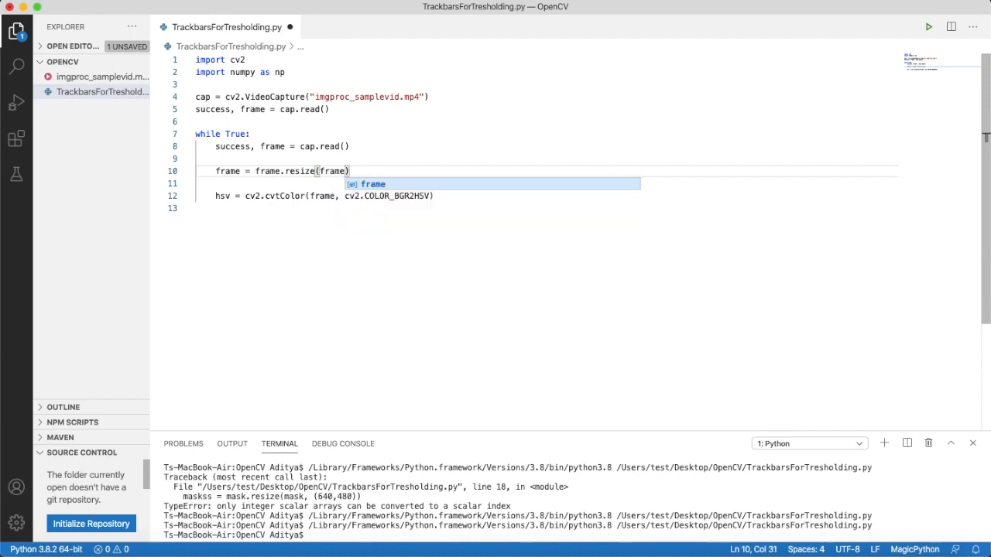
text(,)
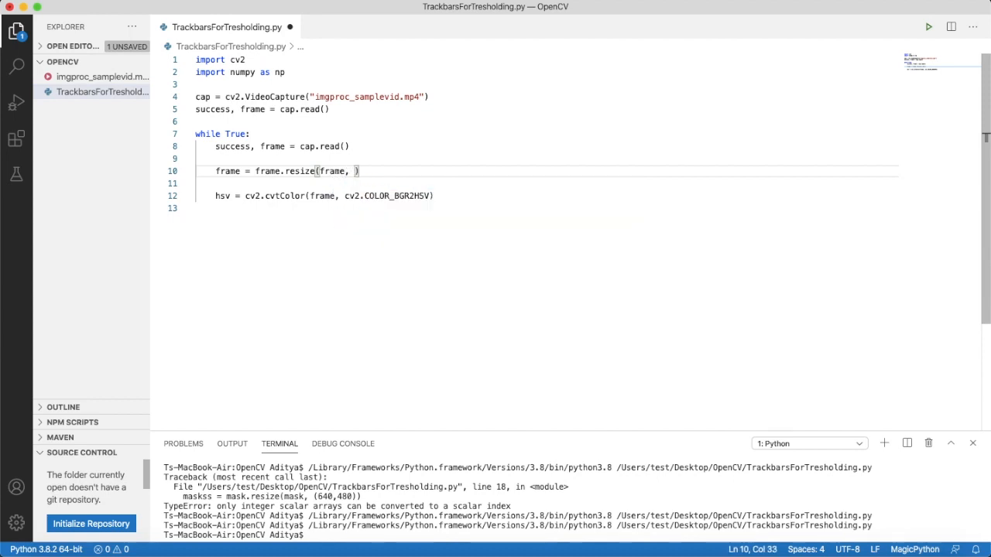
text((640,)
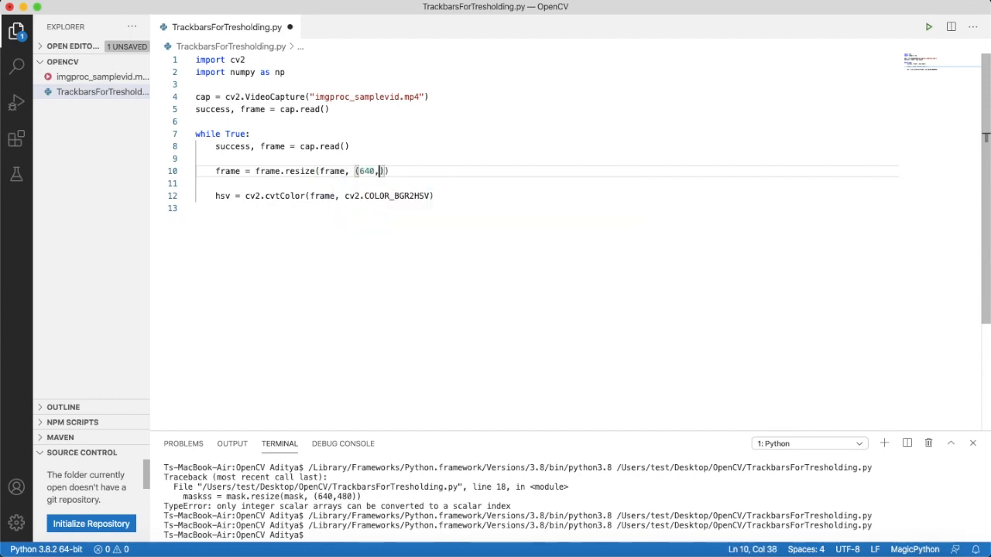
text(480)
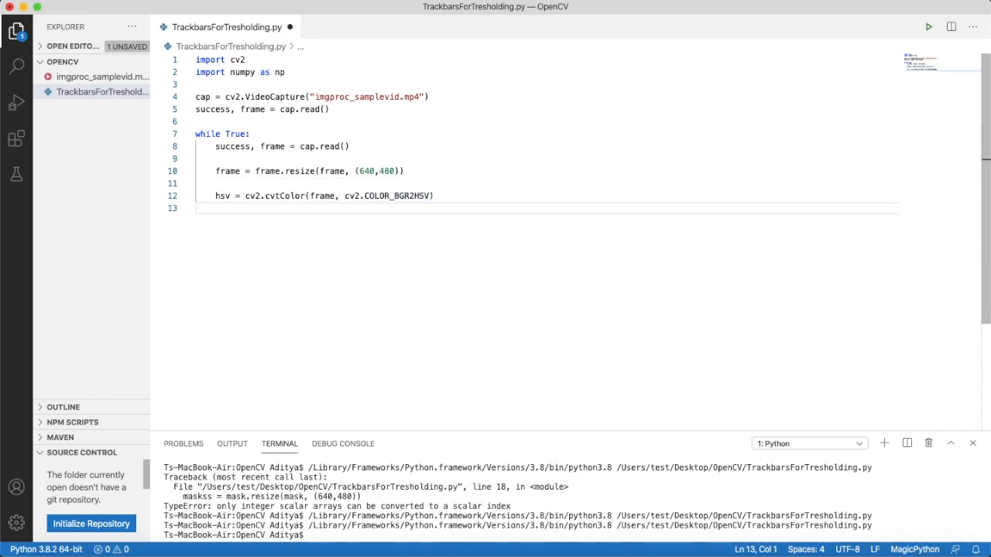
- Define lower and upper bound numpy arrays, lower ending 30,40,20 and upper 255,255,255
key(Enter)
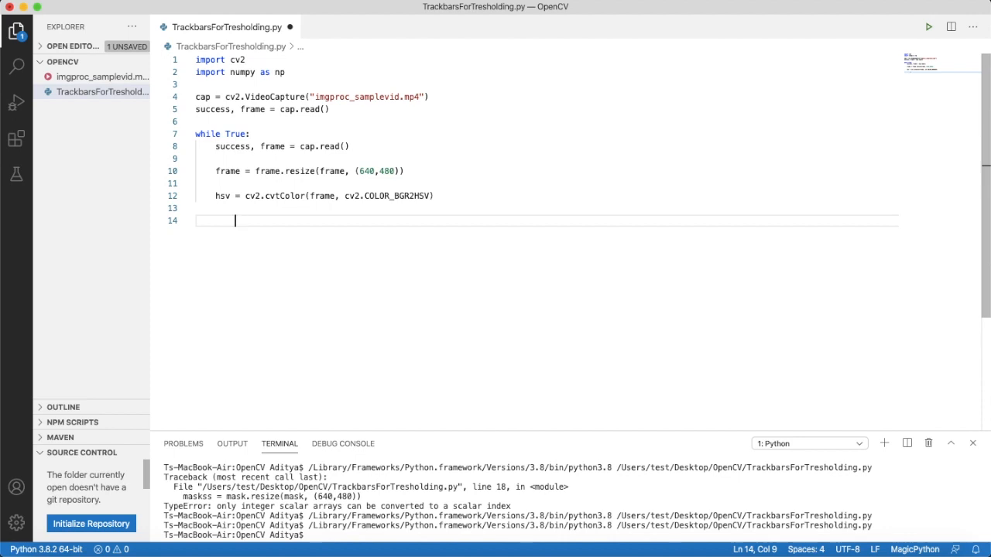
text(lower = mu)
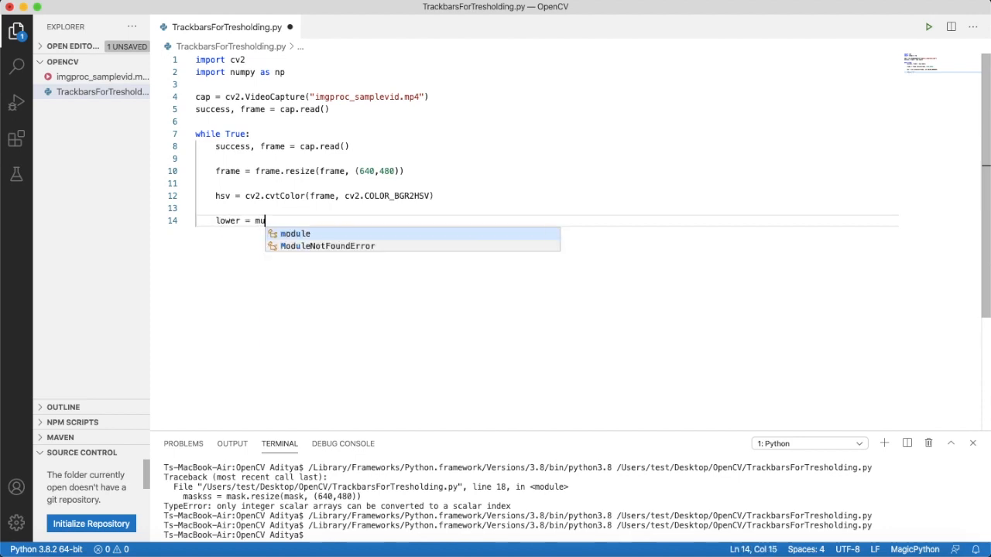
text(np)
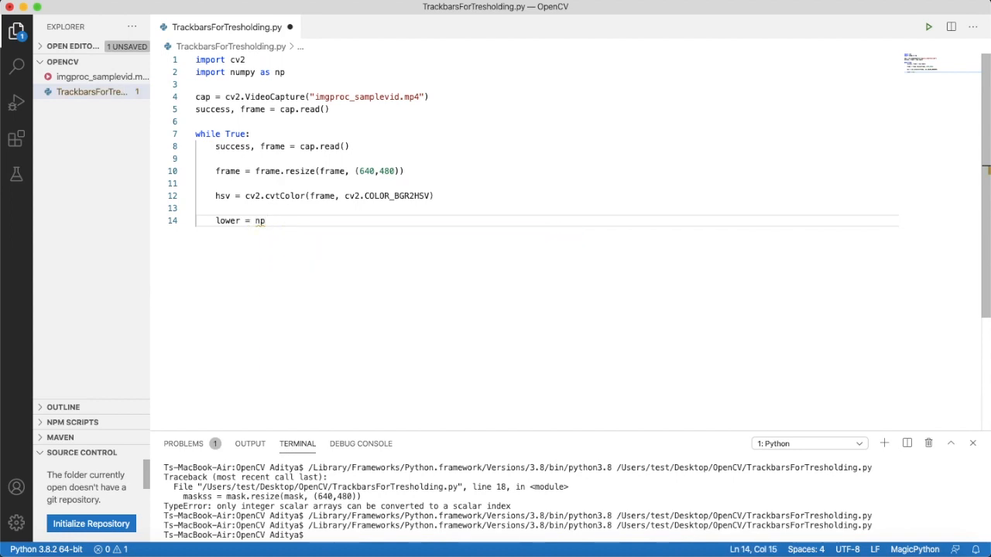
text(.array([)
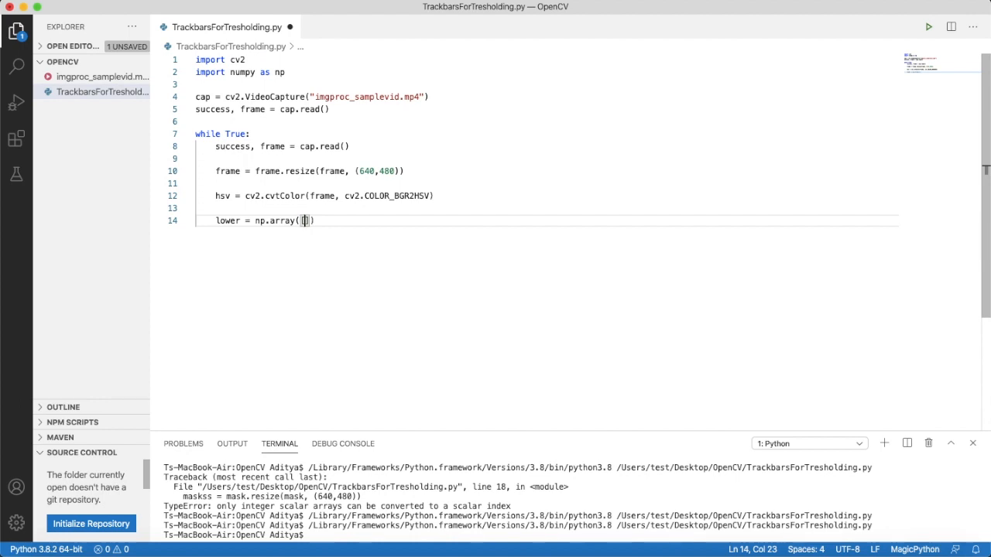
text(30,40,)
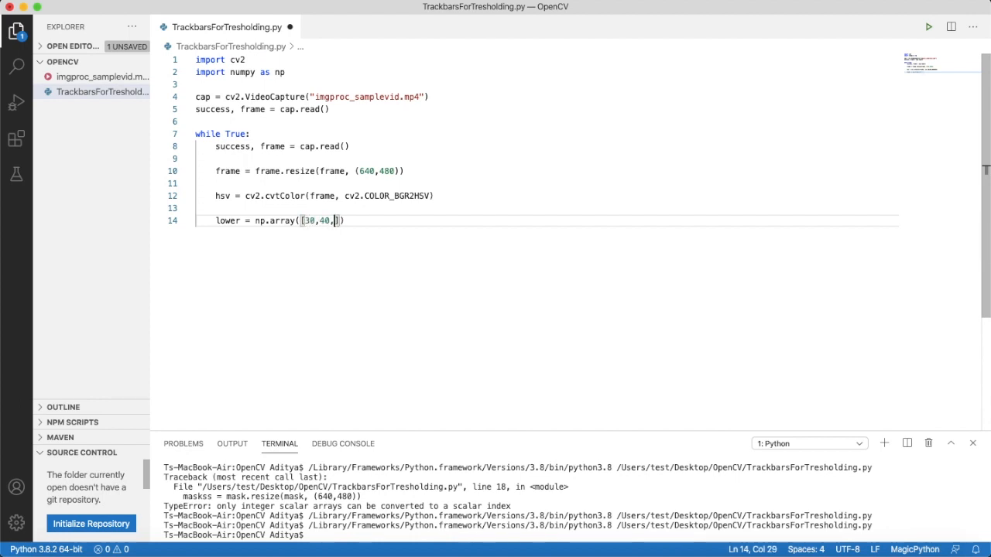
text(20]))
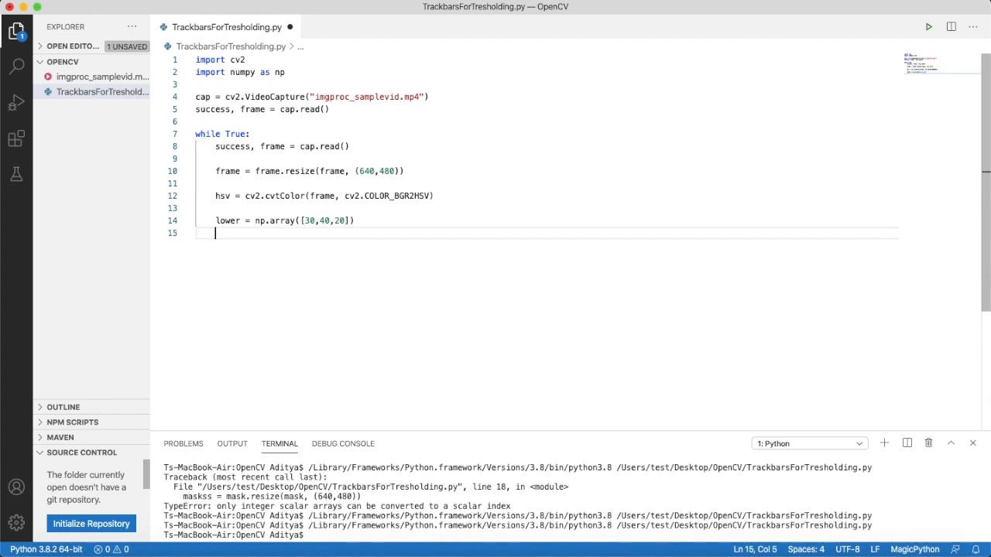
text(upper = np.a)
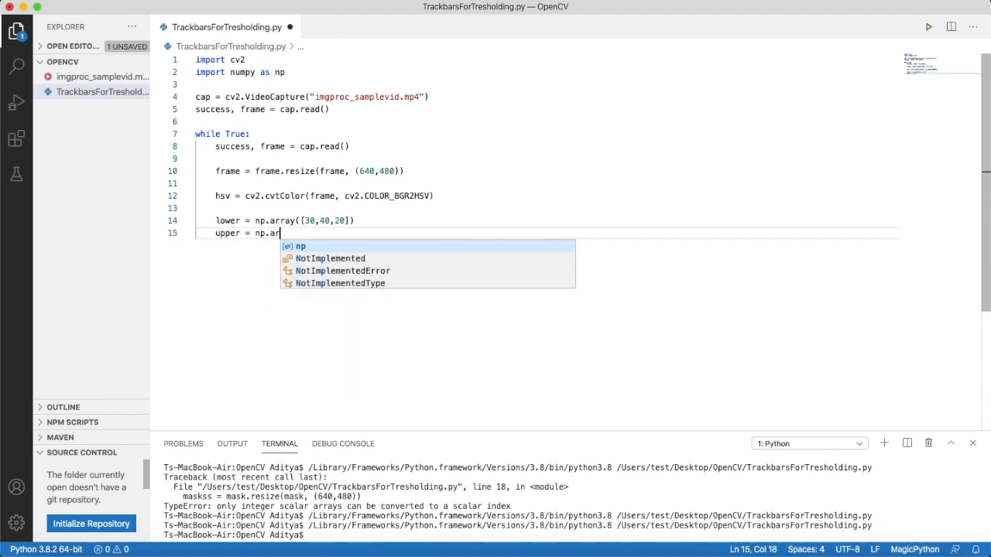
text(ray)
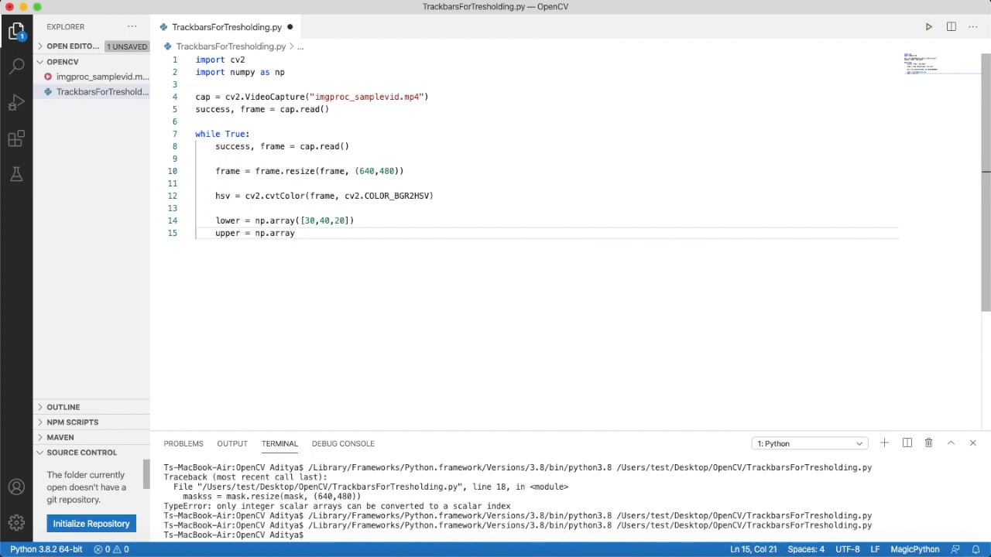
text([2]))
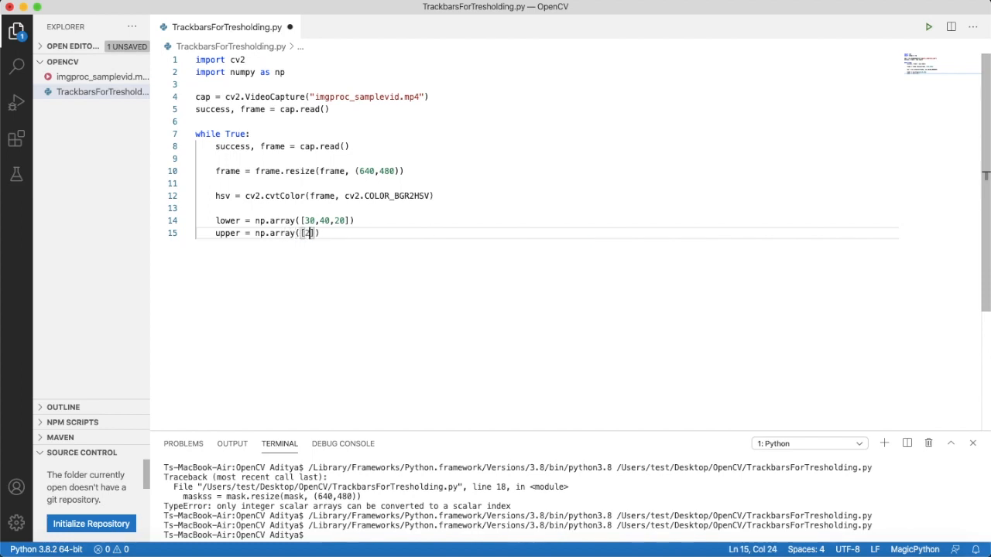
text(255,255,255)
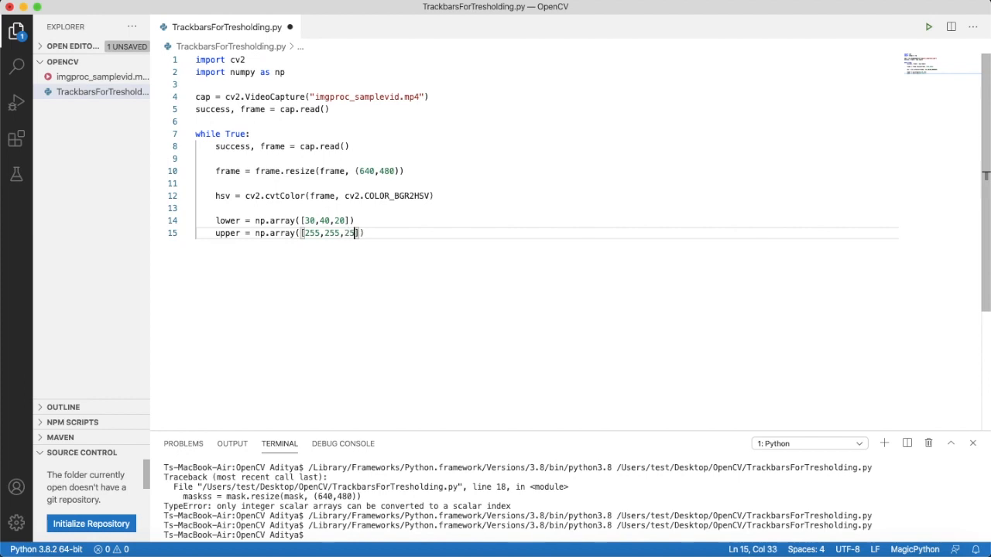
- Build mask = cv2.inRange(hsv, lower, upper) below the bound arrays
key(Enter)
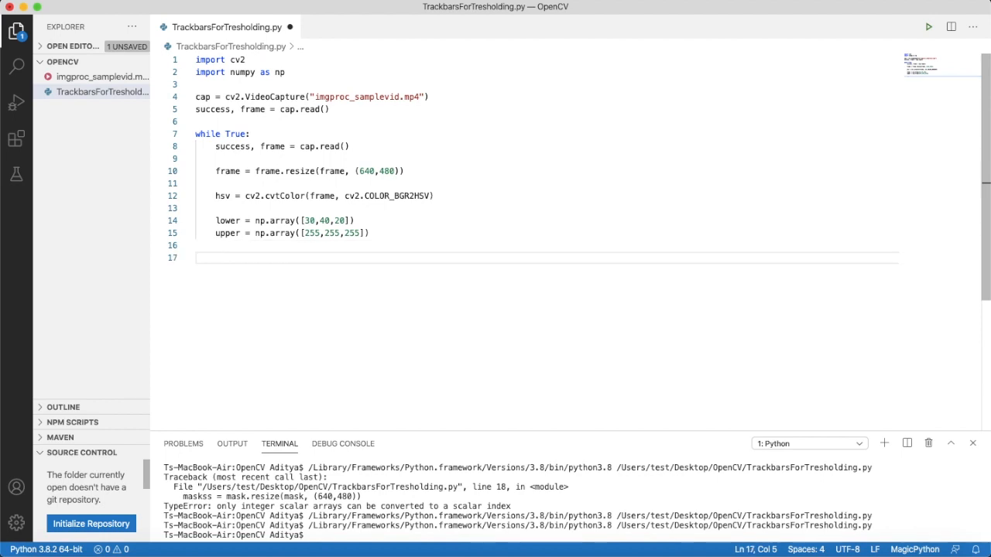
text(mask =)
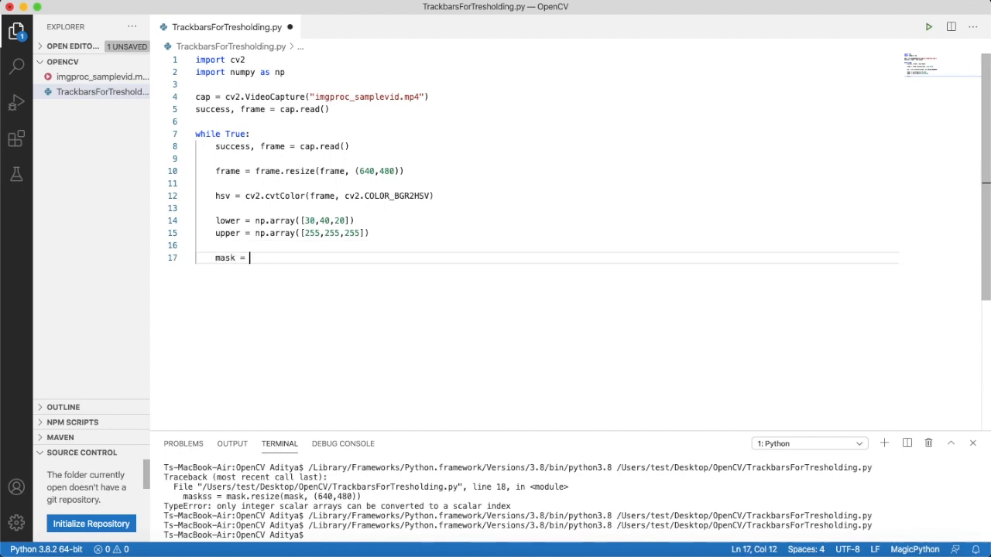
text(cv2.)
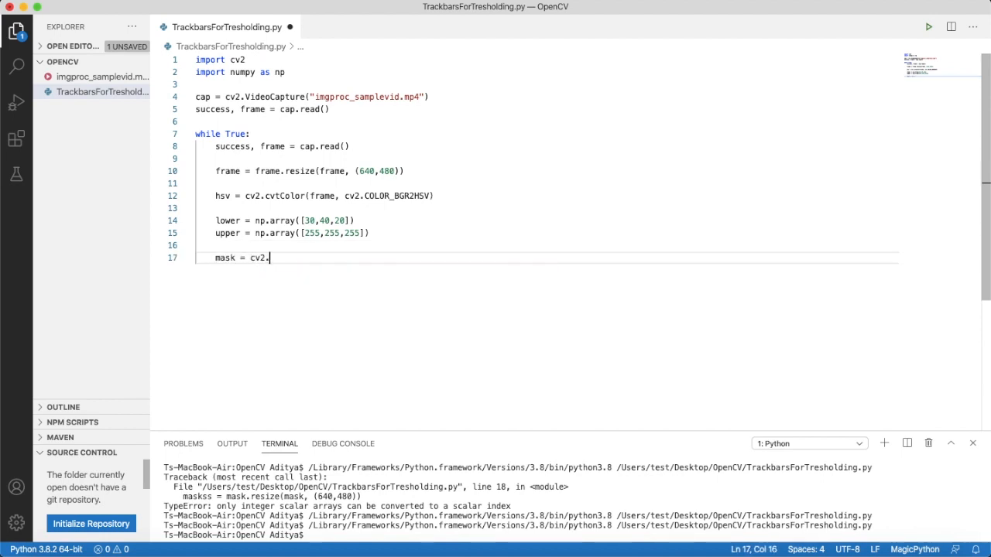
text(.)
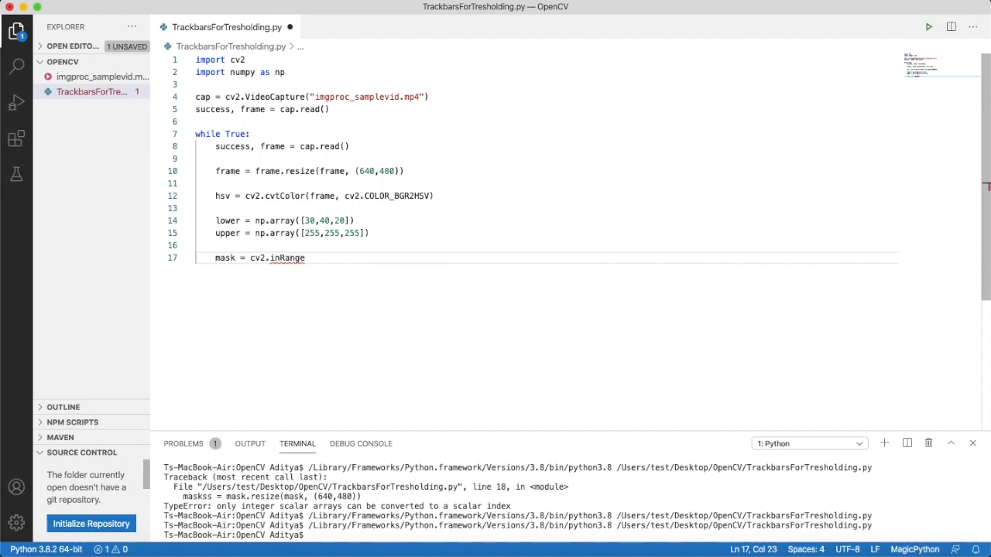
text(()
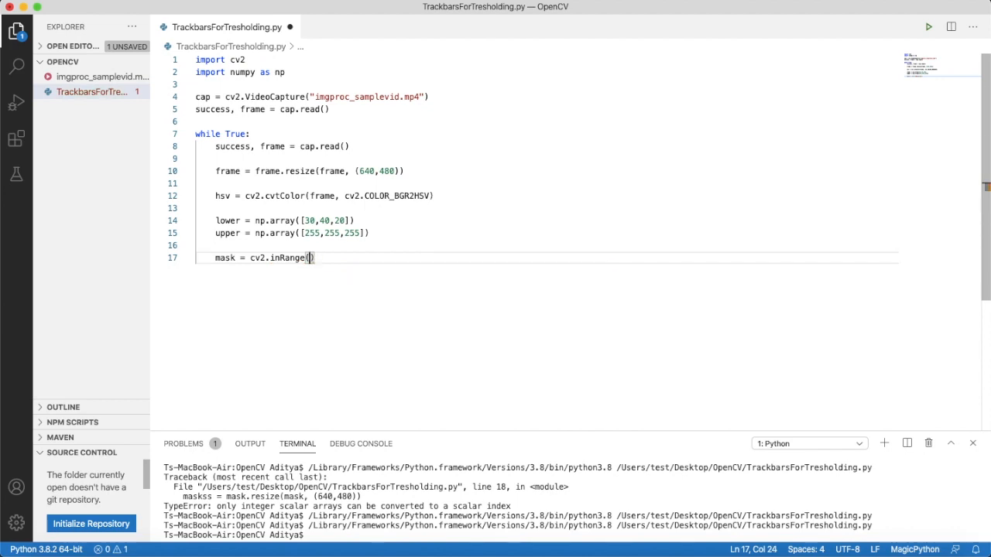
text(hsv,)
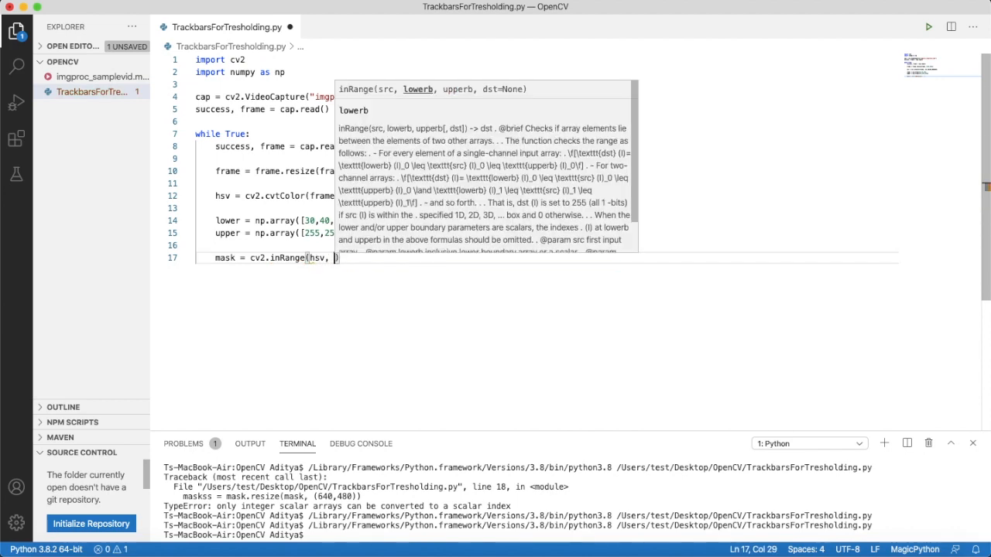
text(lower,)
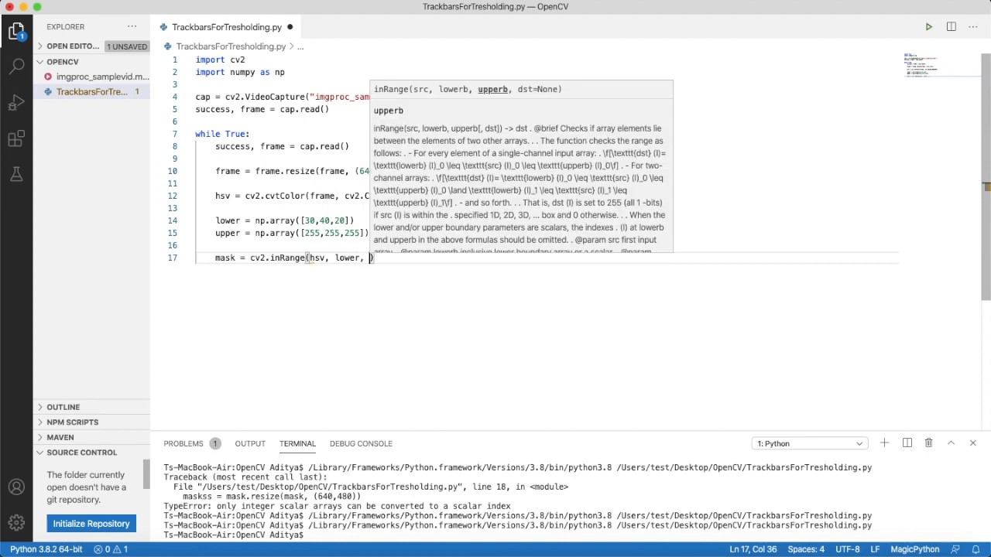
text(upper))
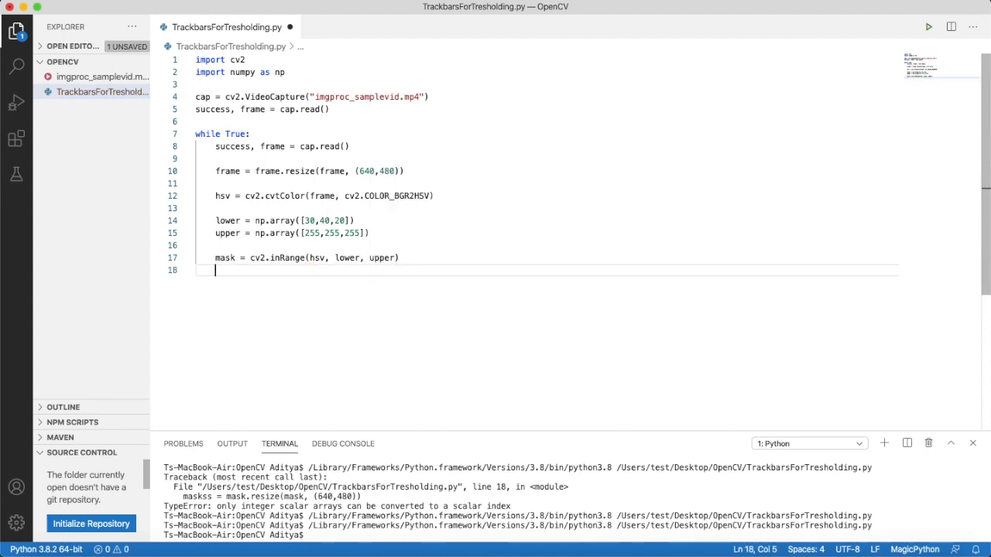
- Build result = cv2.bitwise_and(frame, frame, mask = mask) from the frame and mask
text(result = cv)
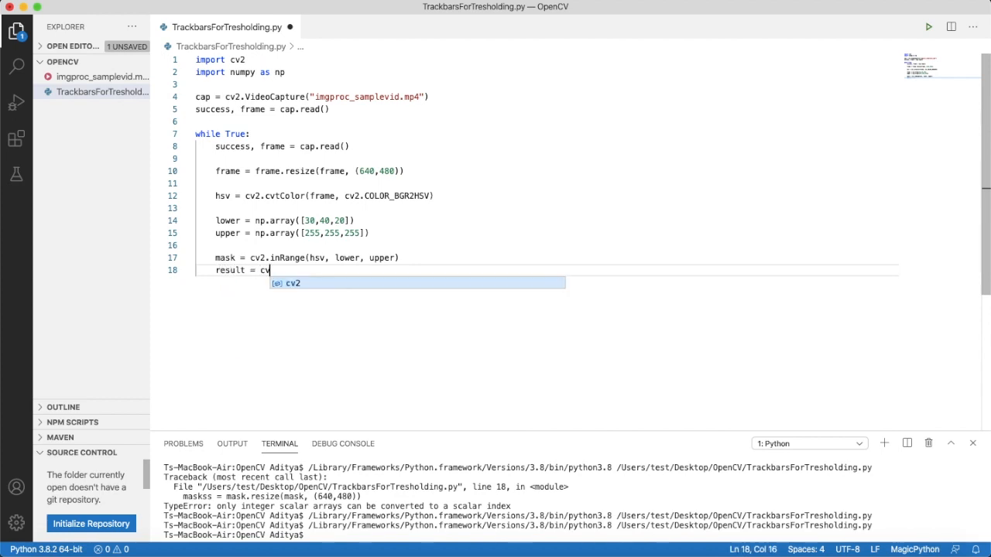
text(.bitwise_and()
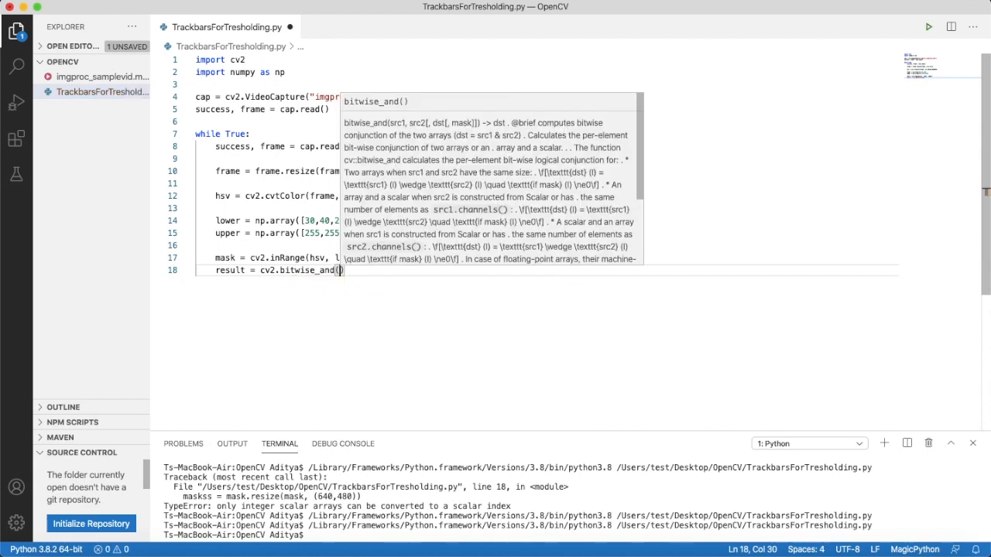
text(frame, frame)
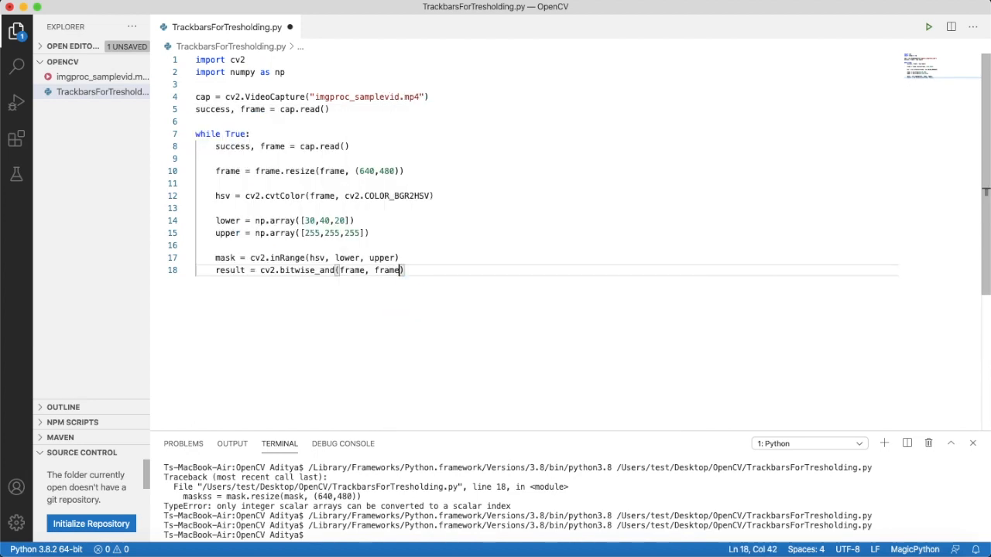
text(, mask)
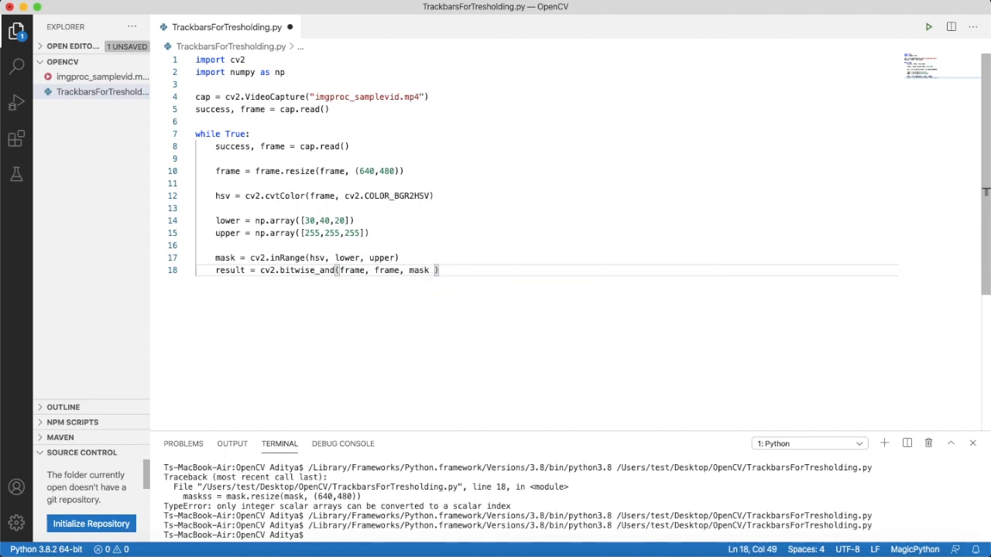
text(mask)
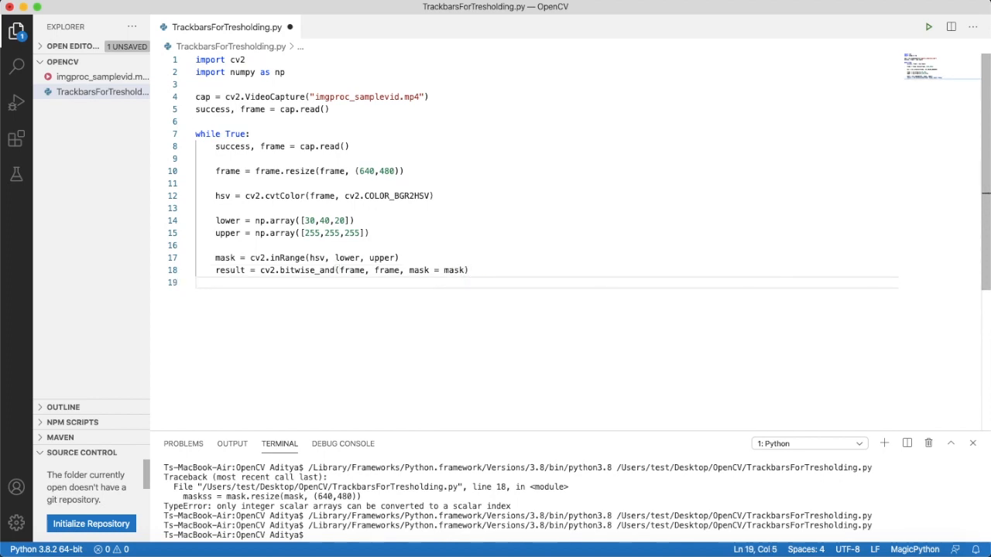
- Show the frame in a "Frame" window and begin the next cv2.imshow call
text(cv)
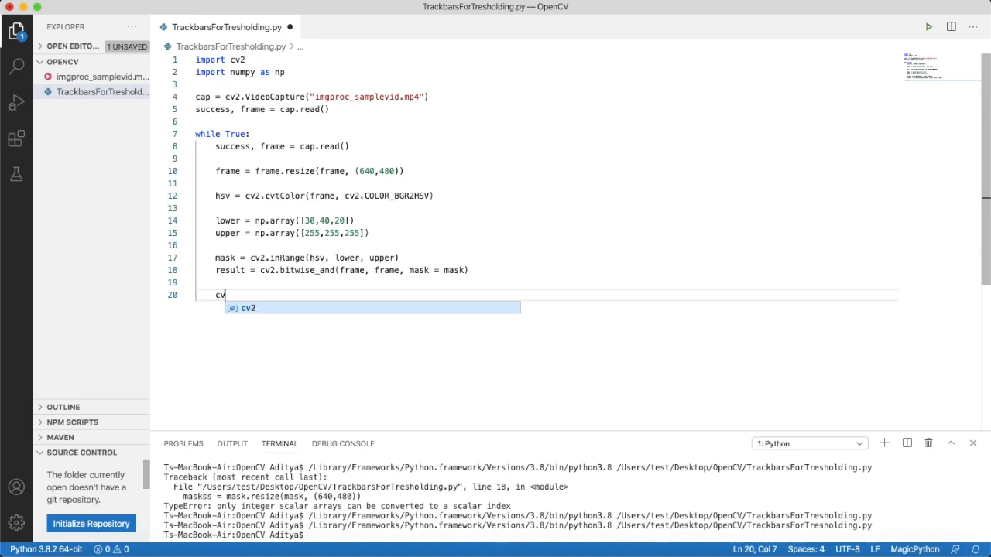
text(.ims)
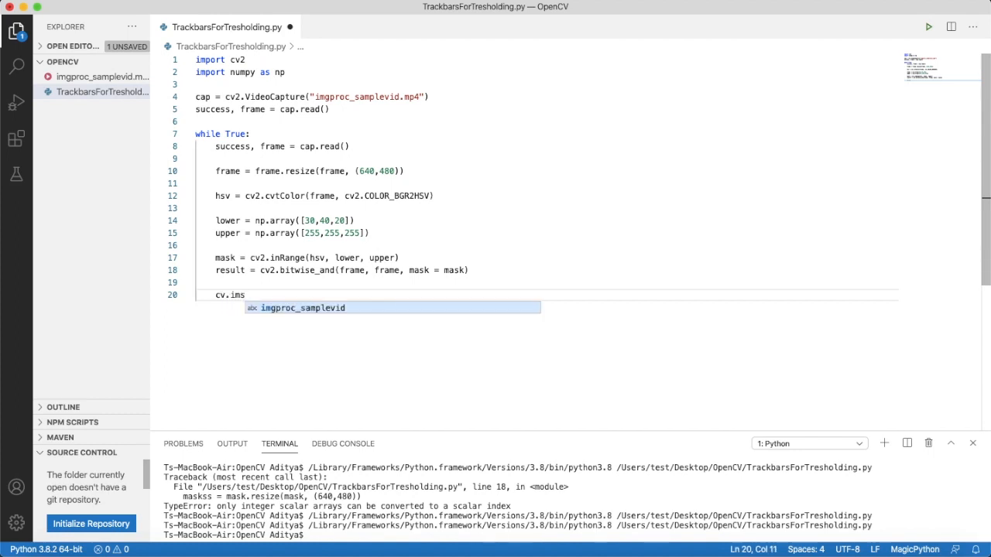
text(how)
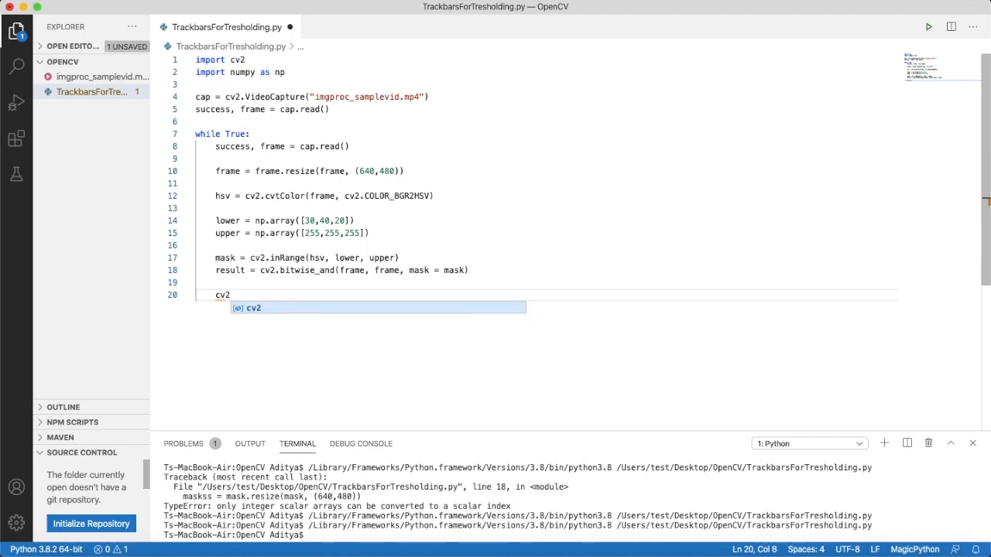
text(.imshow)
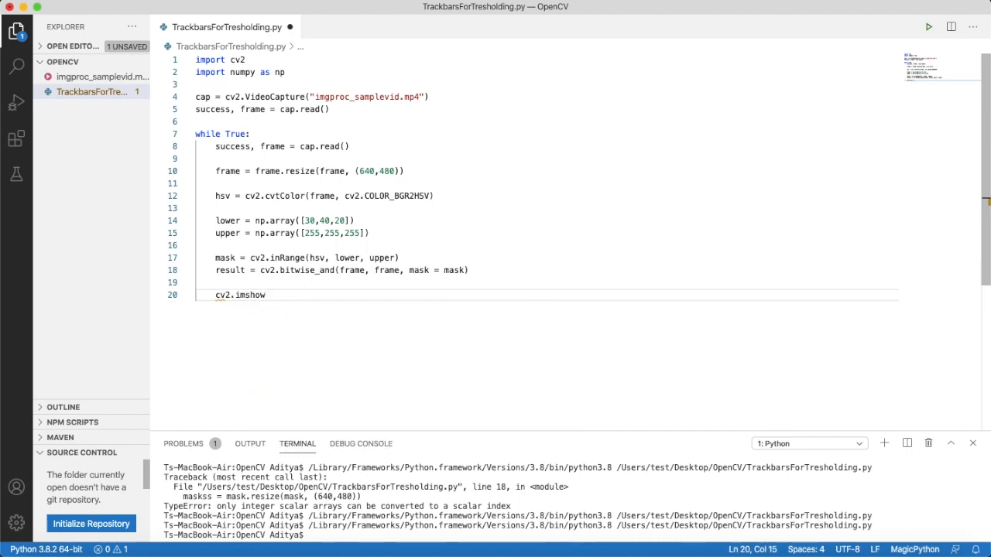
text(()
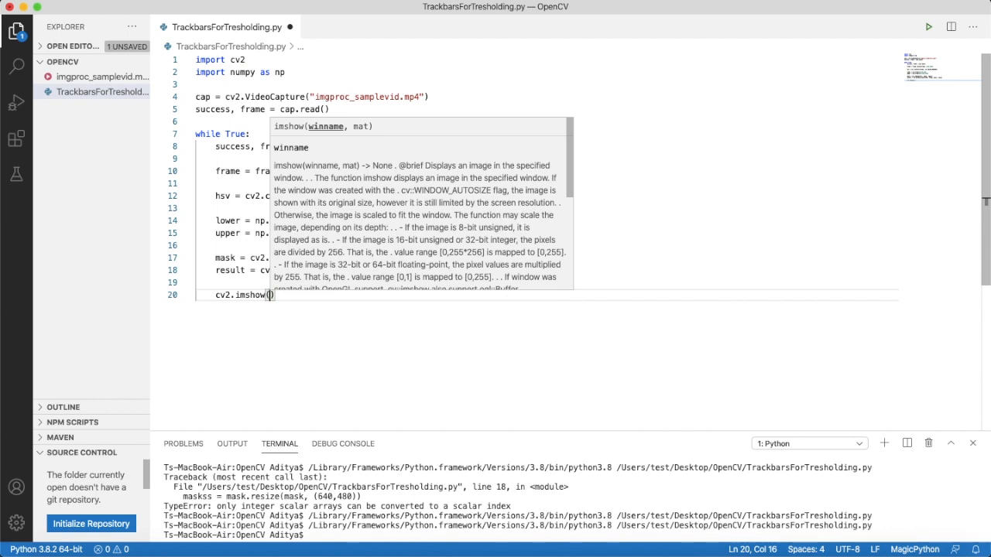
text("frame")
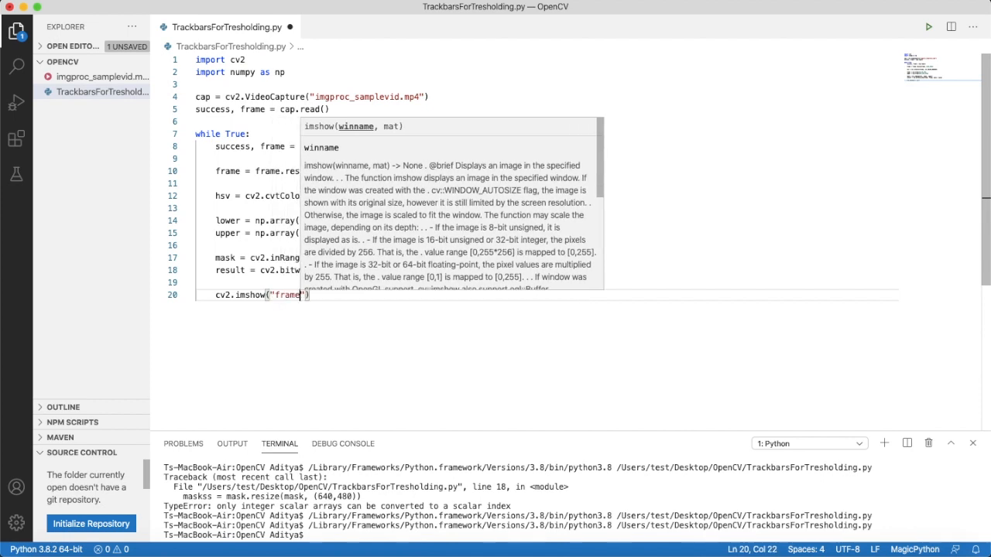
text(Frame",)
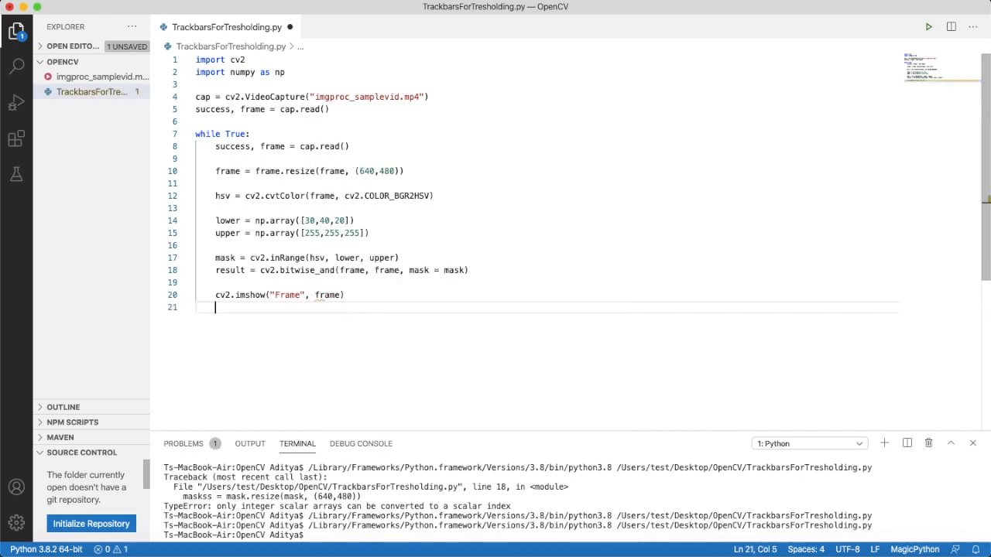
text(cv2.)
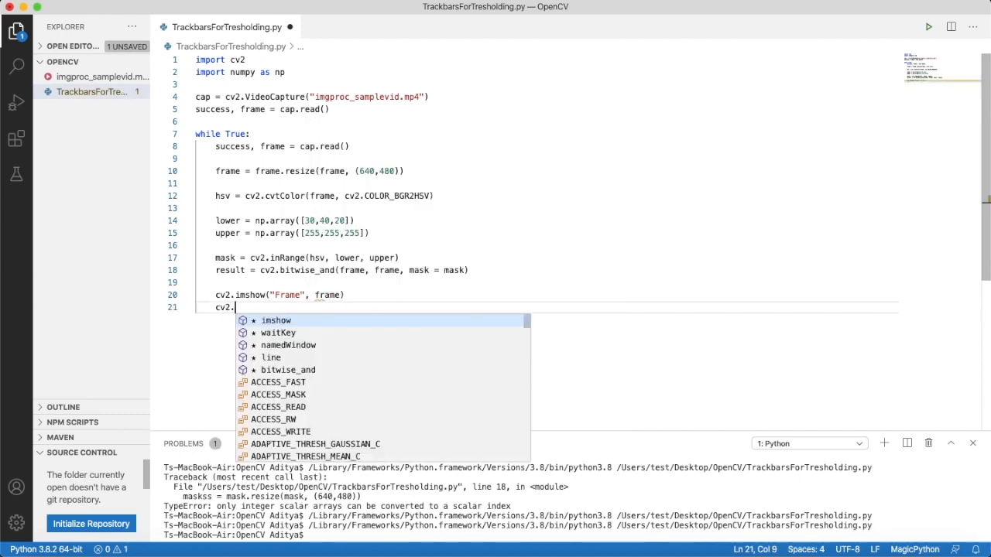
text(imshow()
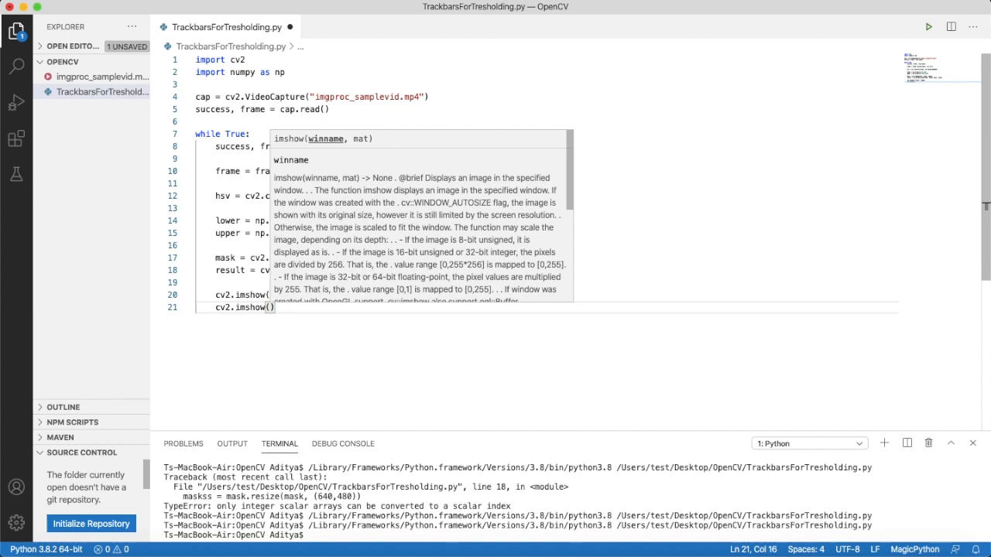
text("")
text(cv2.)
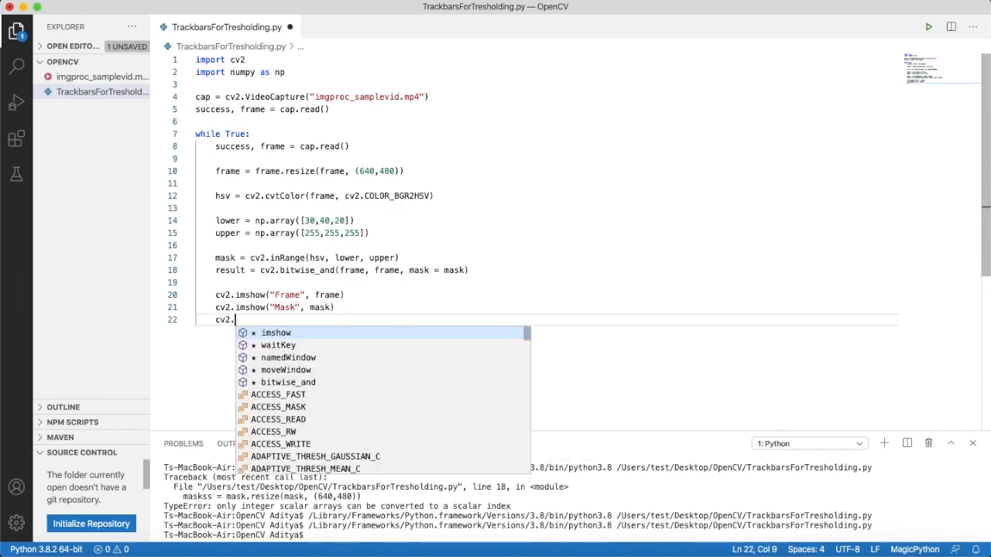
- Add imshow calls for the "Result", "HSV" and "Mask" windows and tidy the blank lines
text(imshow)
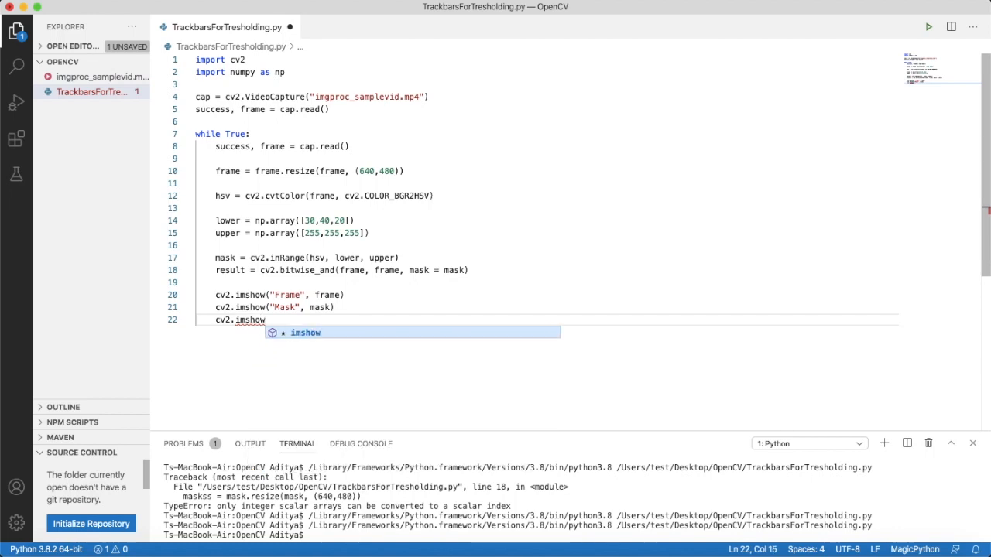
text((")
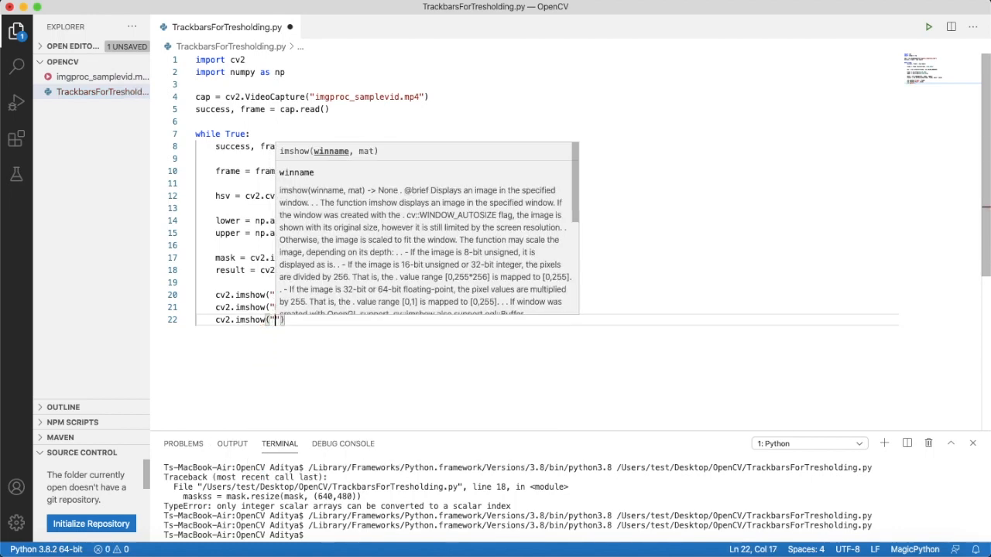
text(Result)
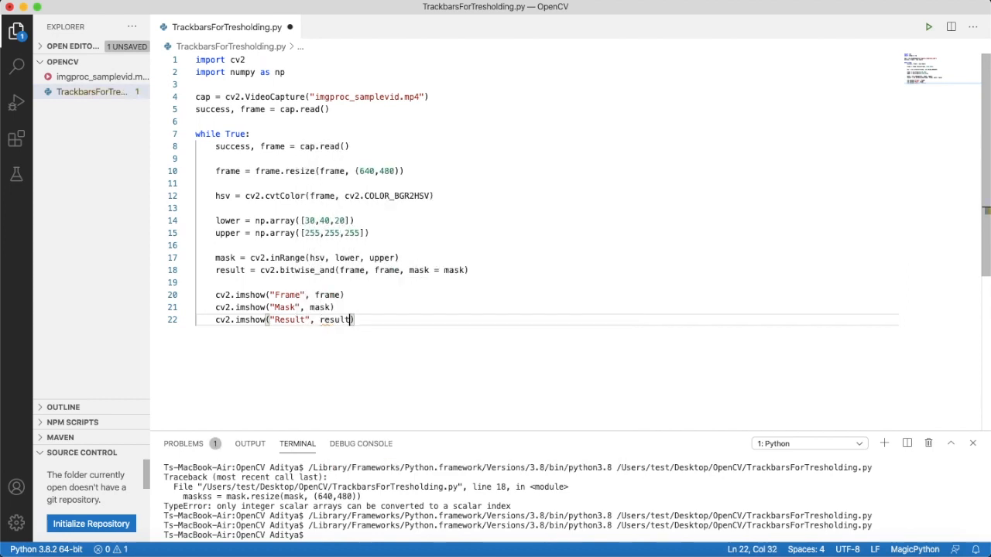
key(Enter)
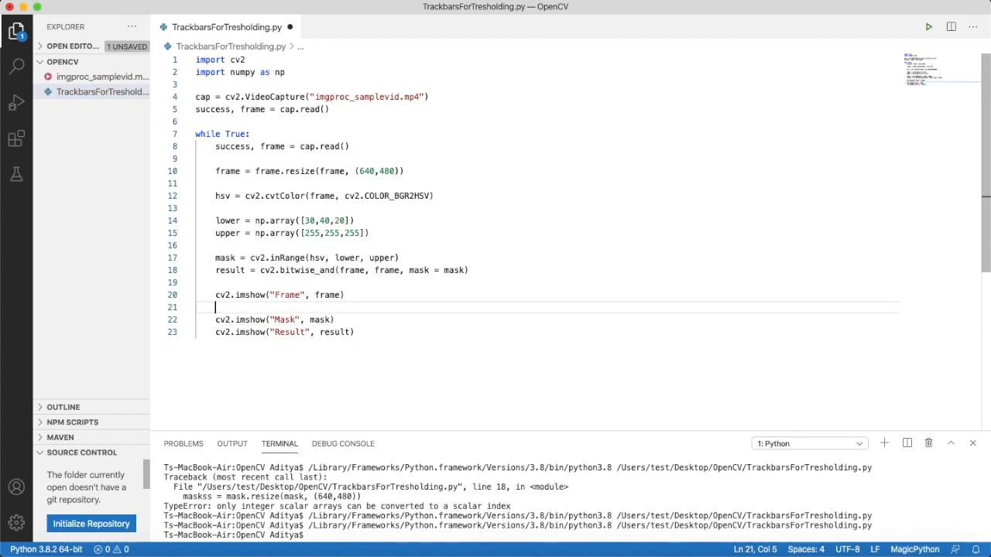
text(cv2.imshow)
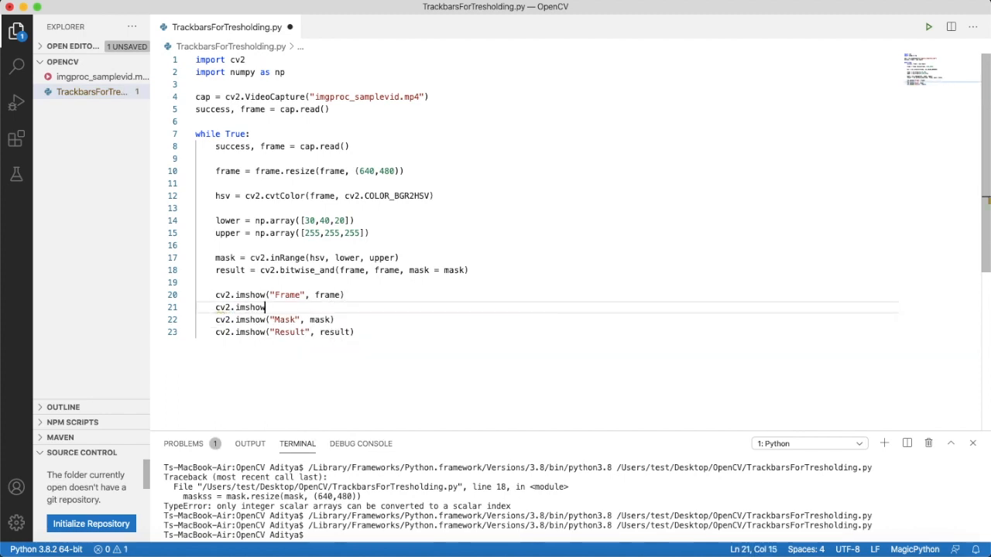
text(()
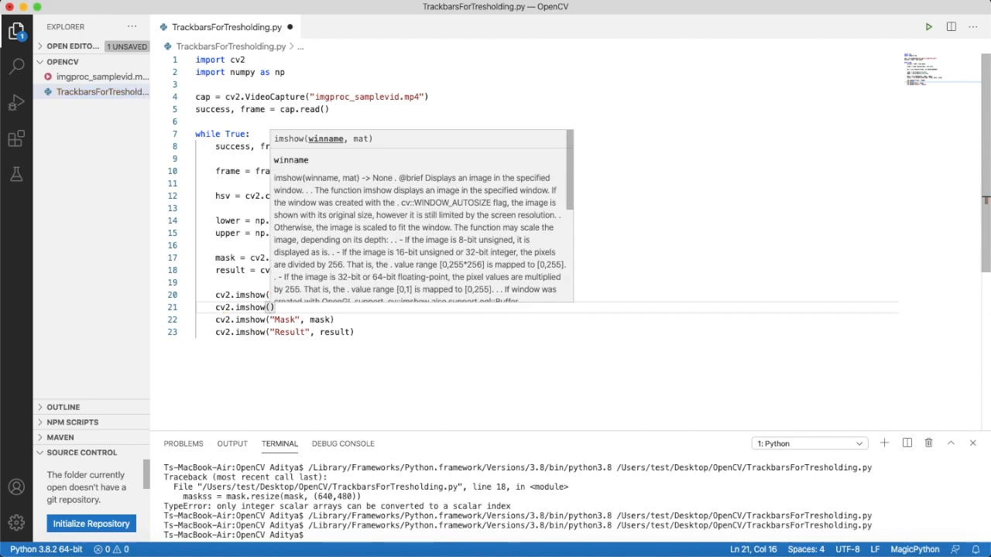
text(HS")
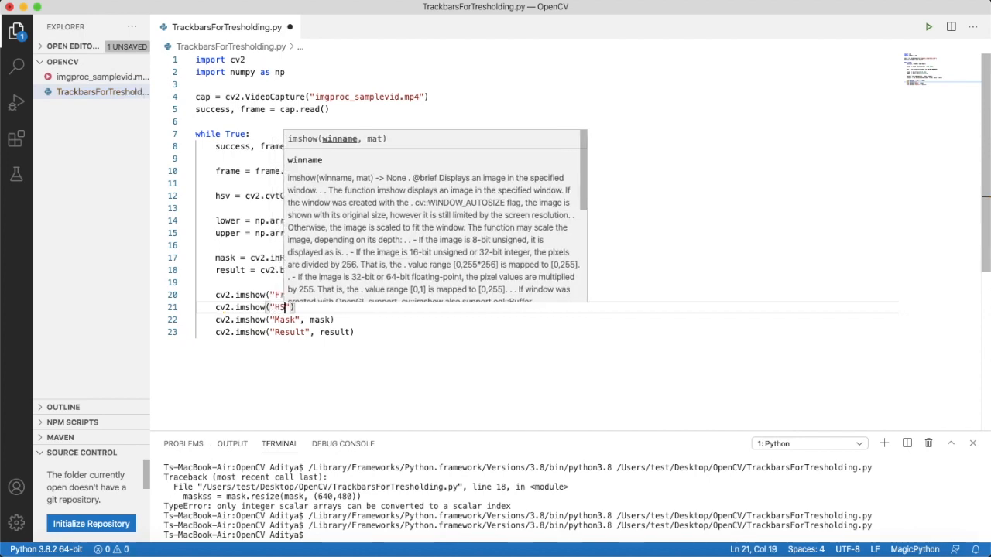
text(V)
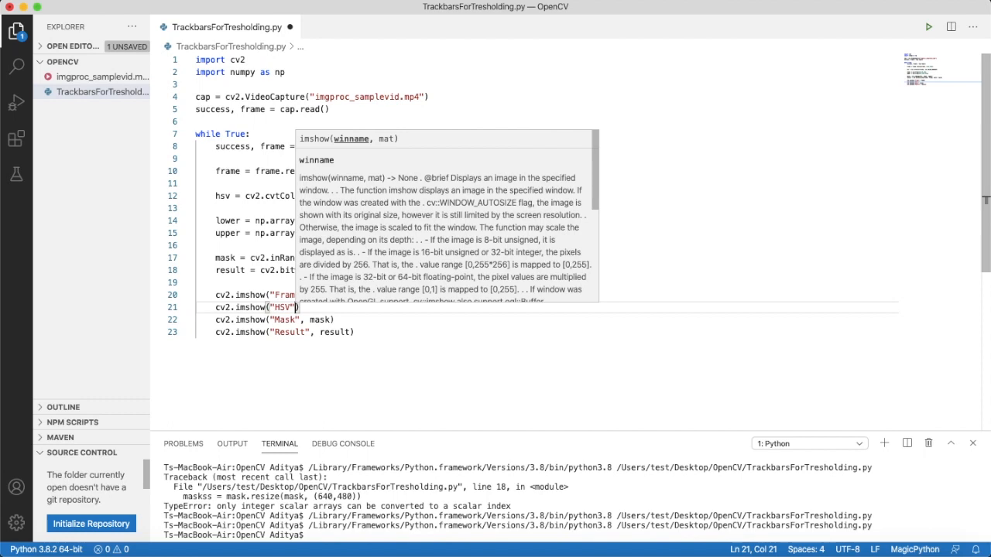
key(enter)
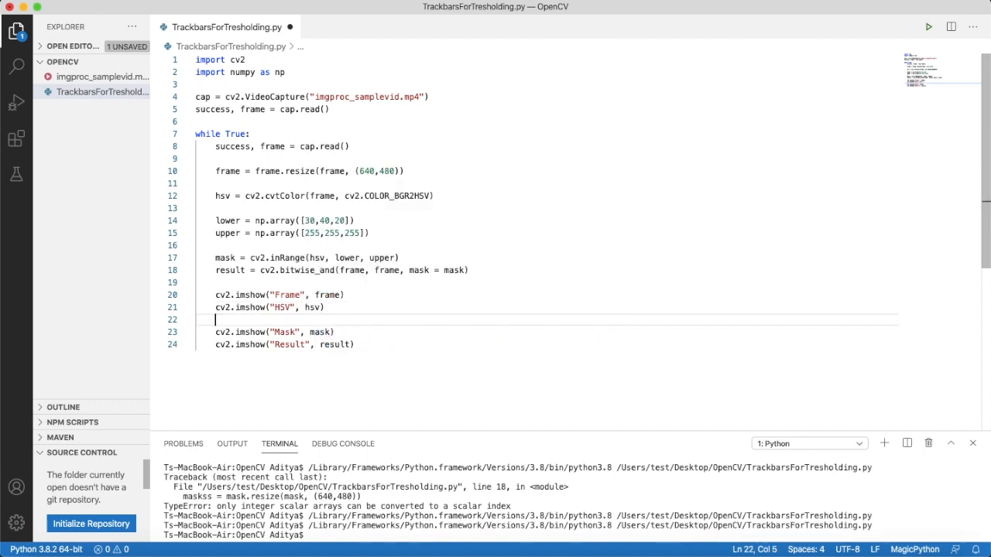
key(Backspace)
text(key)
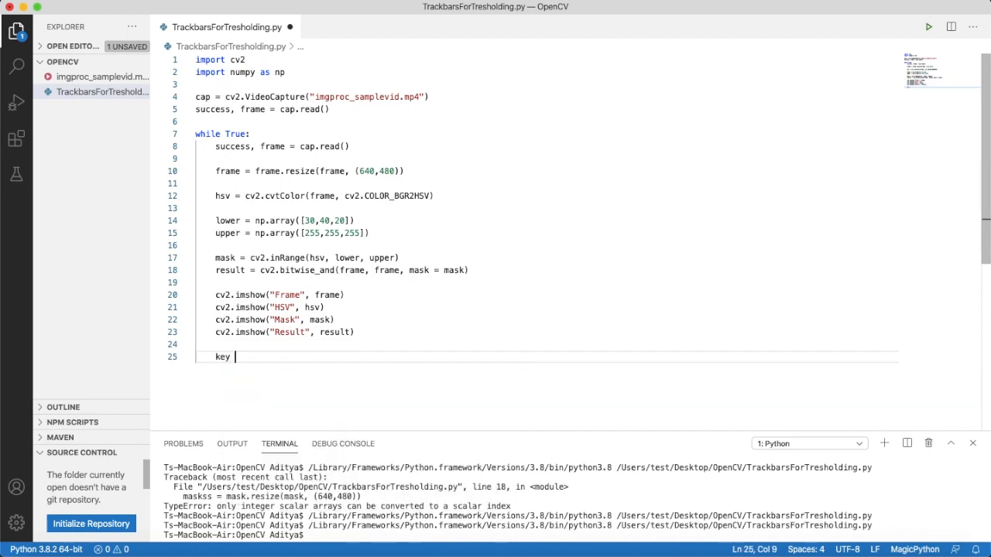
- Add key = cv2.waitKey(1) and an if key == 27: break condition after the displays
text(= cv2.)
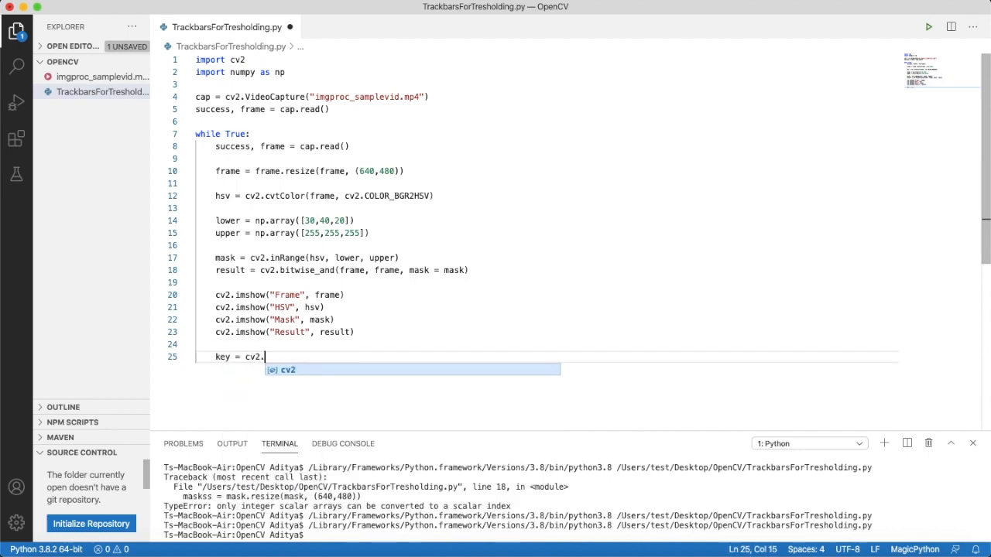
text(waitKey())
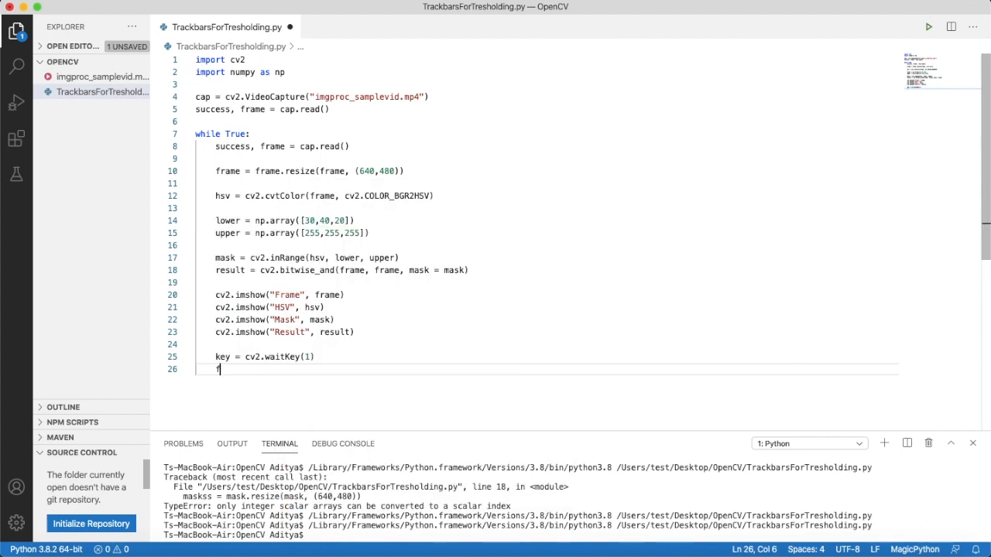
text(if key == 2)
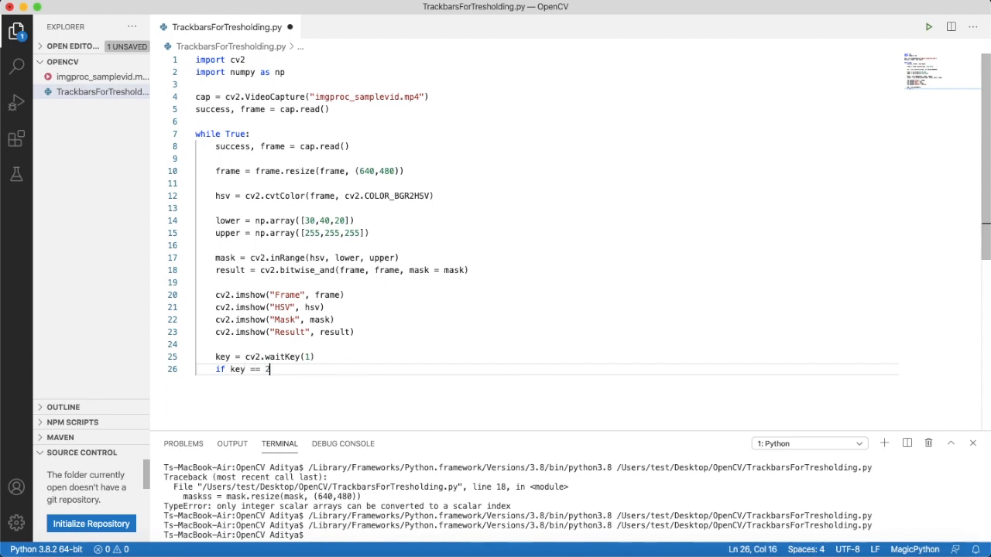
text(7:)
text(break)
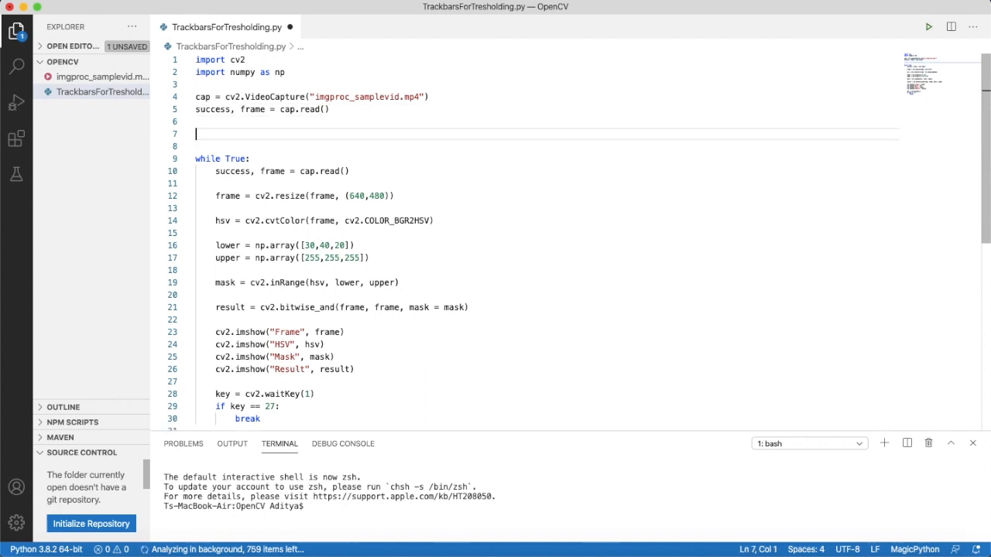
- Create a window named "Trackbars" with cv2.namedWindow above the loop
text(cv2.)
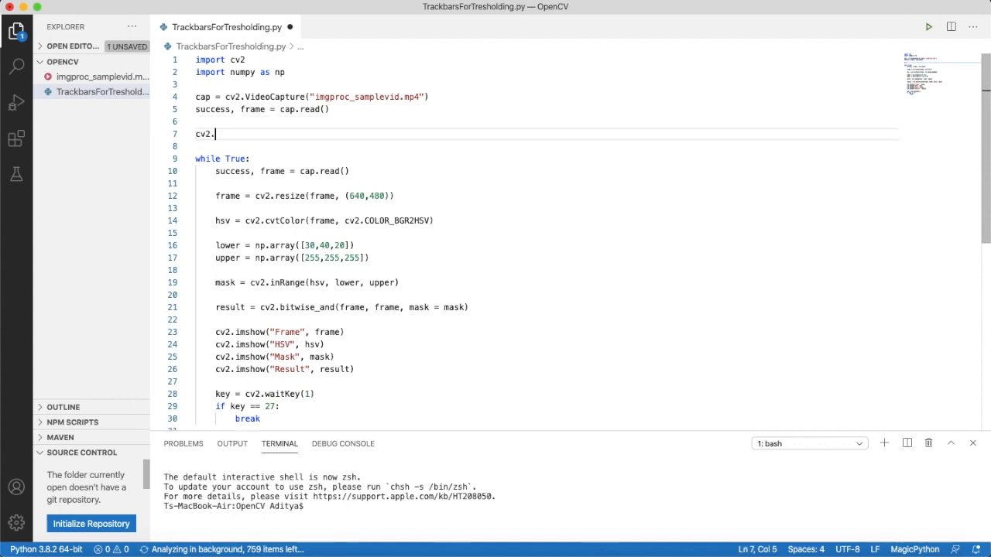
text(.)
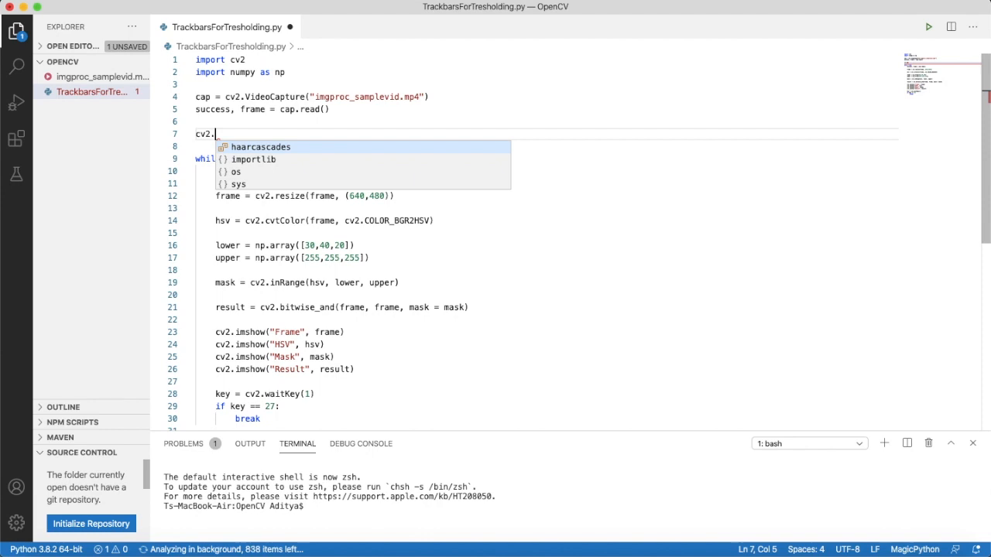
text(namedWind)
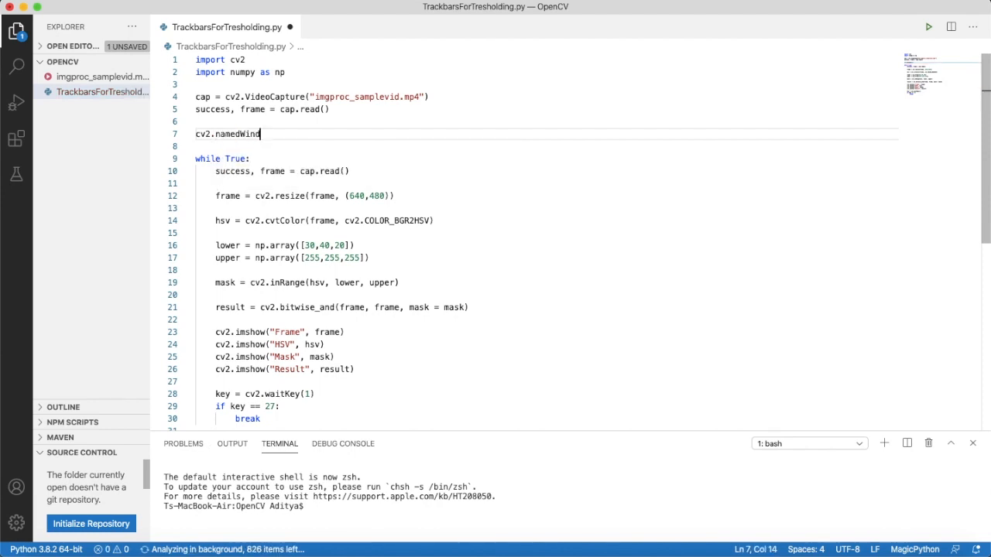
text(ow)
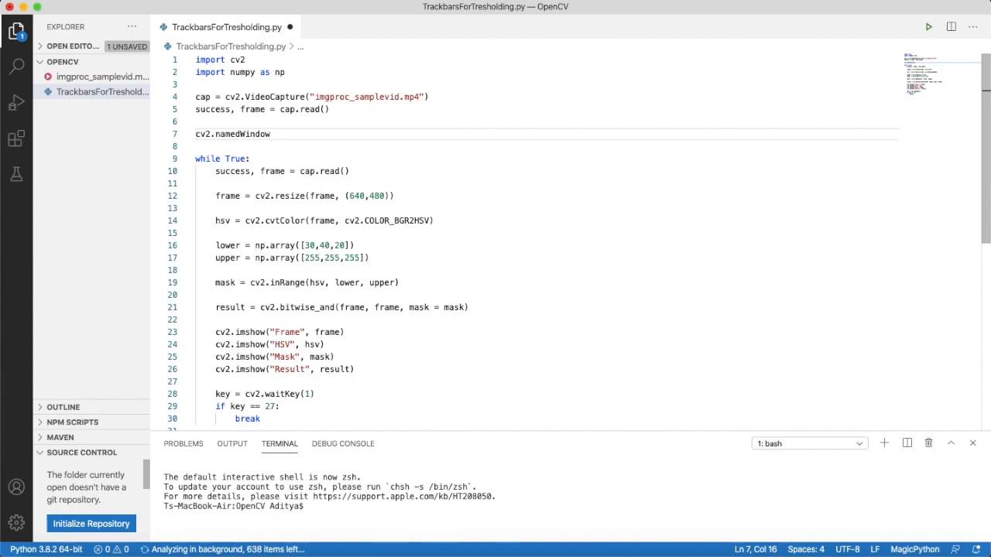
text(())
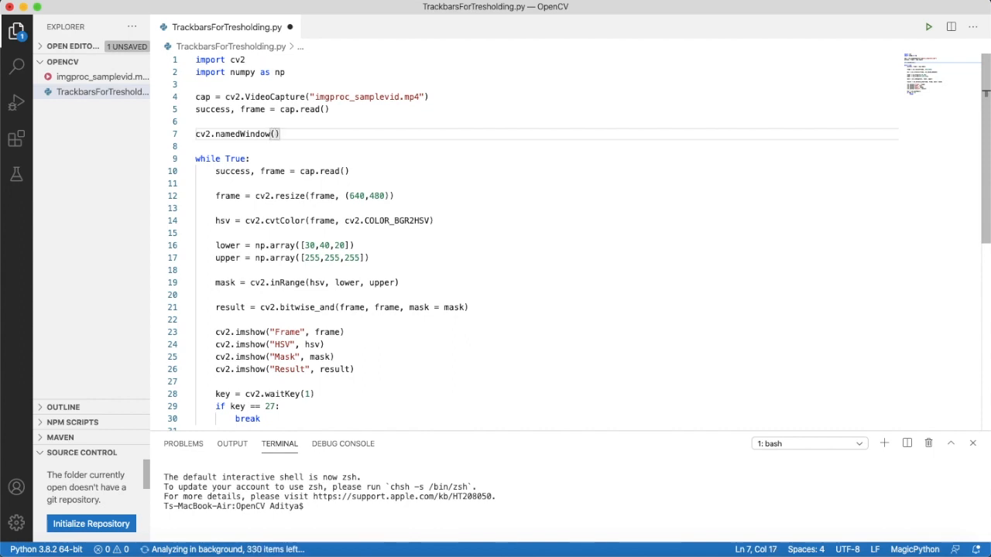
text("")
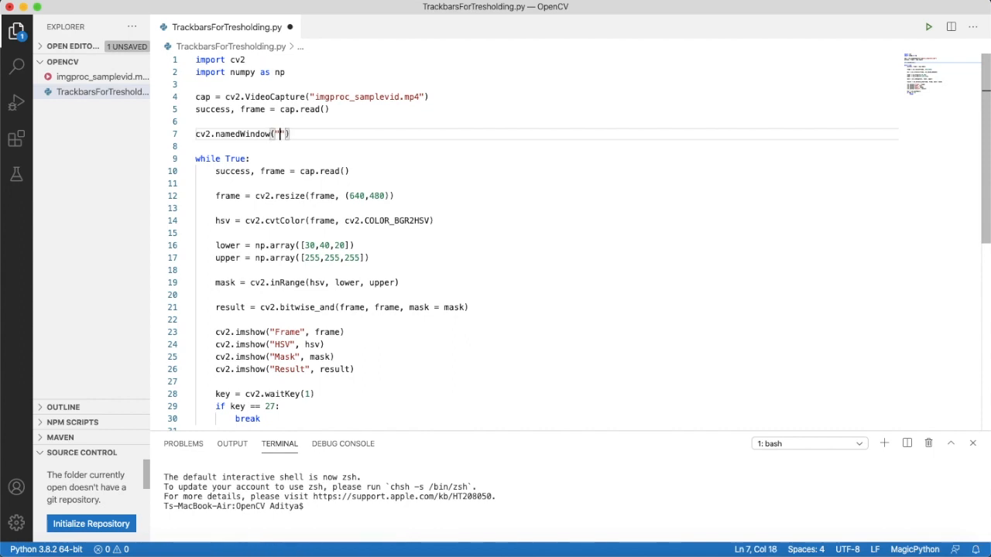
text(Track)
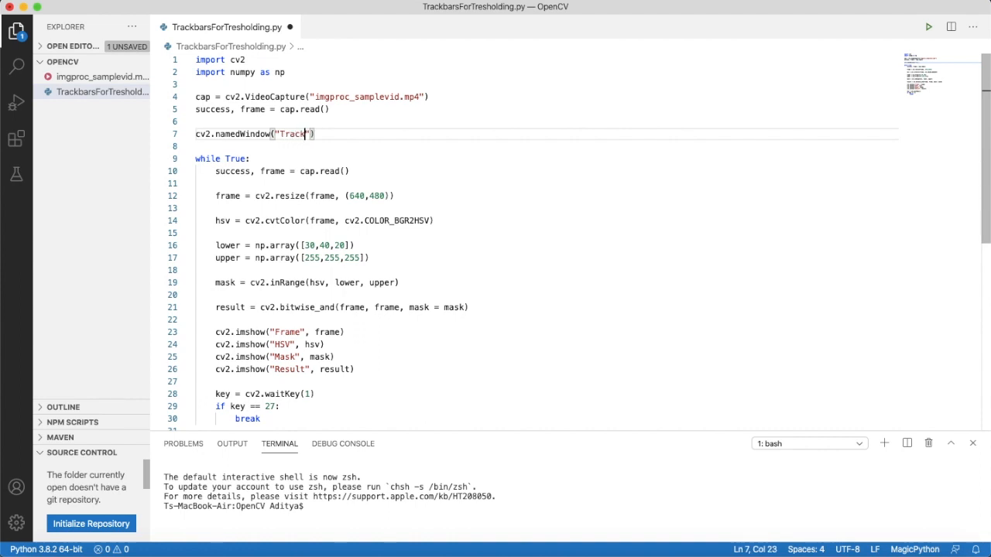
text(bars)
text(c)
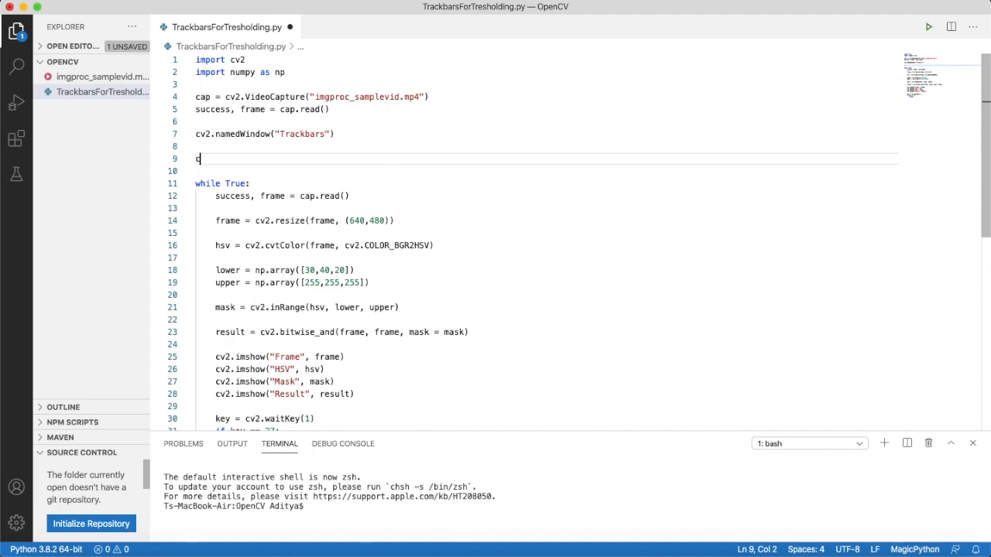
- Add cv2.createTrackbar("L-H","Trackbars",0,255,nothing) for the first slider
text(v2)
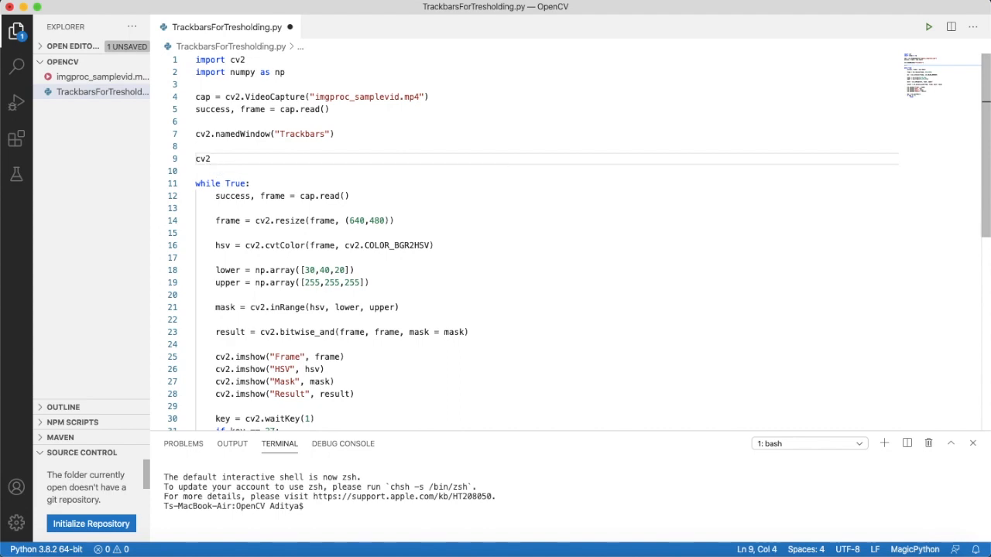
text(createTrackbar)
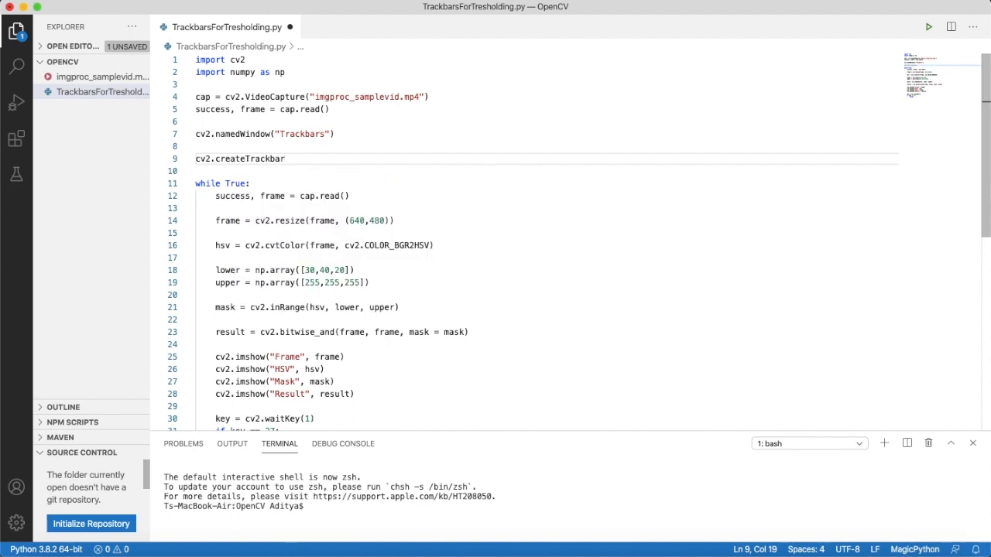
text(("L")
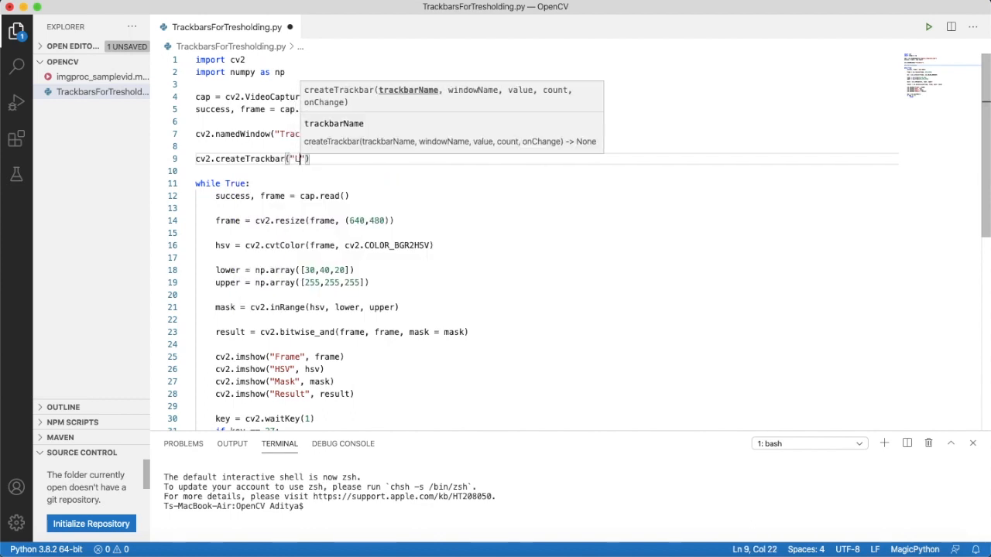
text(-H)
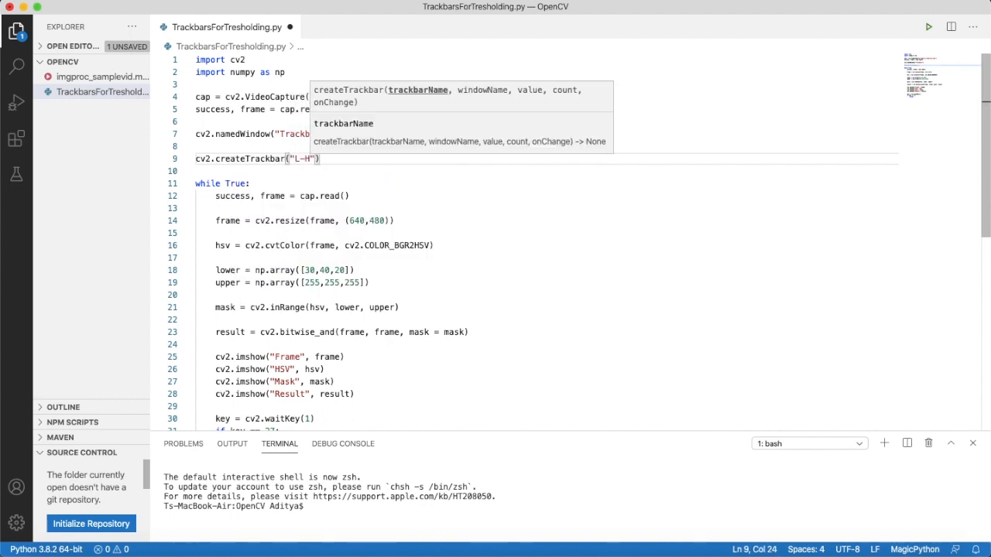
text(,"Trackbar)
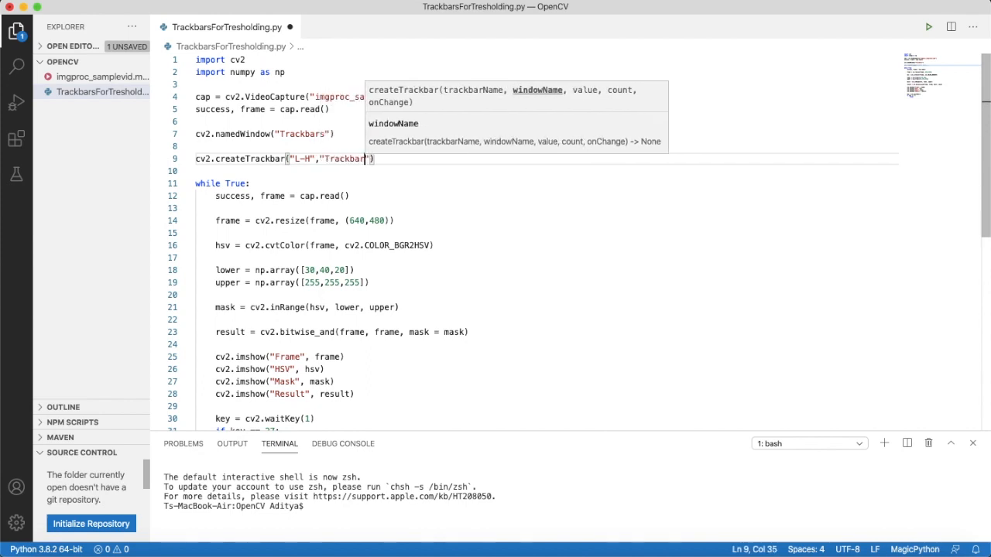
text(")
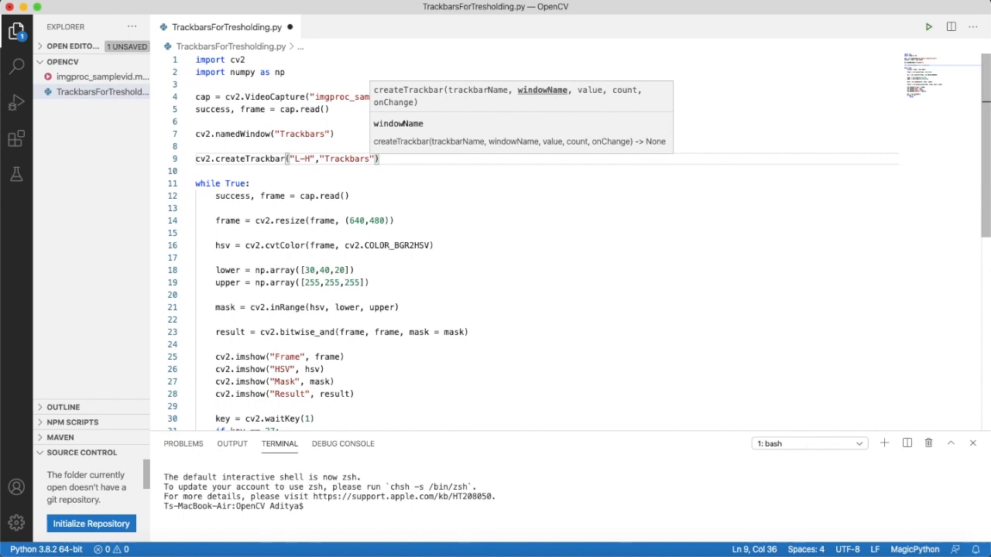
text(,0)
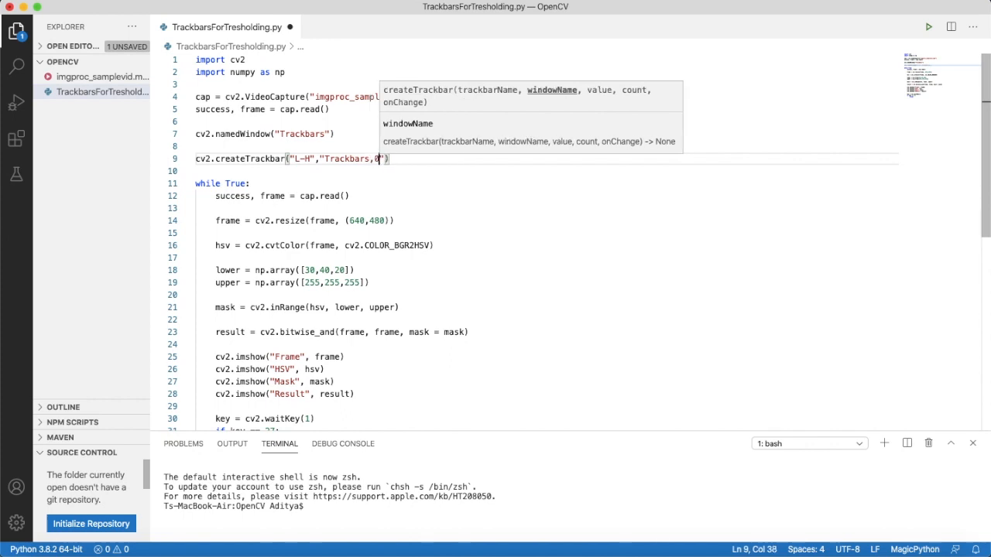
text(2)
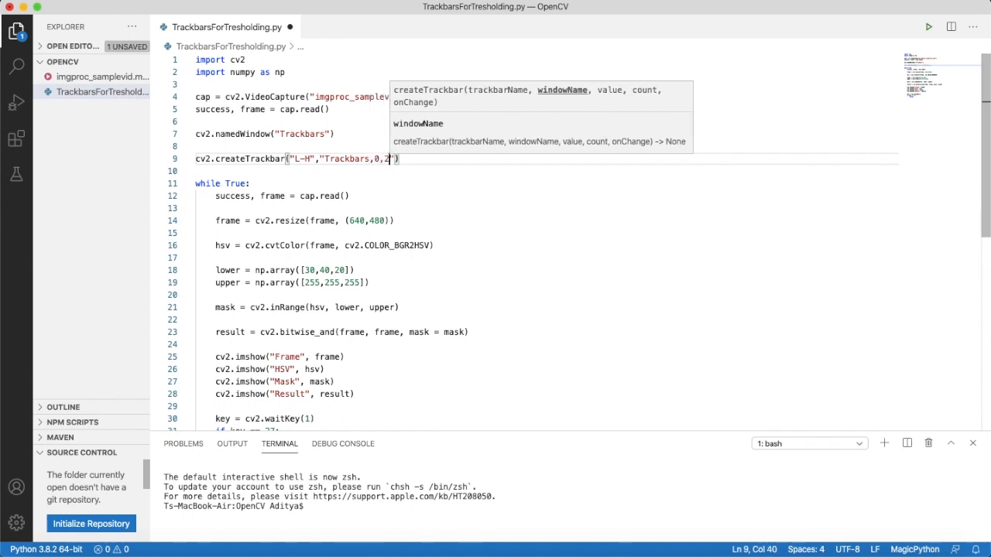
text(55,)
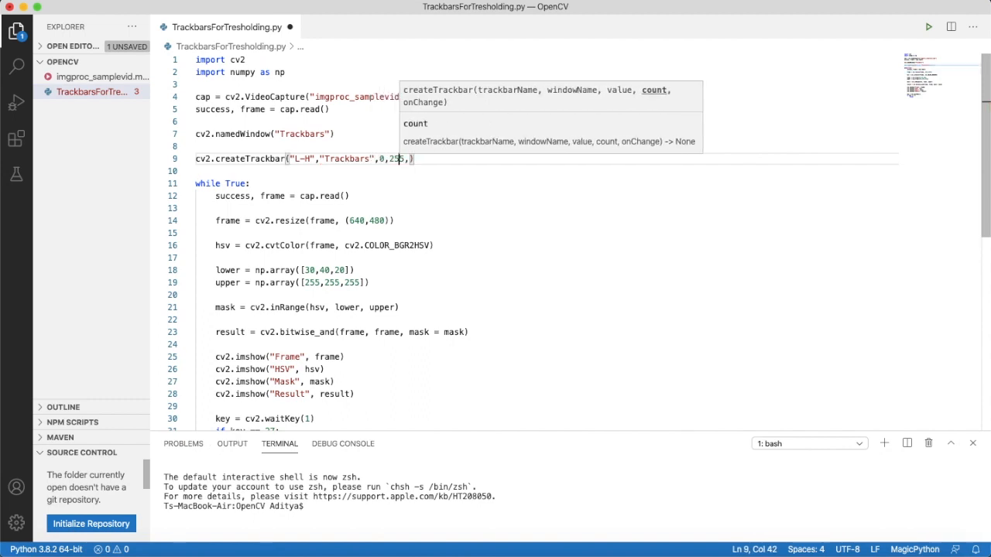
text(n)
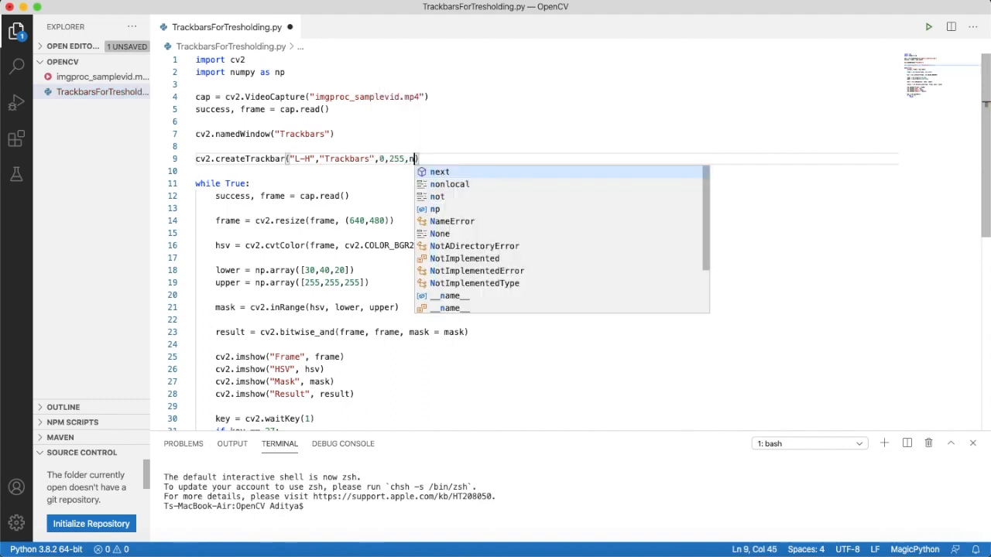
text(othing)
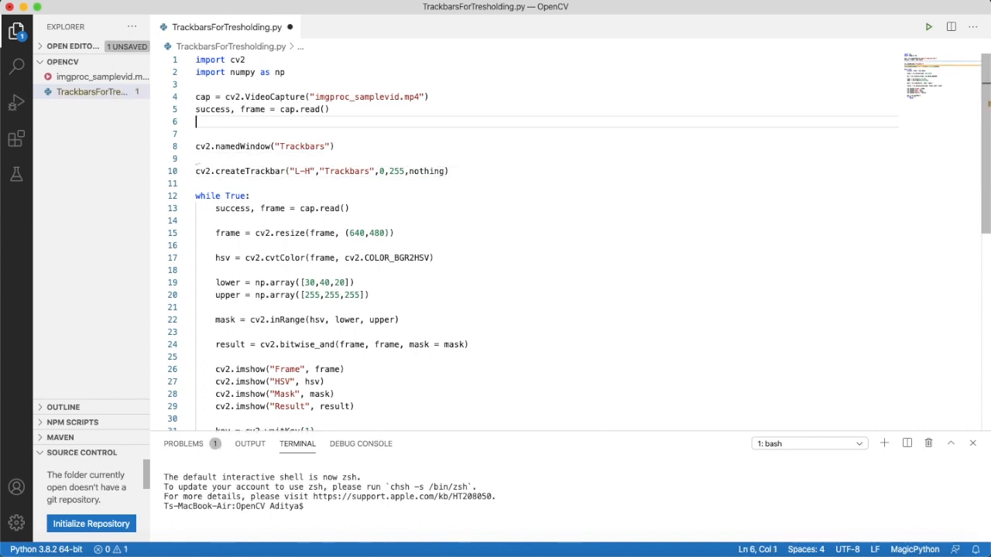
- Define the empty callback header def nothing(x): for the trackbars
text(def no)
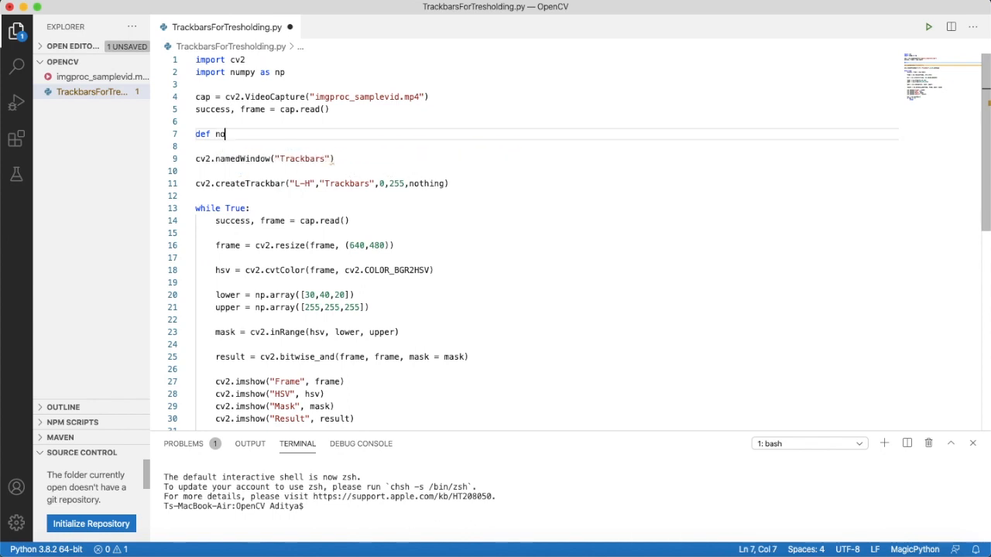
text(thing():)
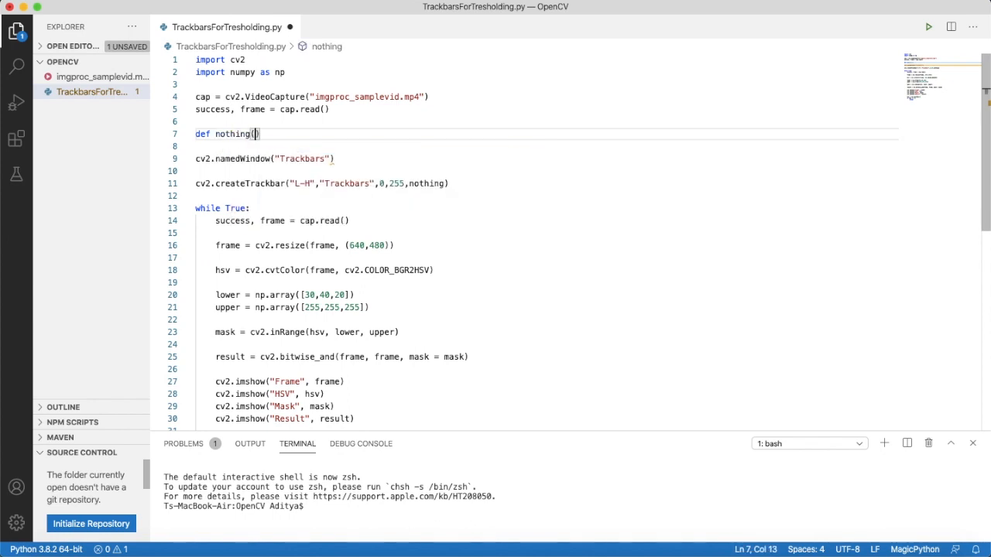
text(x):)
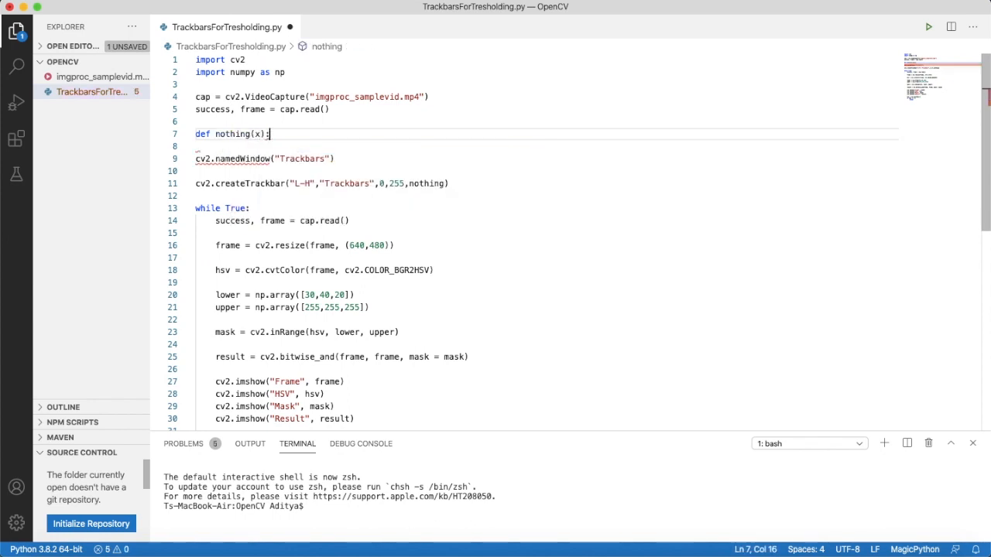
key(Enter)
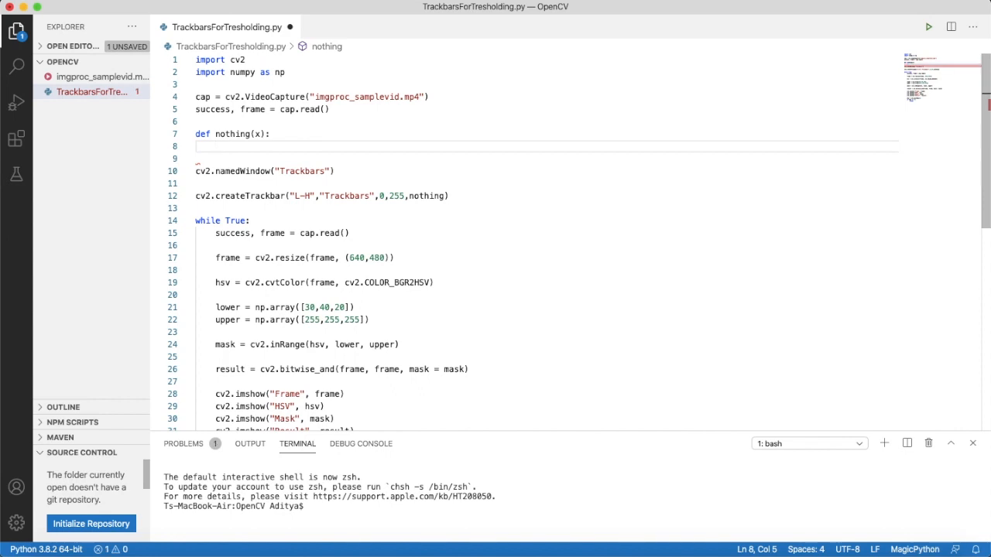
- Give nothing(x) a pass body and rename the copied trackbar lines to L-S, L-V, U-H, U-S, U-V
text(pass)
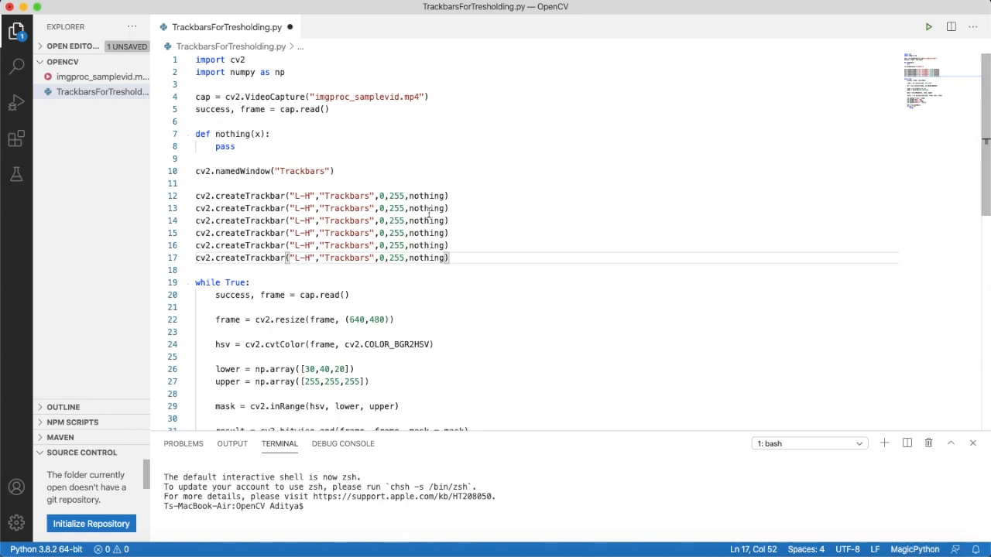
click(309, 207)
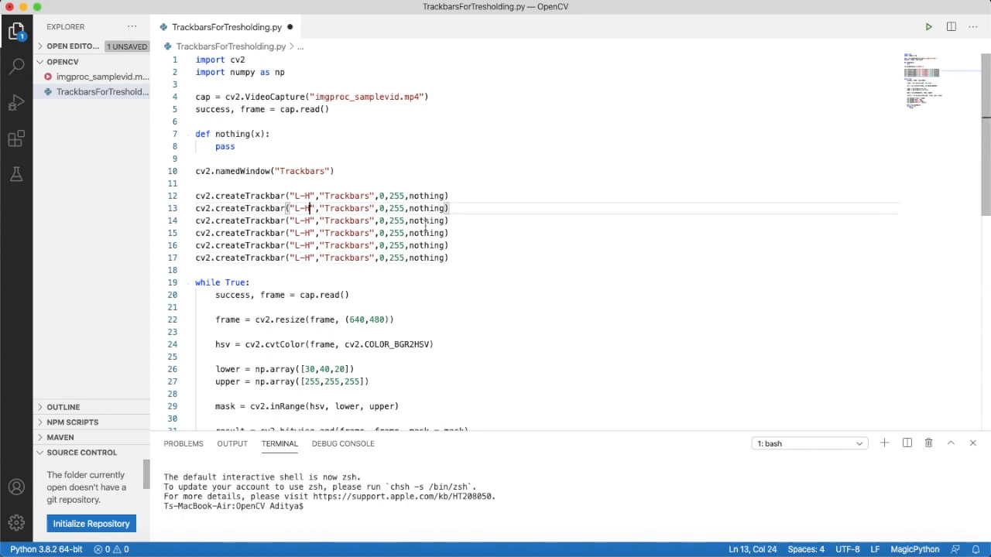
key(Backspace)
text(S)
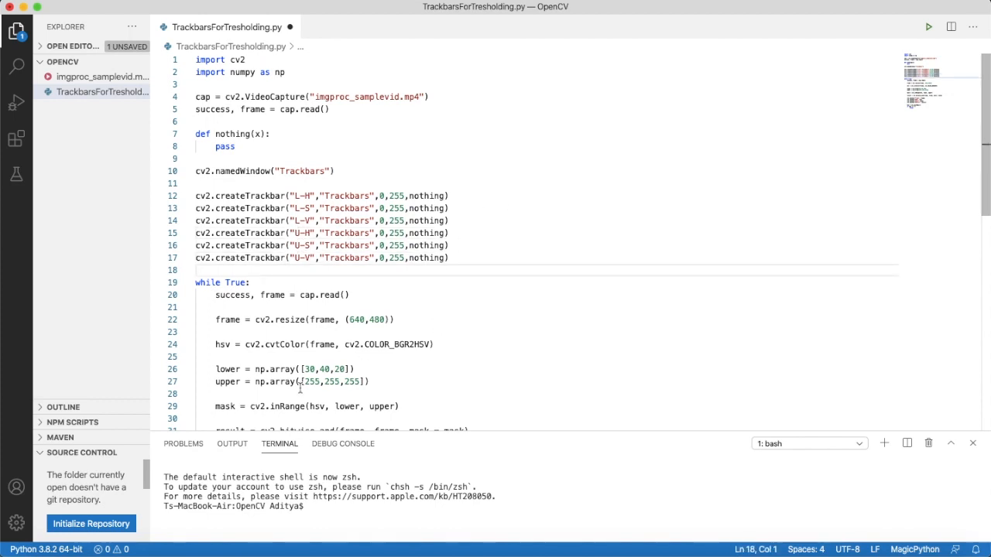
scroll(down, 3)
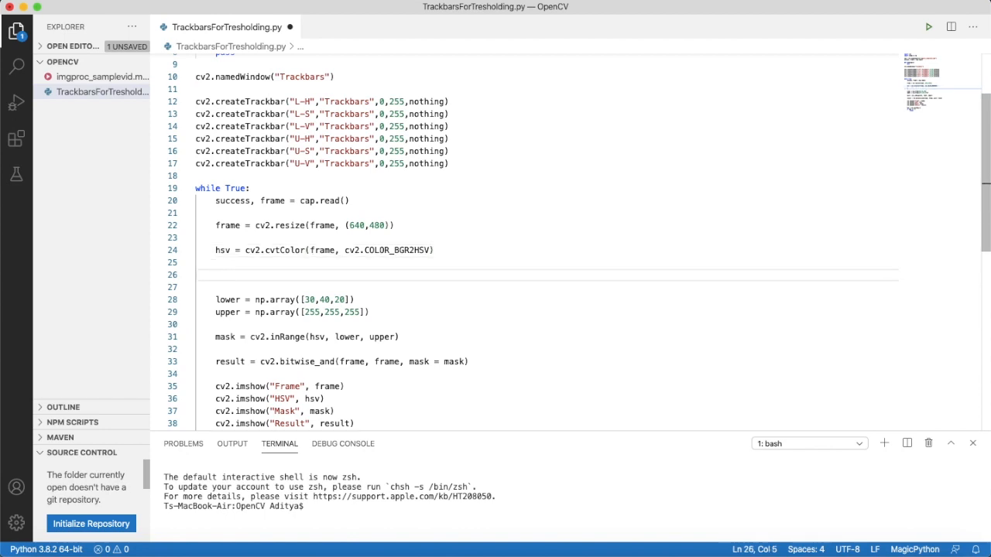
- Read l_h = cv2.getTrackbarPos("L-H","Trackbars") in the loop and duplicate it for the other five sliders
text(l)
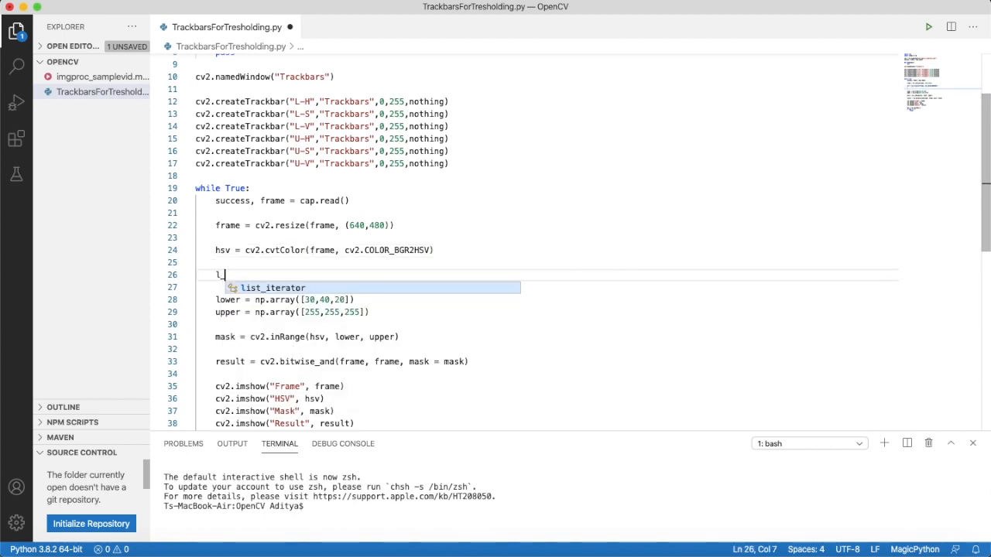
text(_h = cv2)
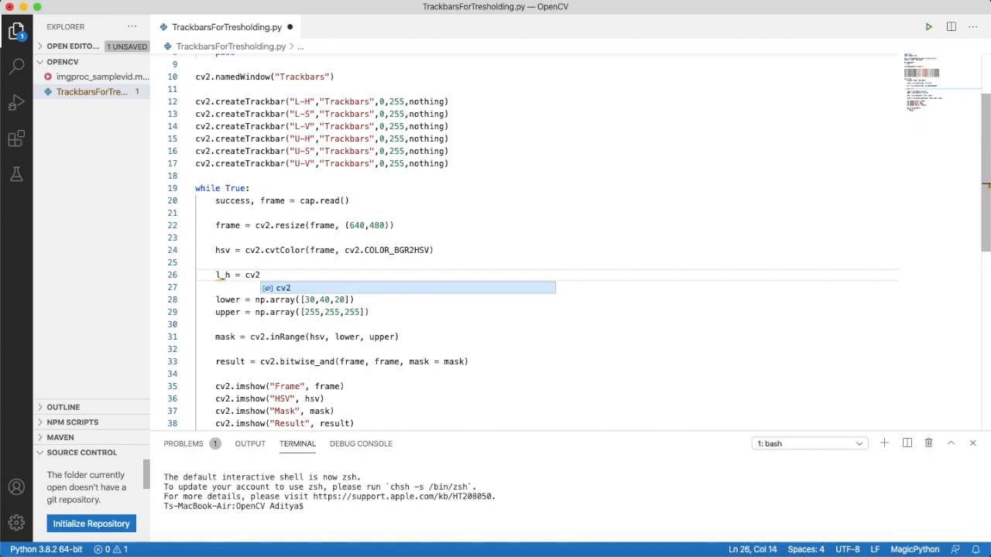
text(ge)
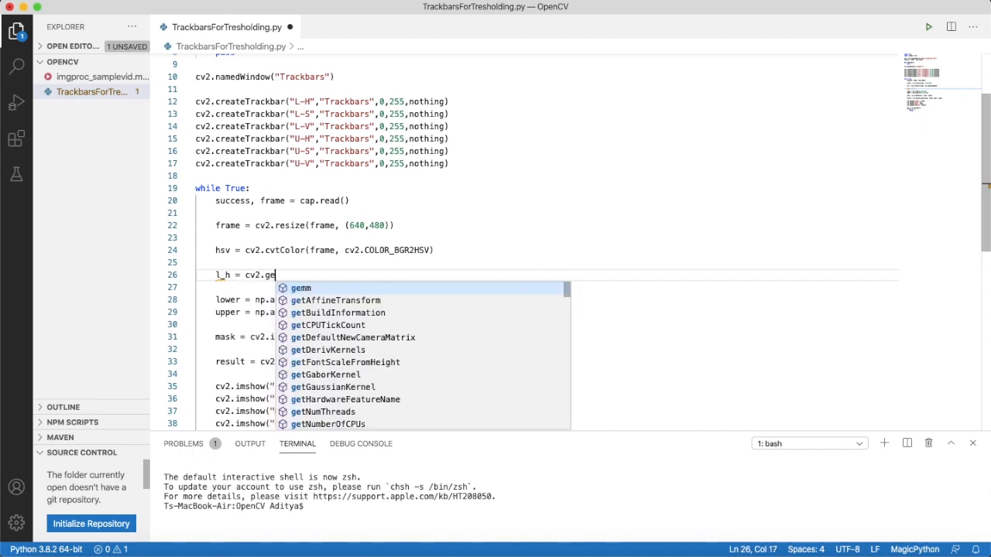
text(tTrackbarPos)
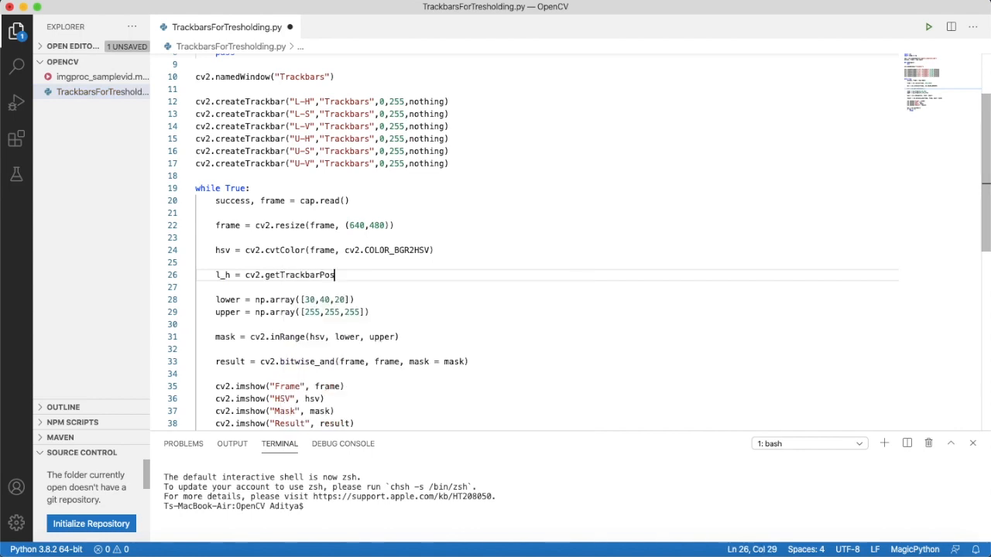
text(()
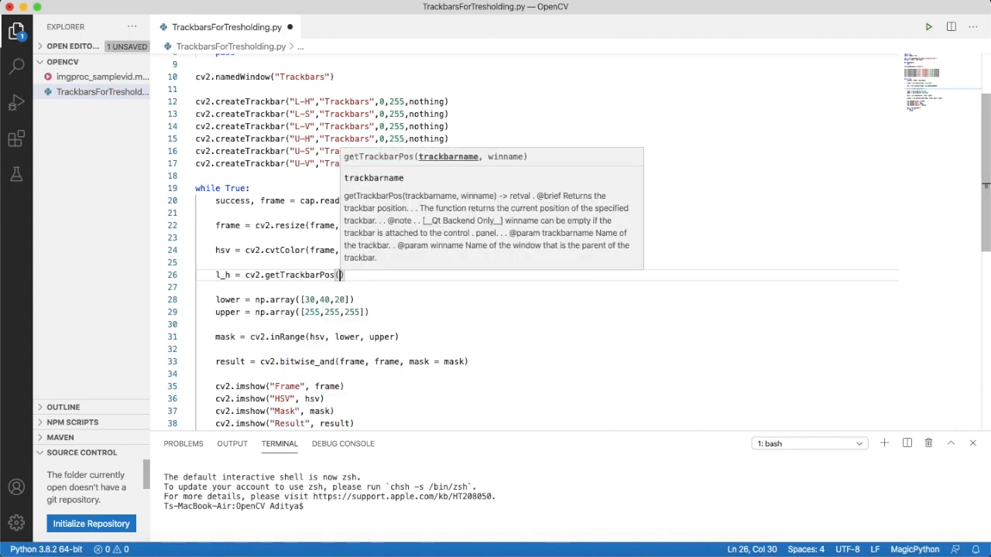
text("L-H")
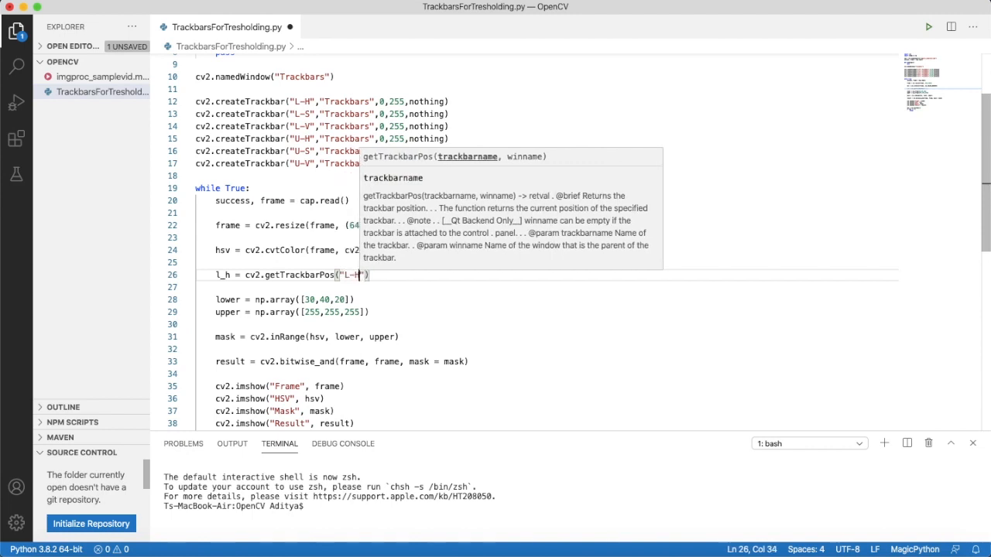
text(","Trackbars")
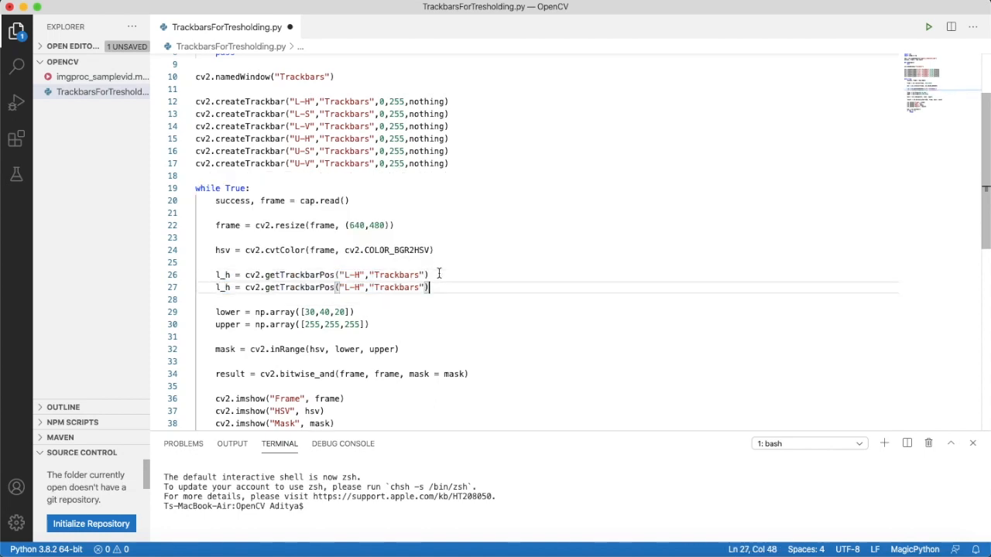
key(cmd+v)
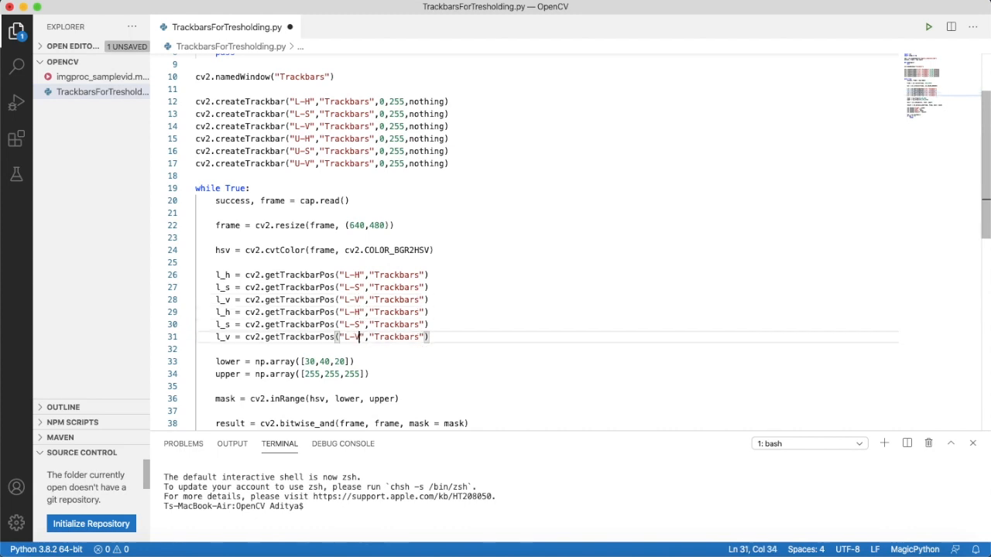
scroll(down, 3)
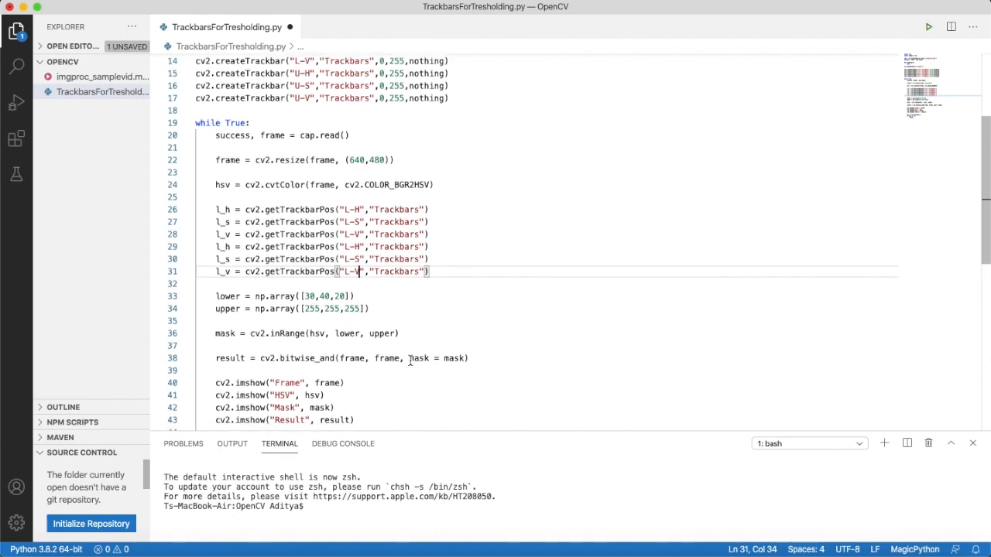
scroll(down, 3)
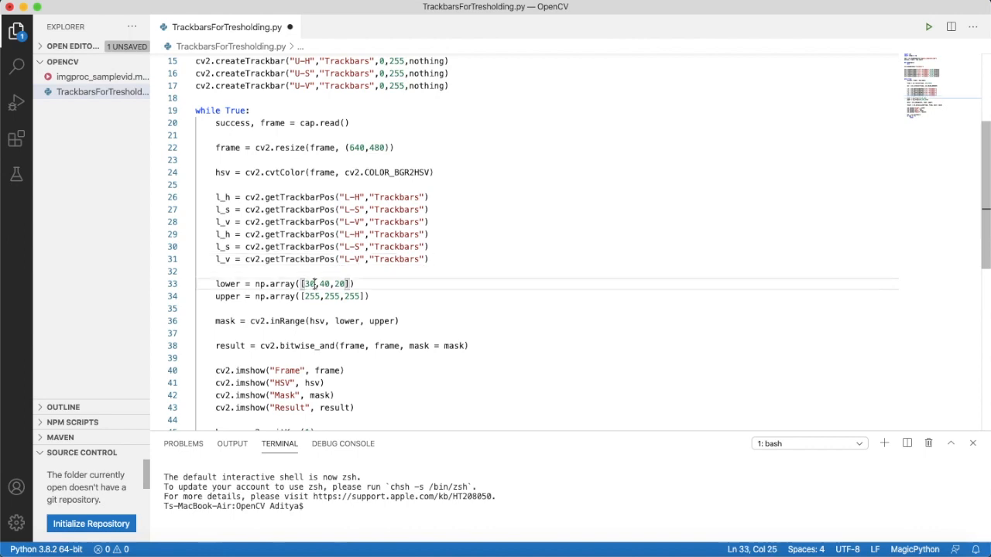
- Replace the hard-coded numbers in the lower and upper np.array calls with l_h,l_s,l_v
key(Backspace)
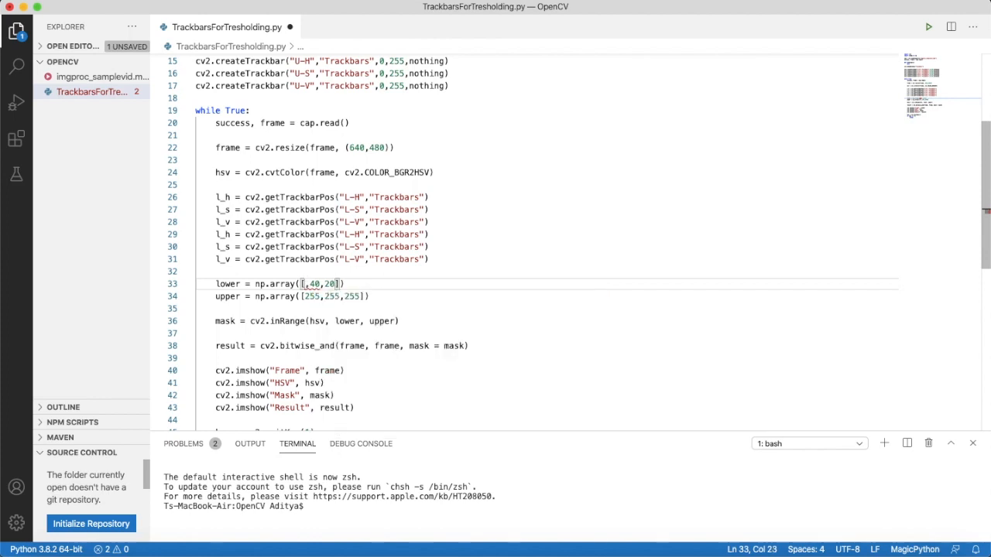
text(1)
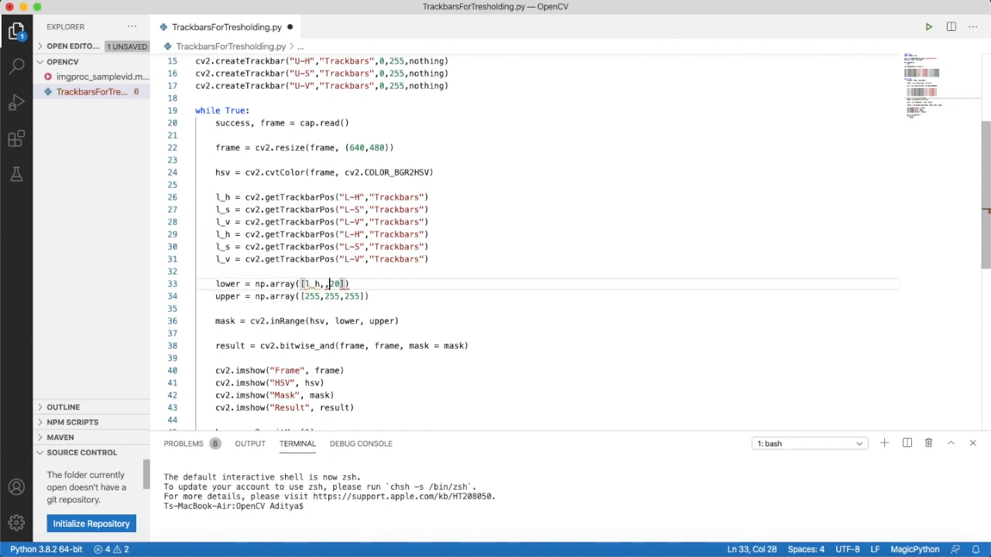
text(l_)
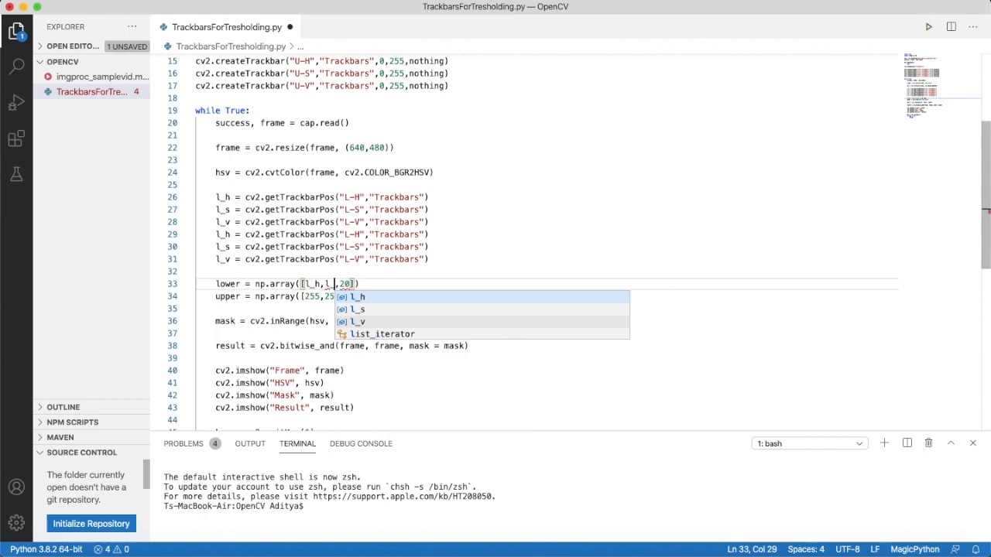
text(l_s,)
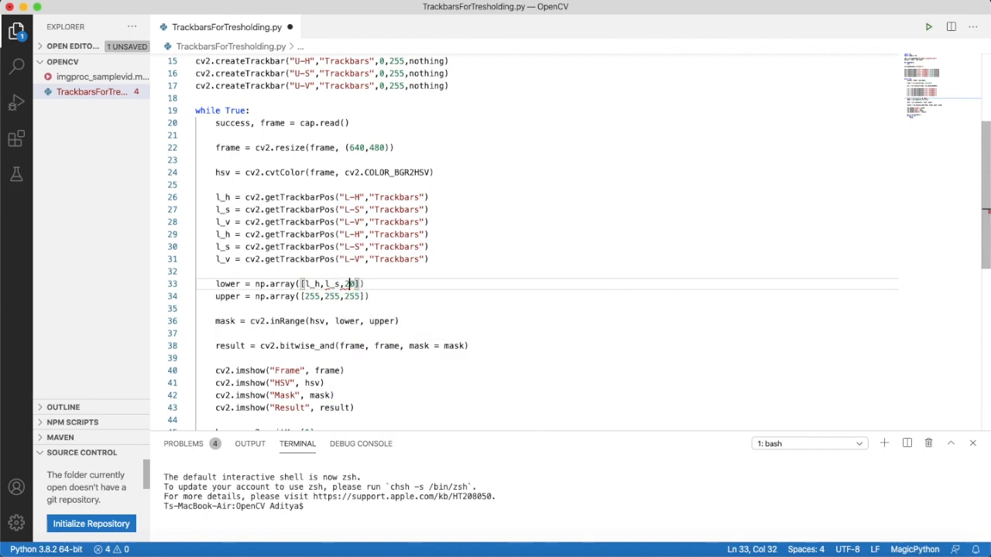
text(L-)
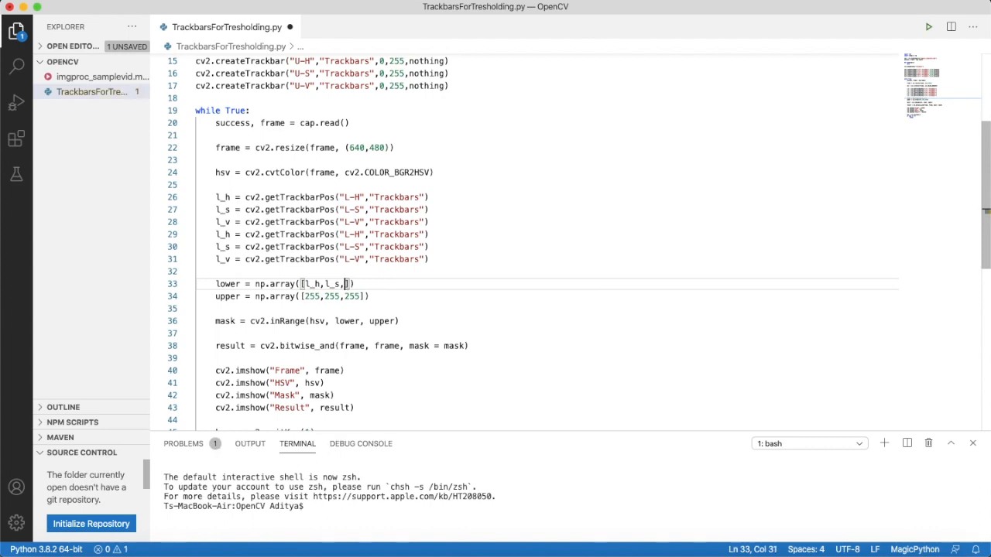
text(l_v)
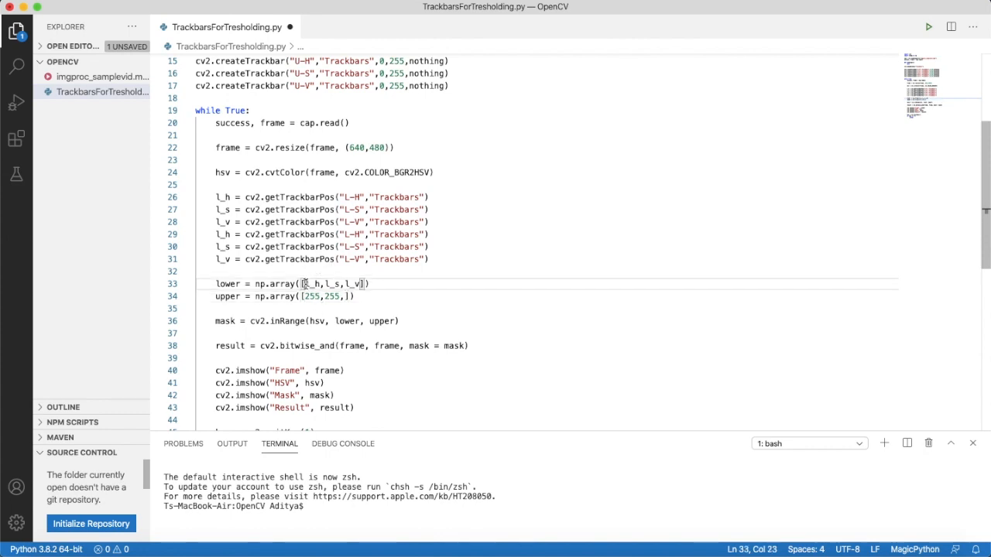
drag(305, 284, 362, 283)
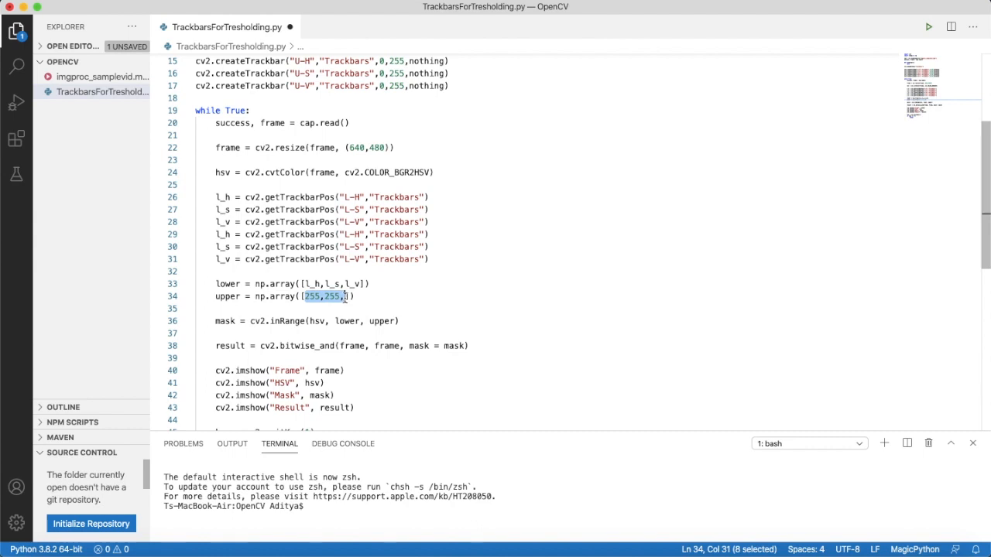
text(l_h,l_s,l_v)
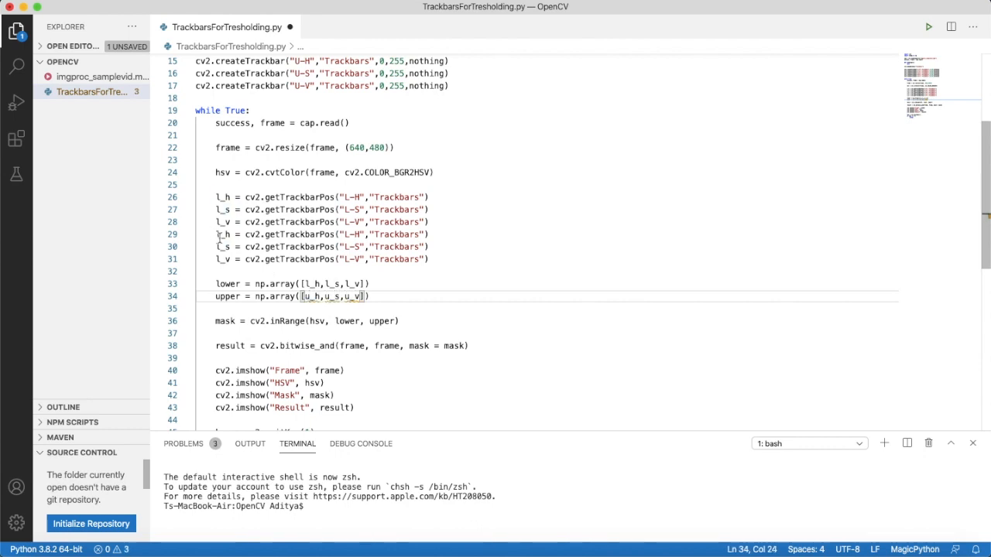
- Rename the upper variables to u_h,u_s,u_v, save and run the script in the terminal
click(929, 26)
text(u)
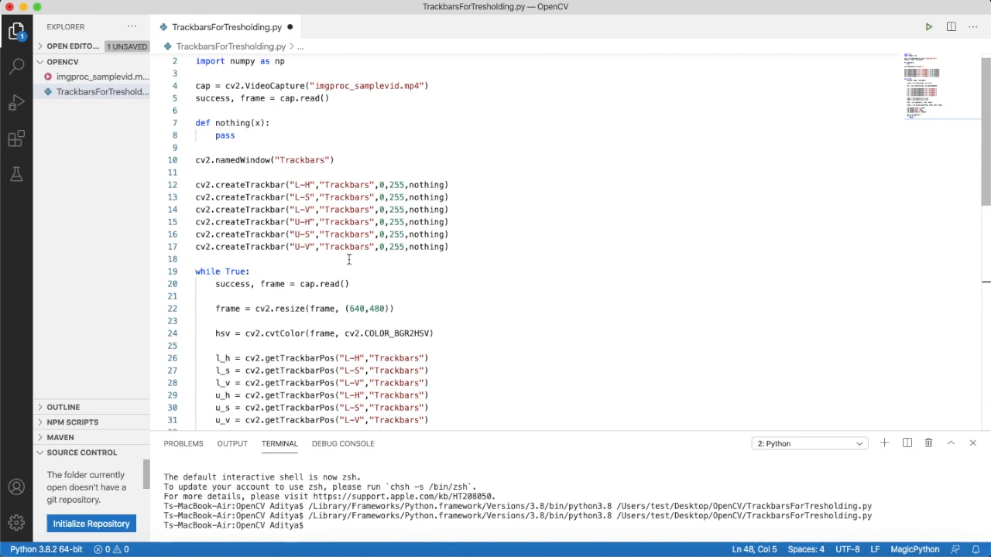
click(300, 223)
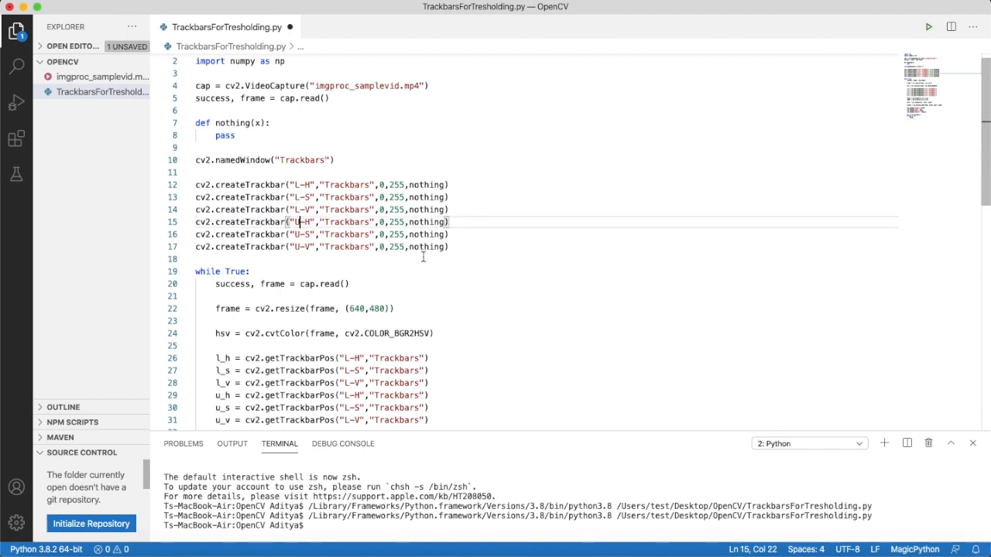
mouse_move(355, 369)
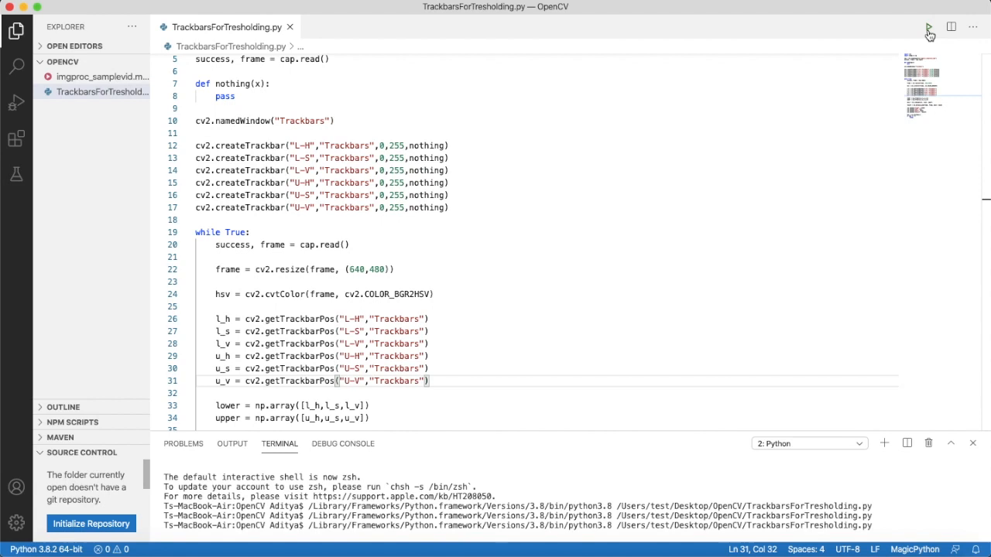
- Run the thresholding script and move the HSV window out from under the others
click(929, 27)
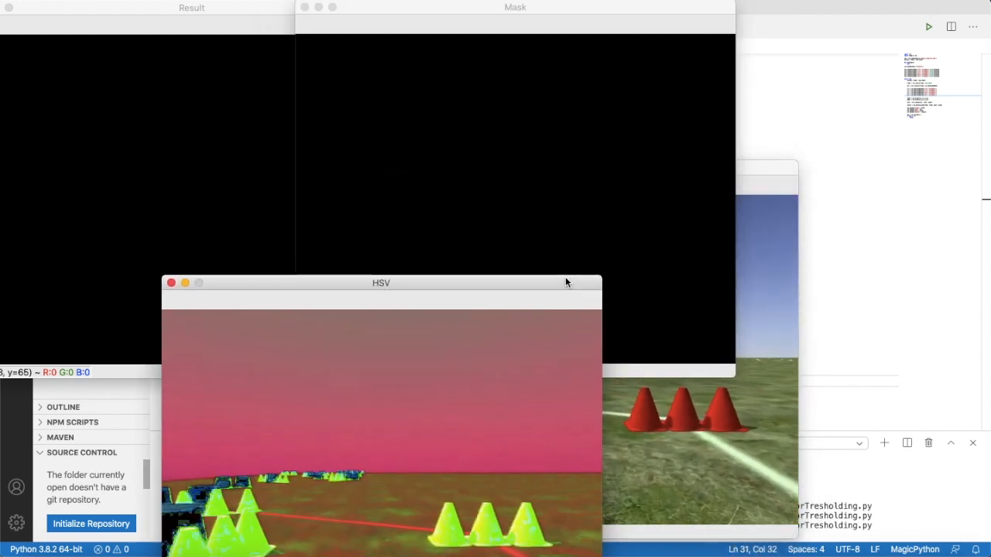
drag(381, 282, 220, 387)
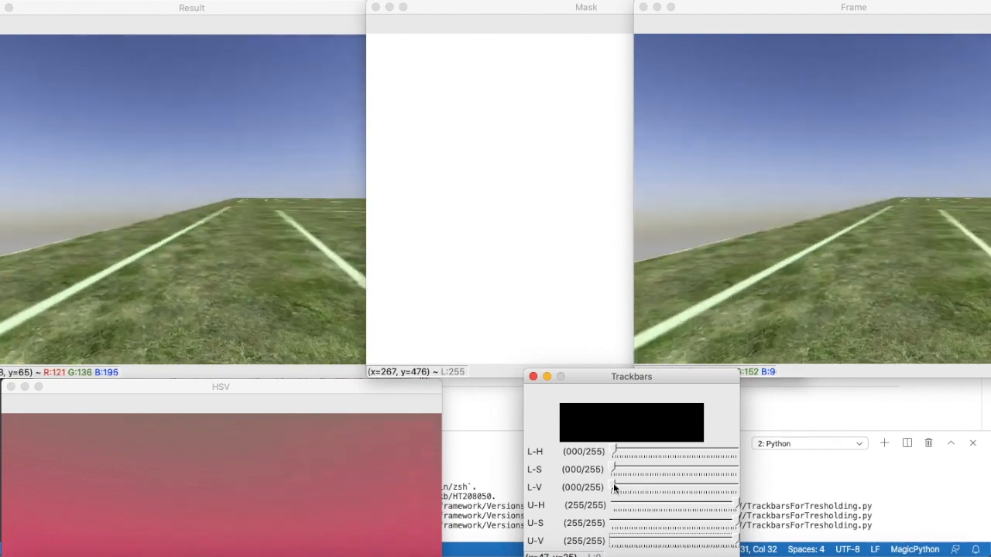
- Raise the L-H slider to about 38 and the L-S slider to about 63 so the mask cuts regions
drag(614, 452, 627, 452)
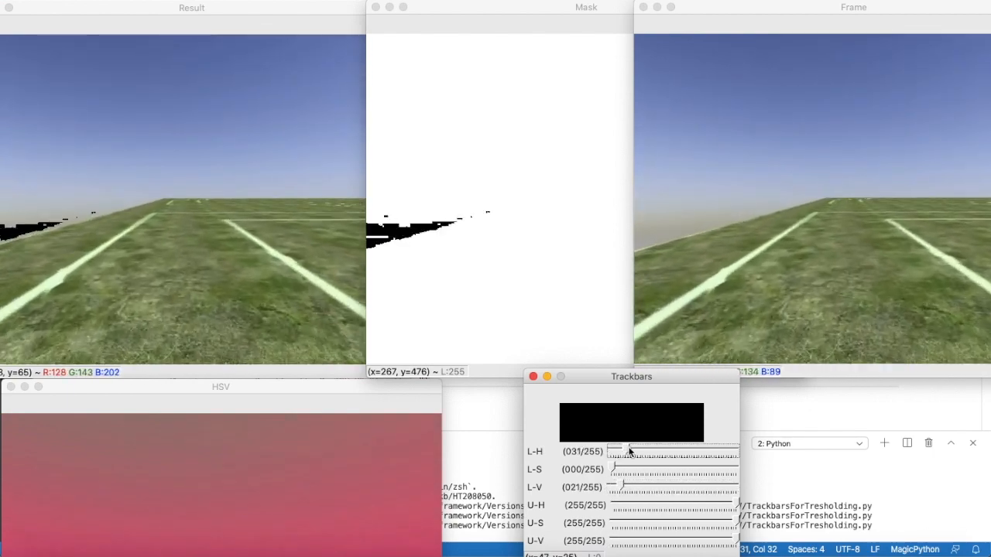
drag(632, 452, 642, 453)
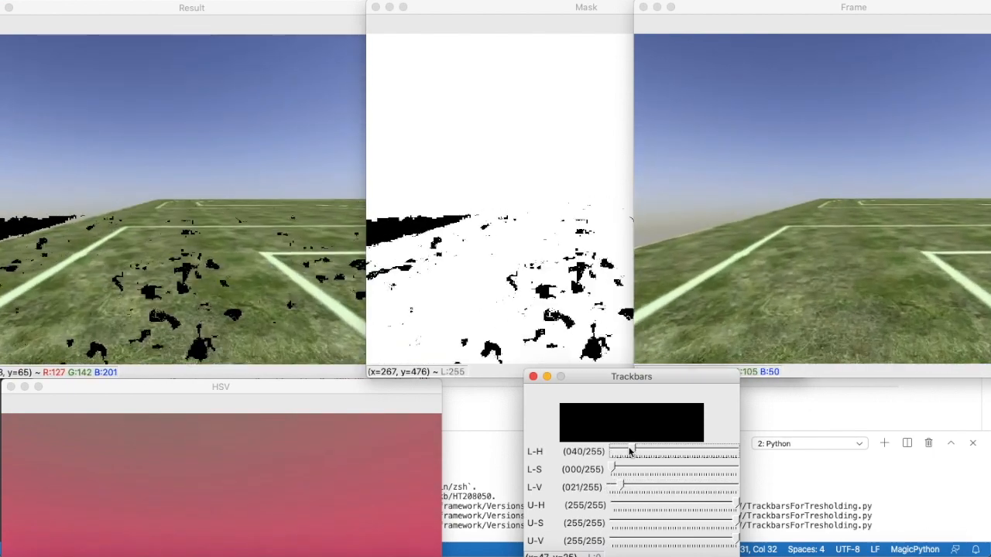
drag(632, 452, 614, 453)
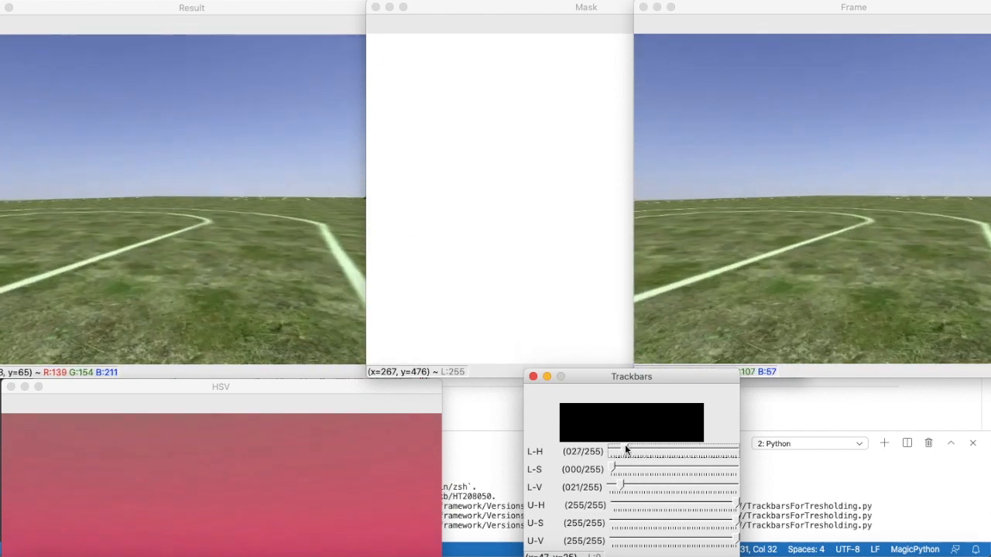
drag(611, 464, 633, 467)
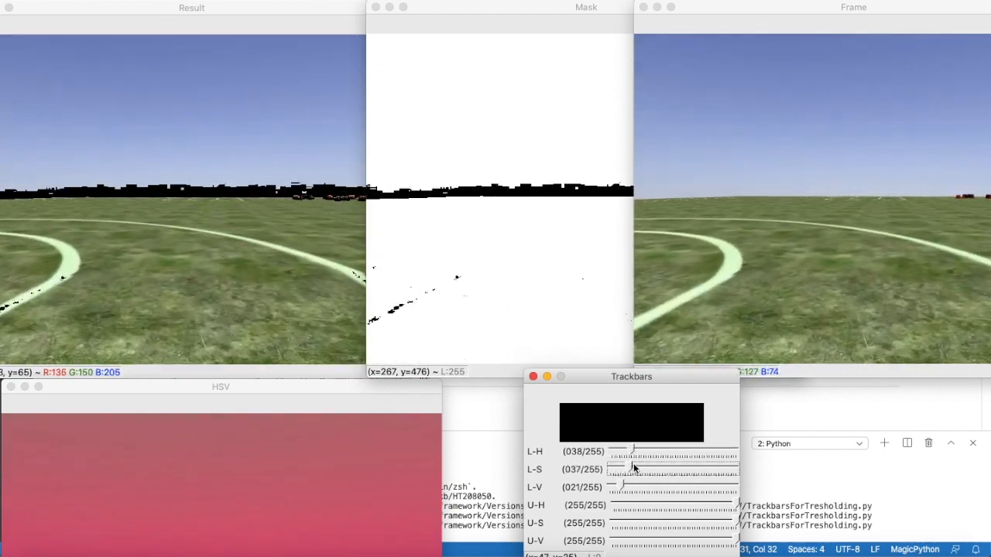
drag(632, 469, 648, 469)
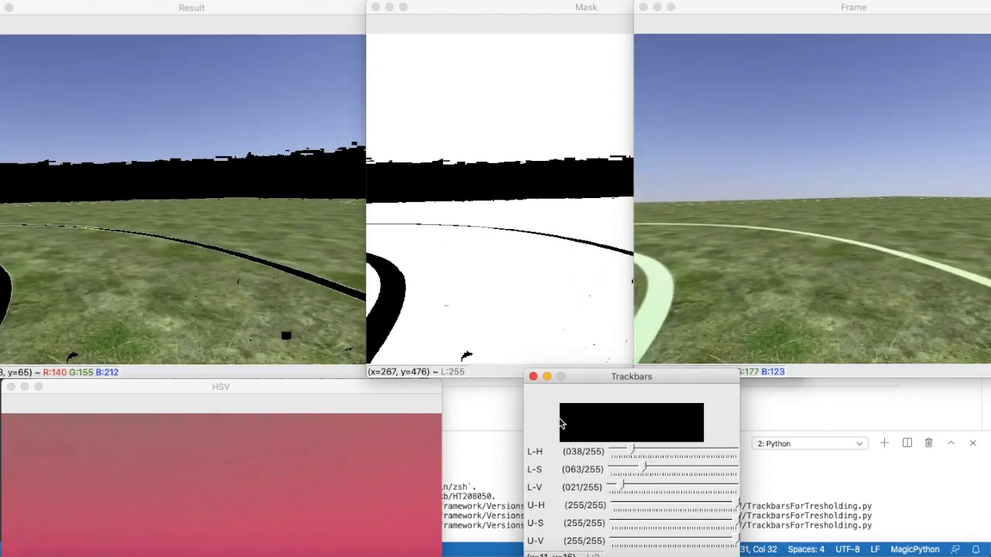